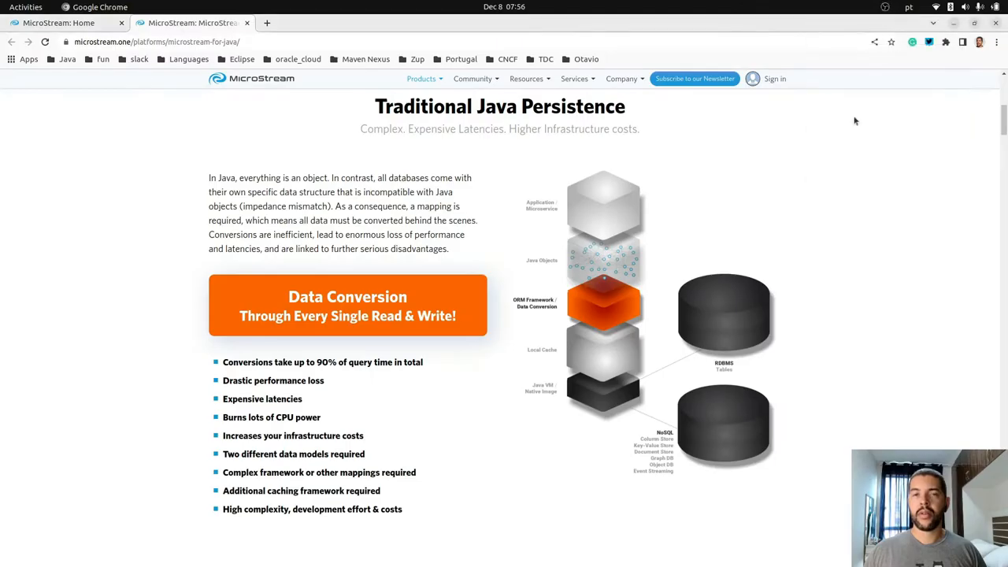
mouse_move(491, 213)
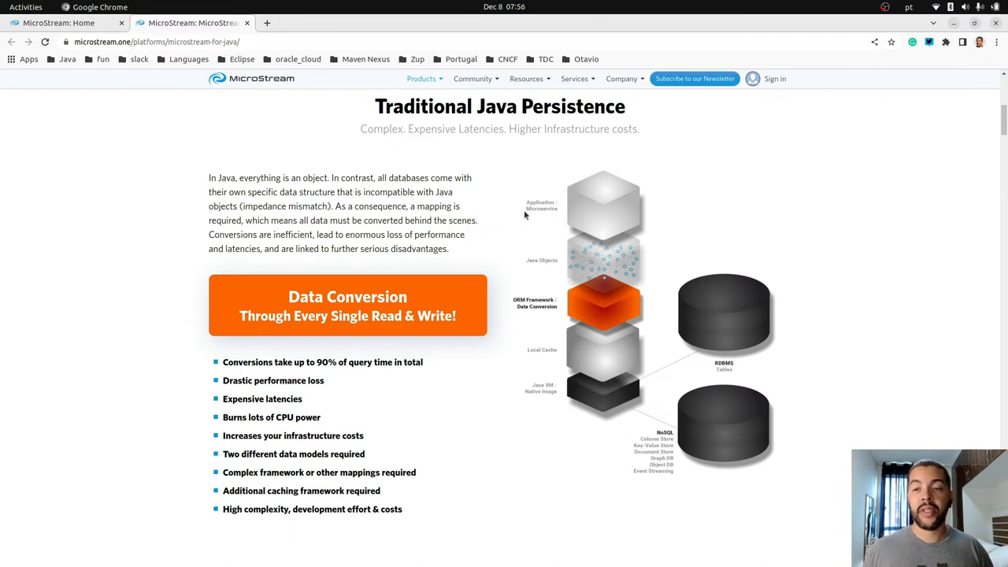
mouse_move(575, 208)
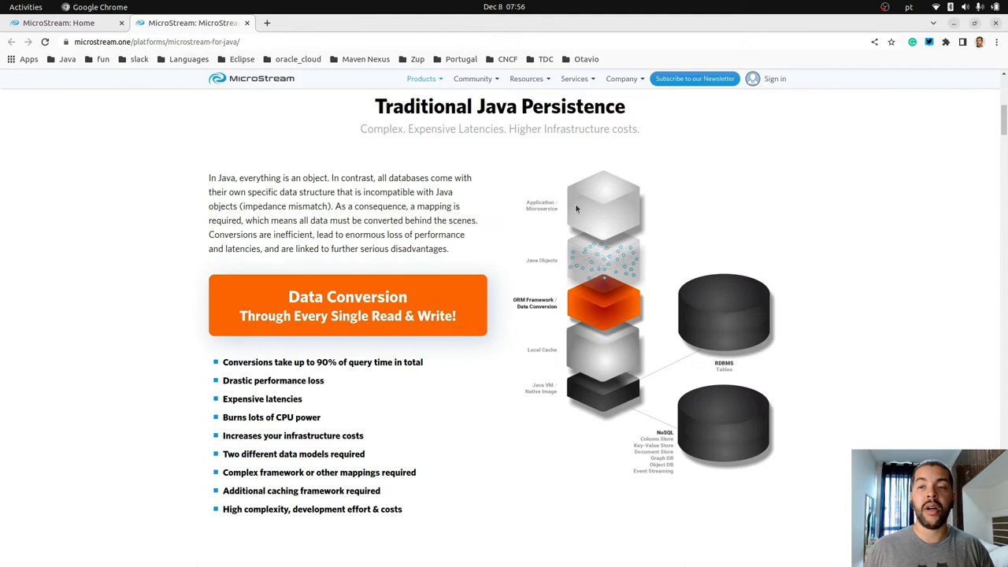
mouse_move(576, 269)
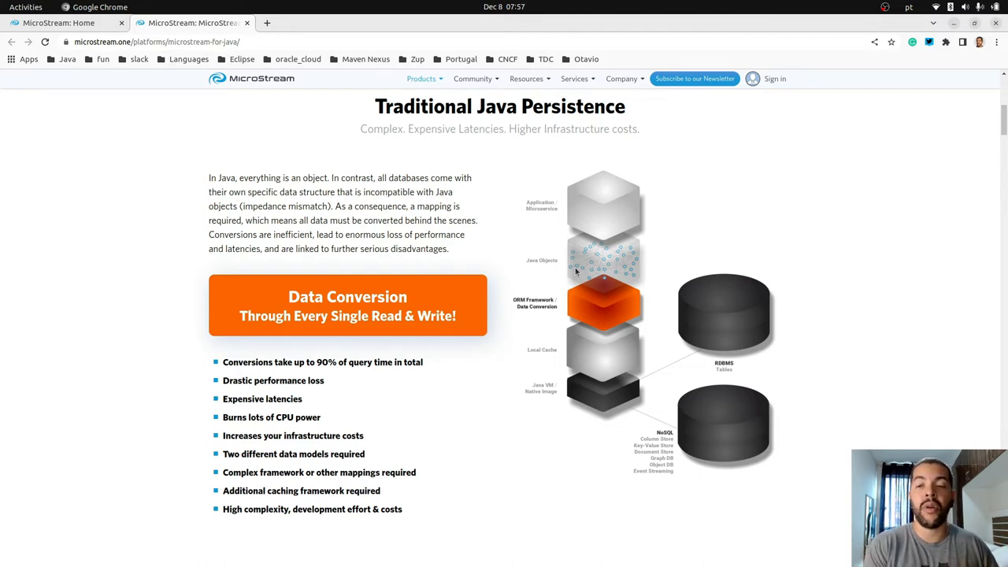
mouse_move(576, 312)
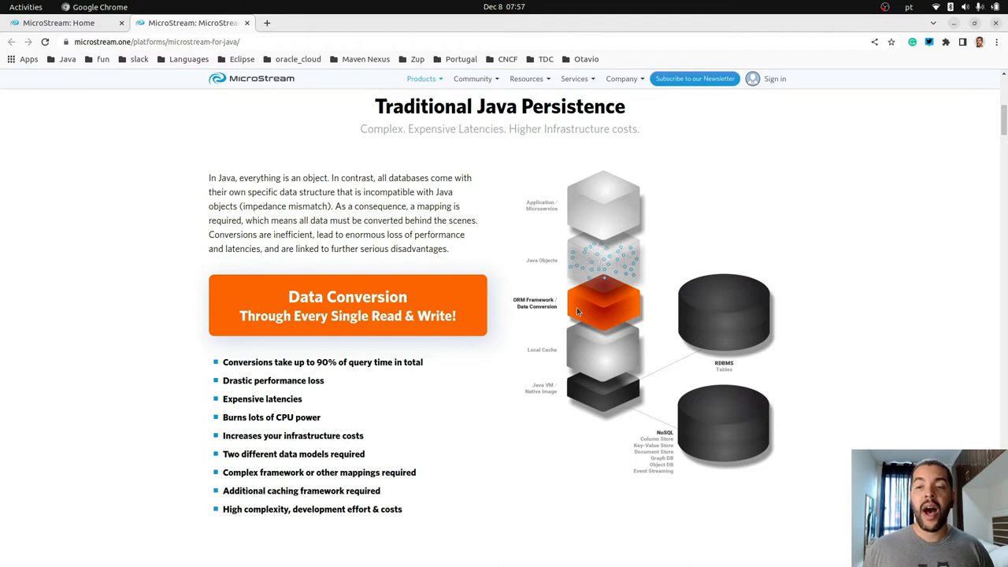
mouse_move(575, 312)
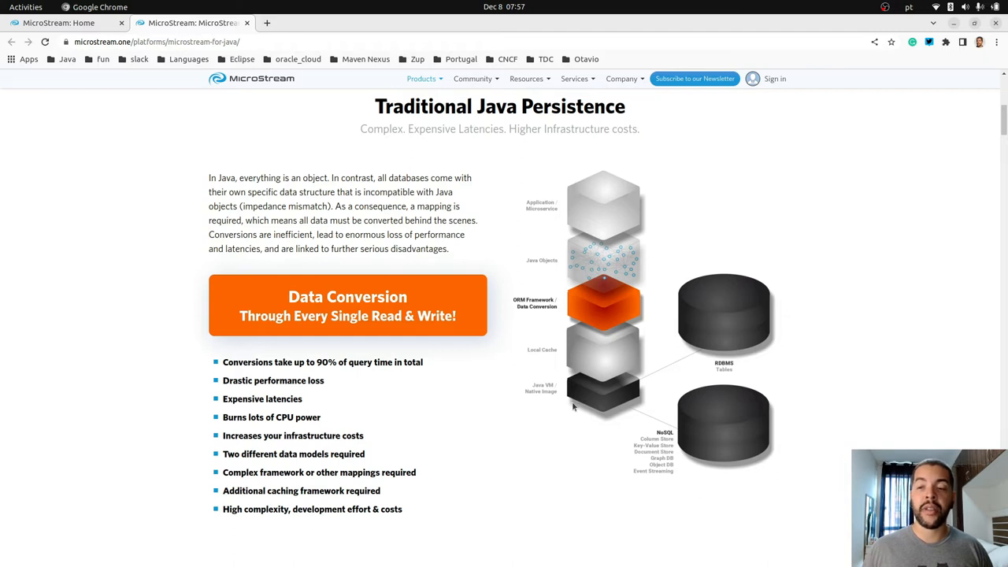
Step: Scroll down past the persistence benefits list to the MicroStream Persistence heading
scroll(down, 3)
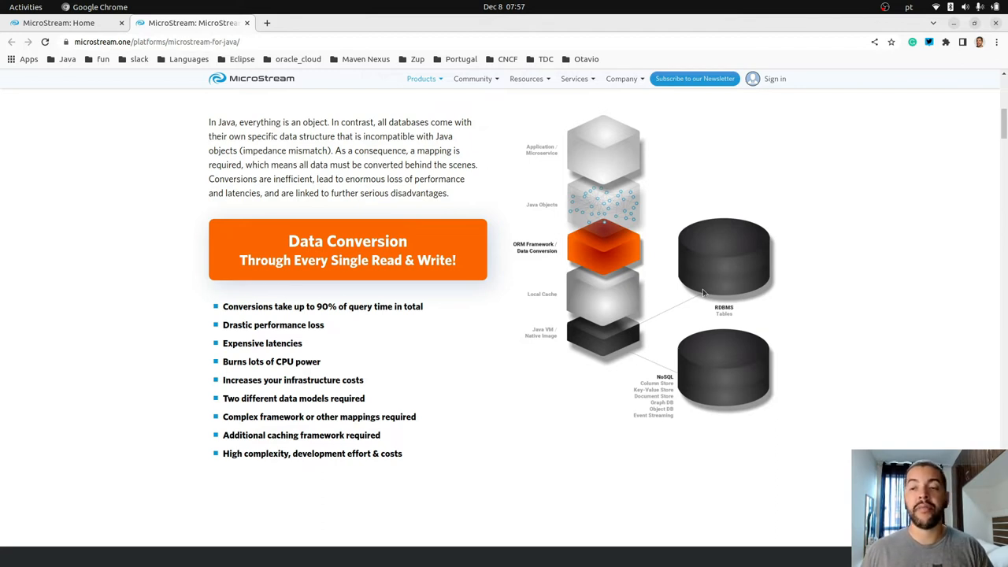
scroll(down, 3)
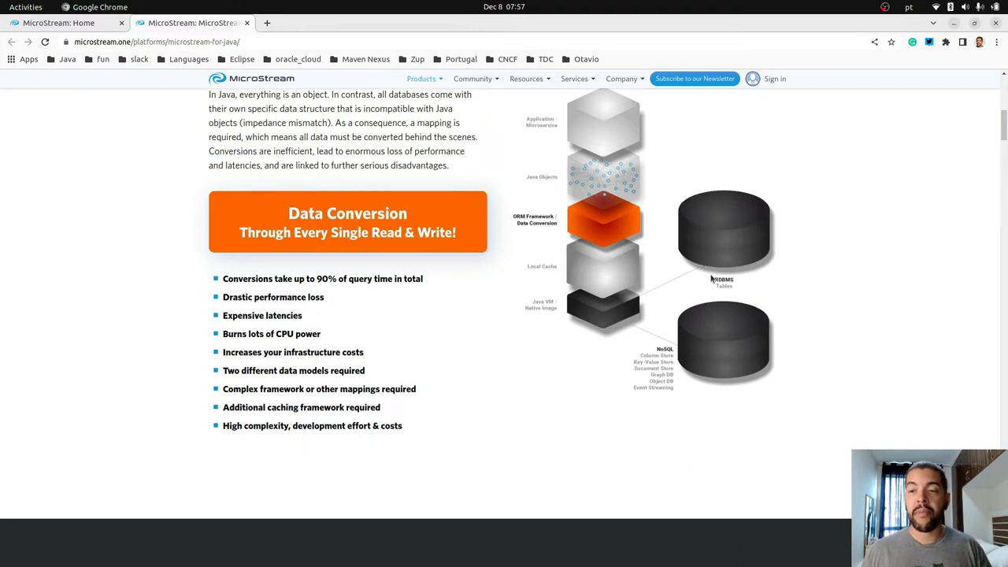
scroll(down, 3)
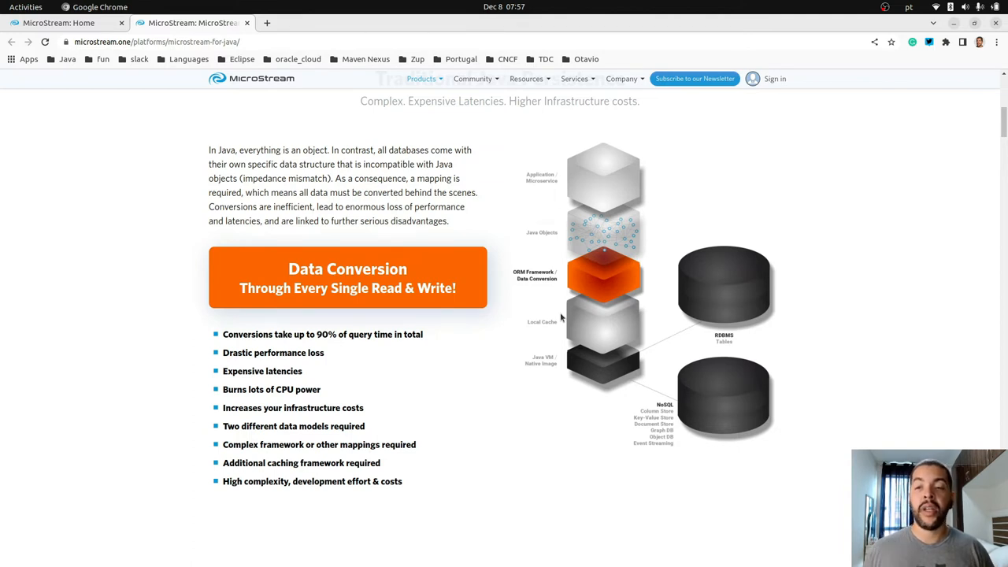
mouse_move(589, 283)
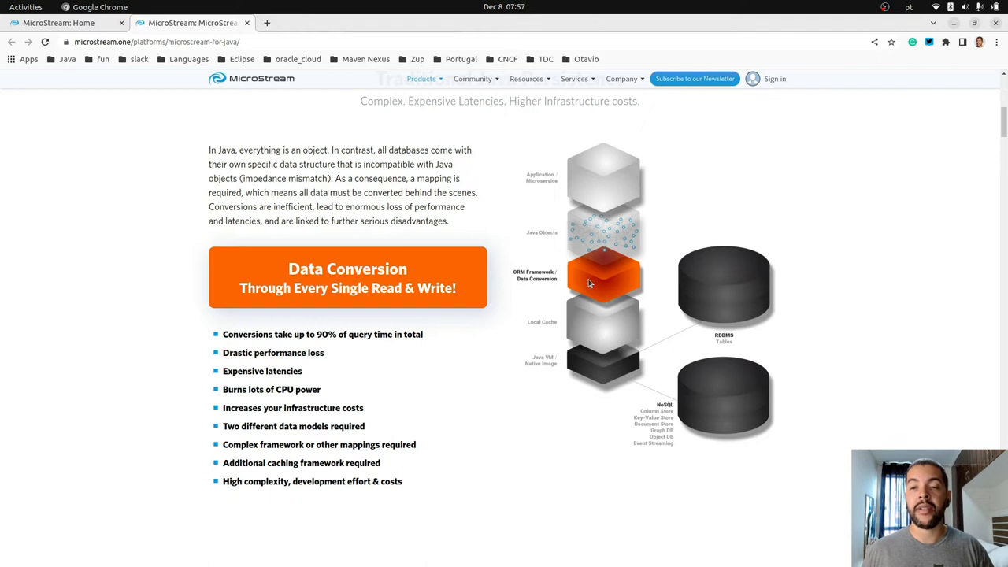
mouse_move(499, 356)
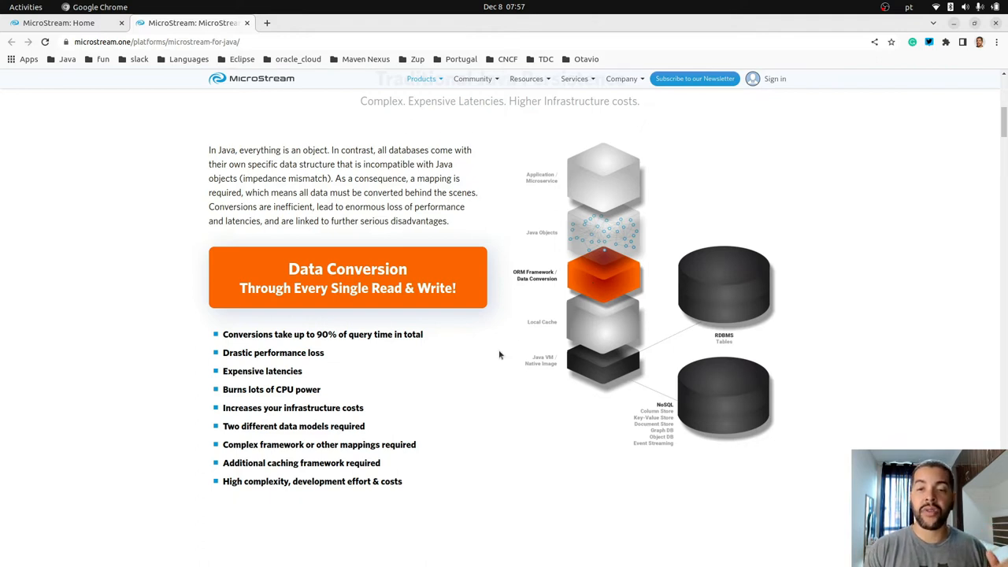
scroll(down, 3)
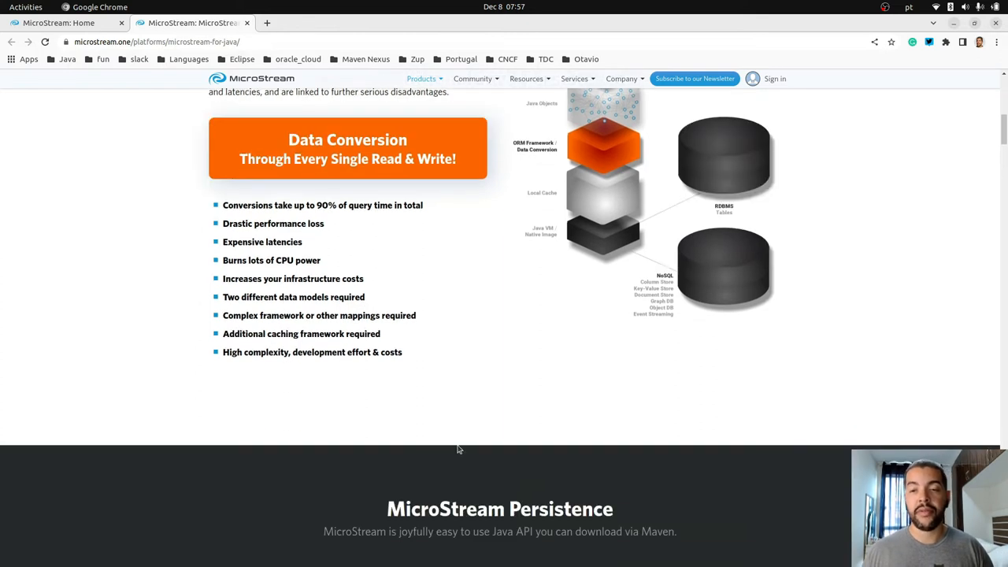
scroll(down, 3)
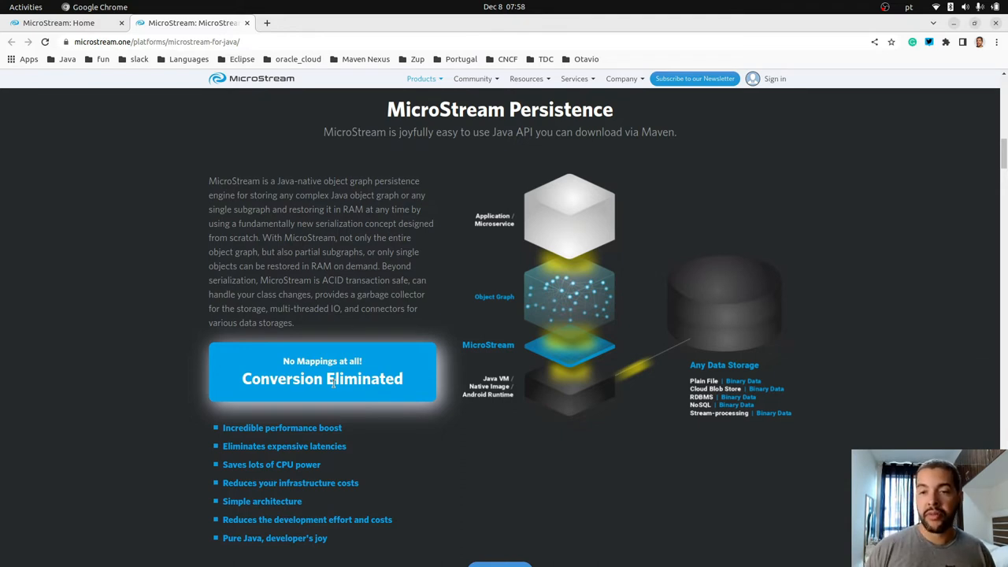
mouse_move(532, 233)
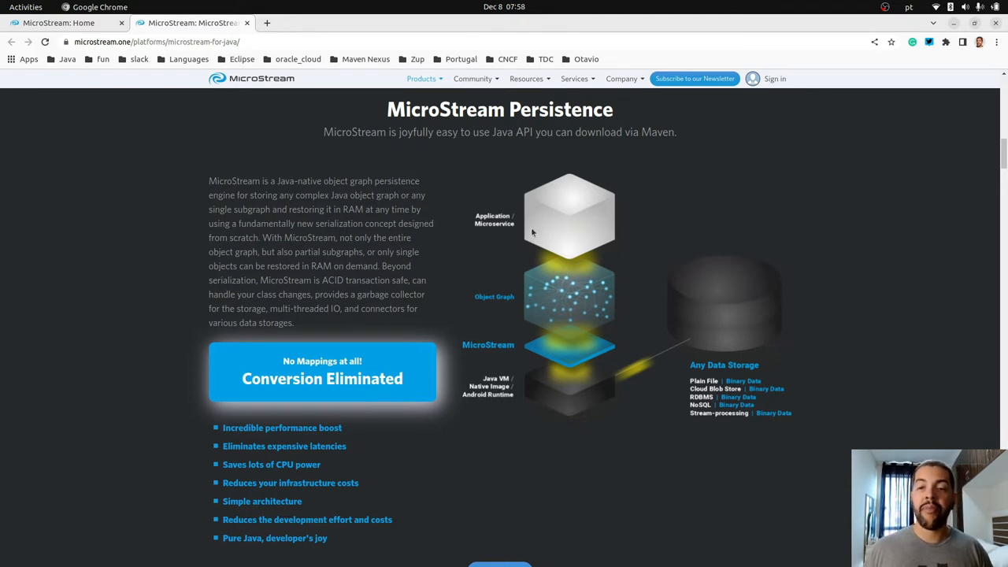
mouse_move(542, 313)
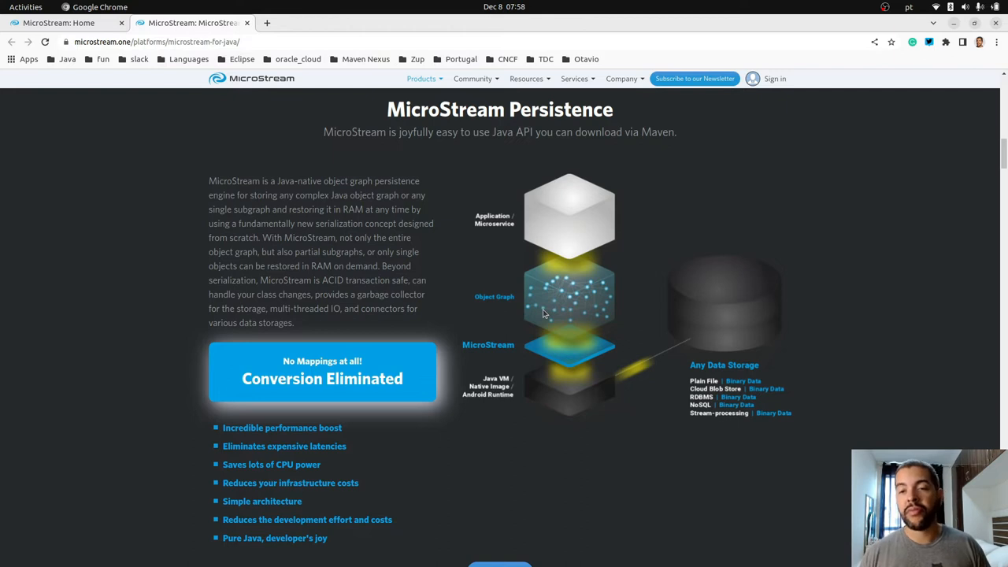
mouse_move(548, 353)
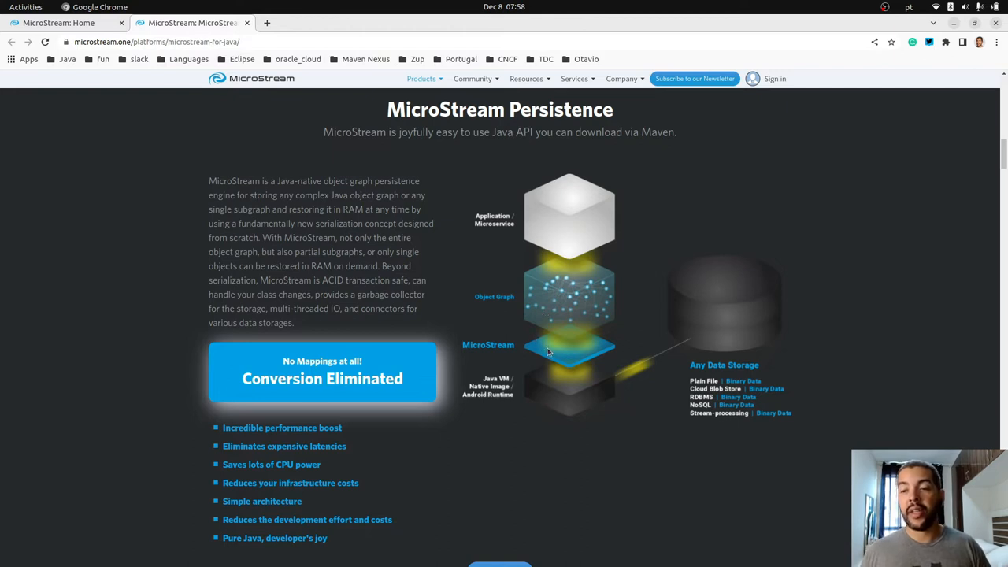
mouse_move(550, 360)
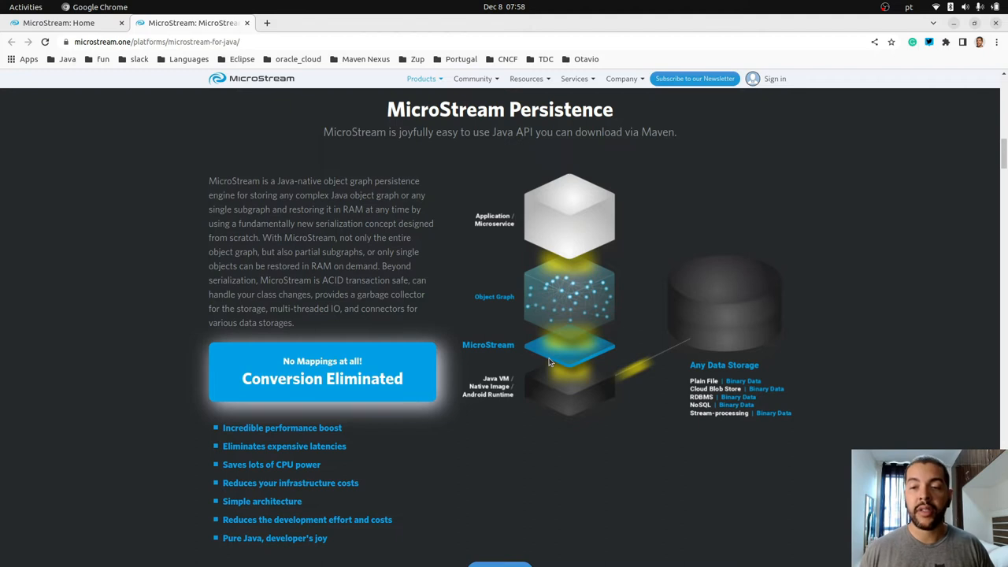
mouse_move(551, 393)
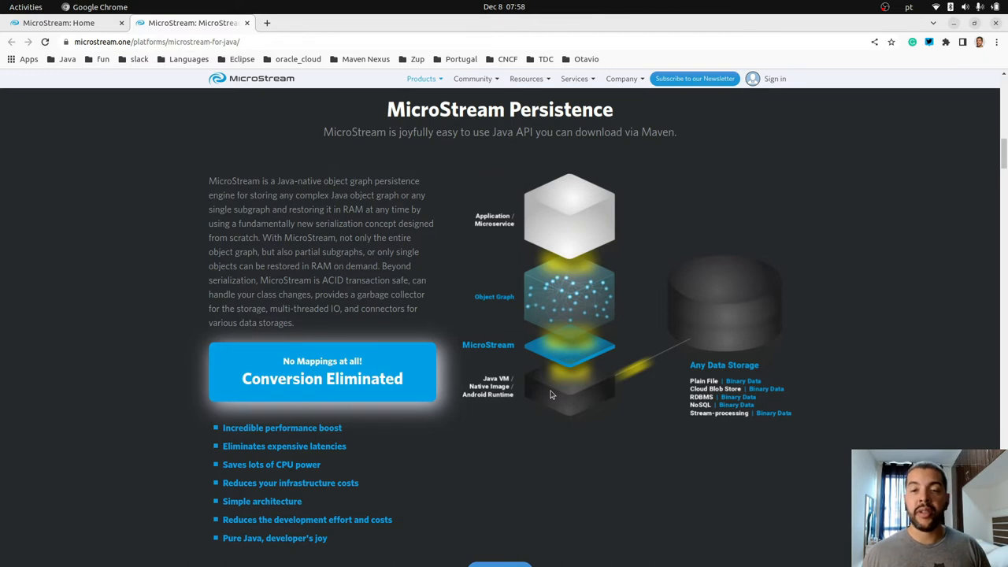
mouse_move(488, 417)
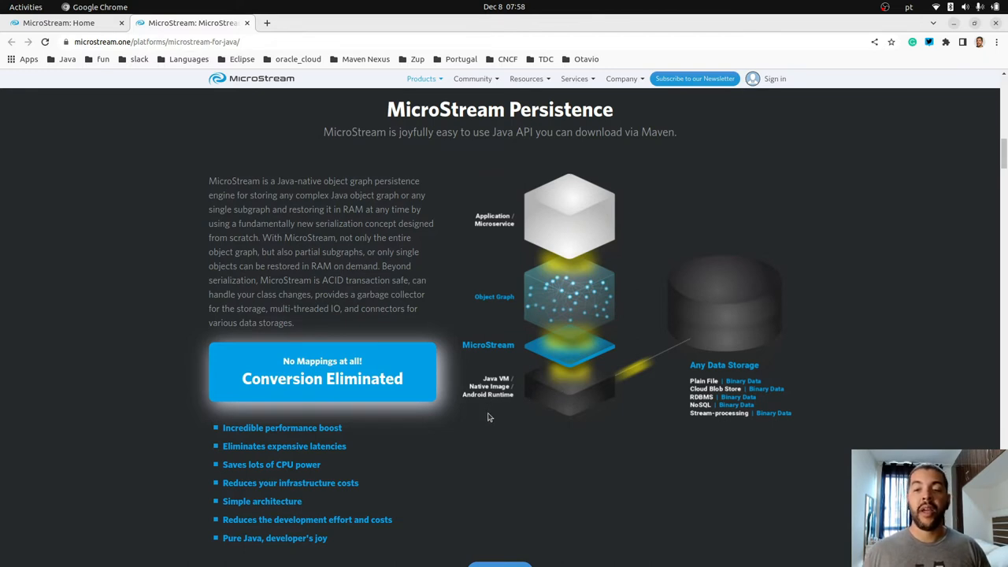
Step: Reveal the benefits list and Get Started link, then switch to the project's pom.xml in IntelliJ IDEA
scroll(down, 3)
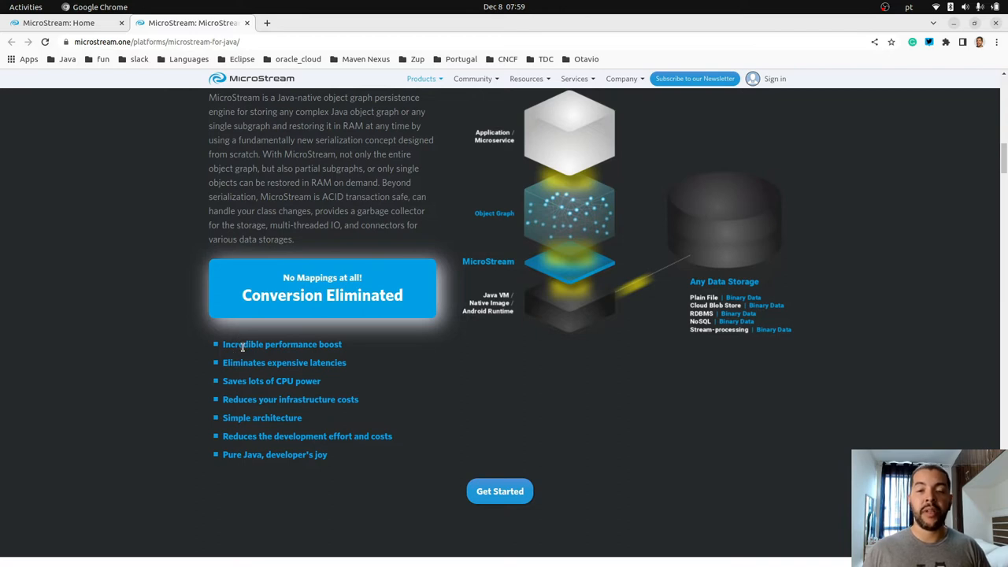
mouse_move(244, 381)
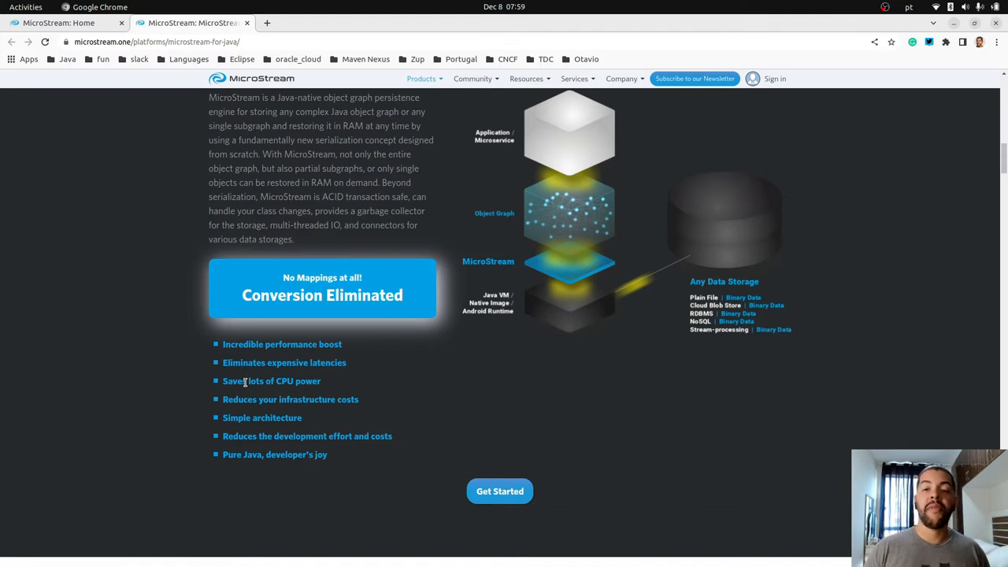
click(620, 79)
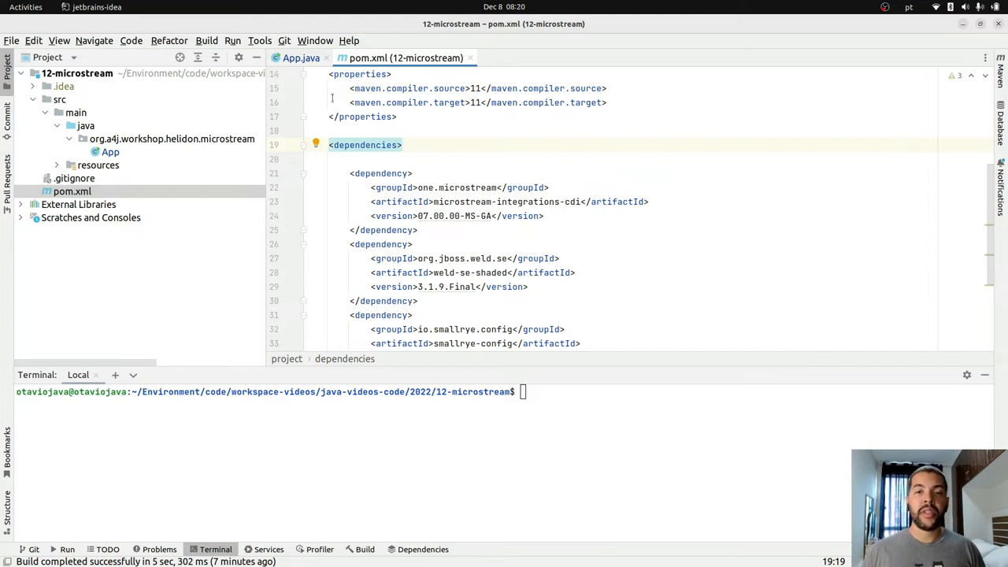
Step: Create a new Book class in the package and add it to version control
right_click(110, 151)
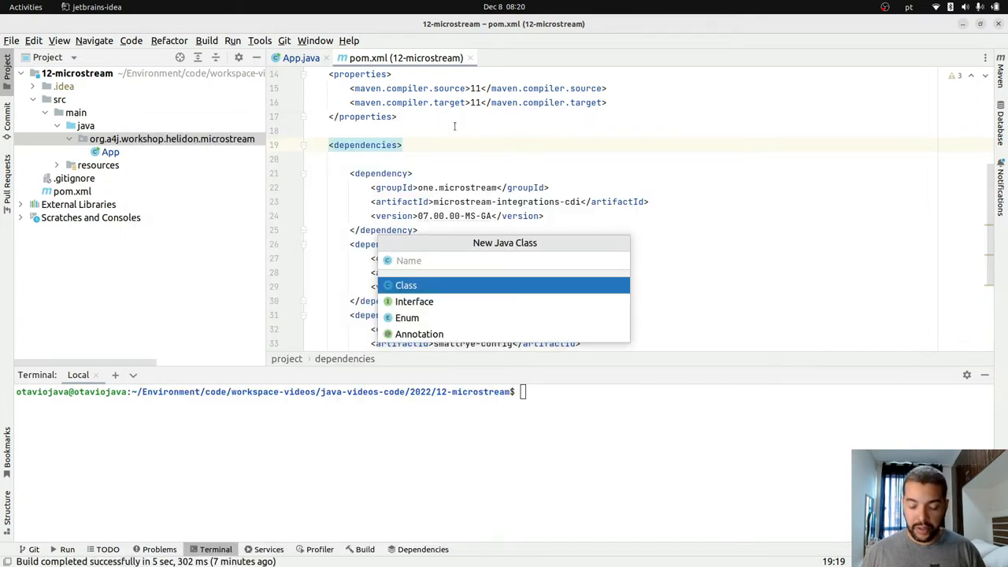
text(Book)
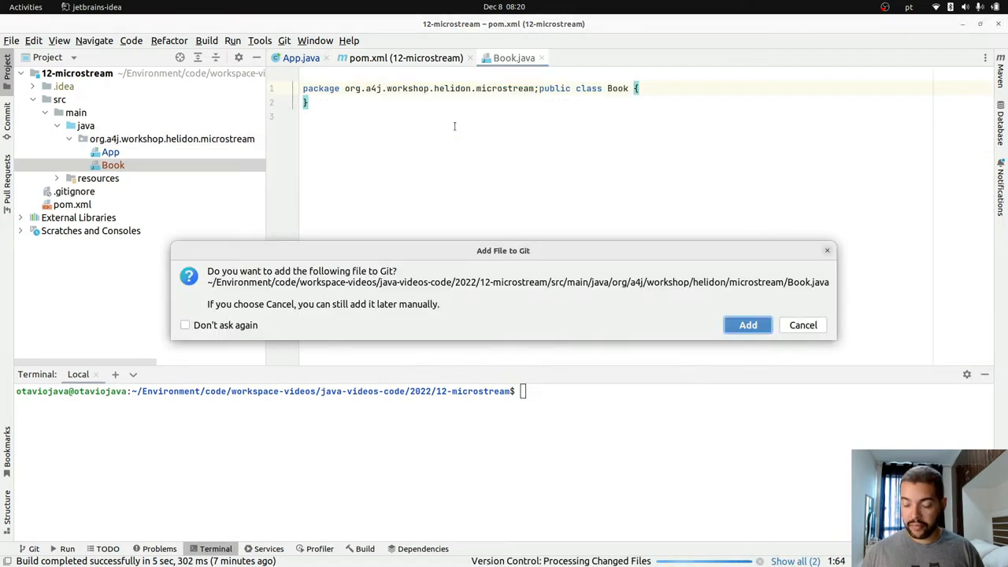
click(746, 324)
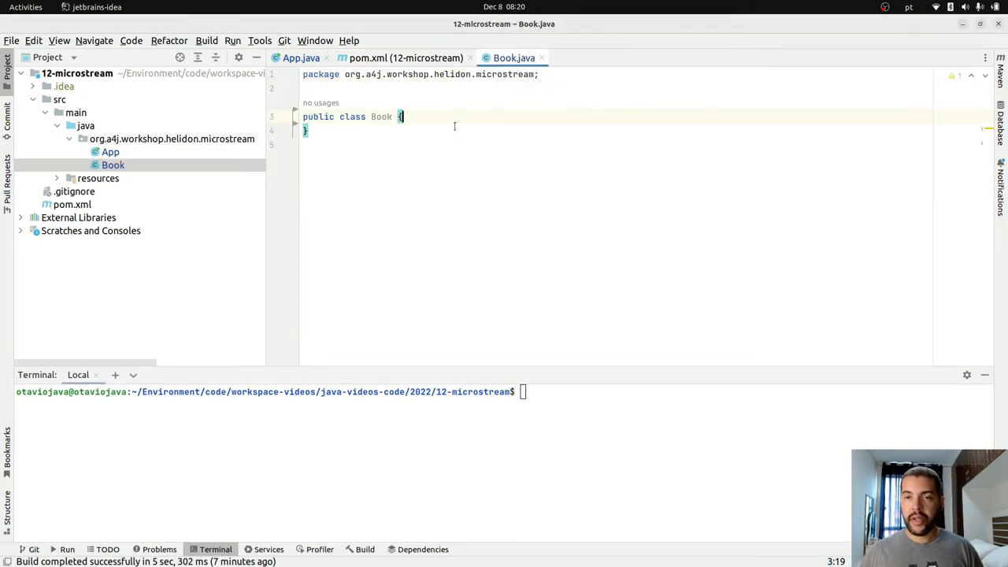
Step: Declare private String fields id, title, author and a private Year release field
text(private String id;)
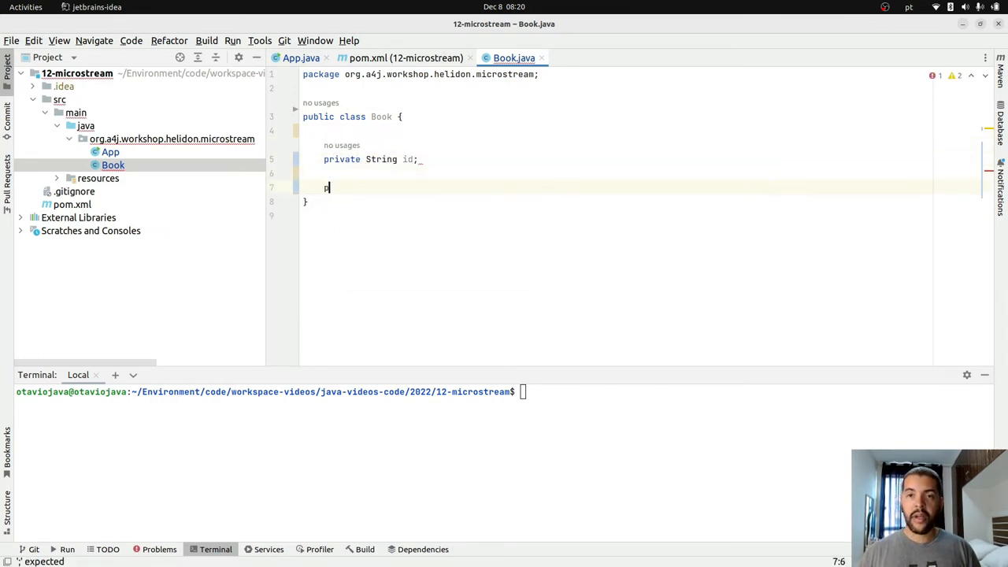
text(private String t)
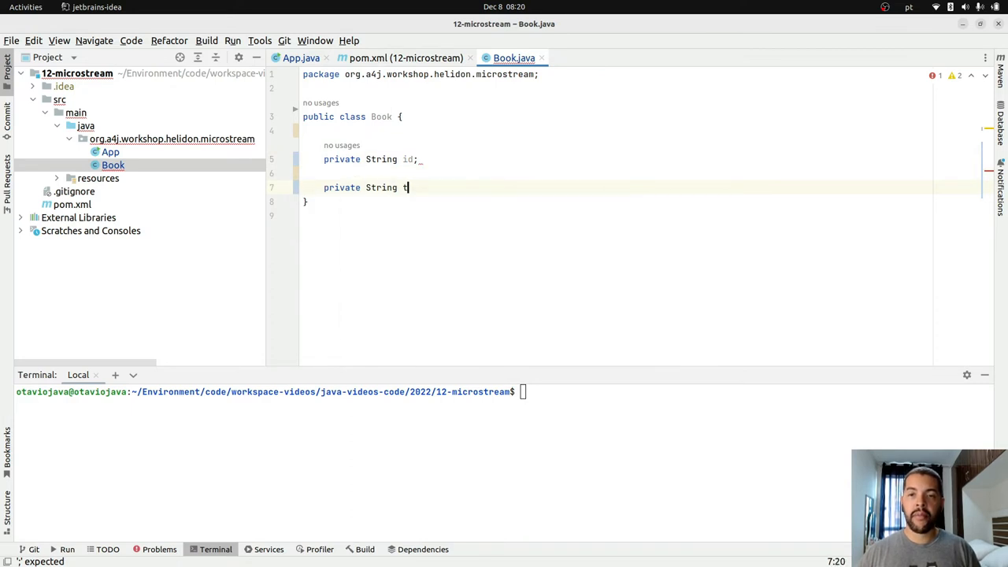
text(itle;)
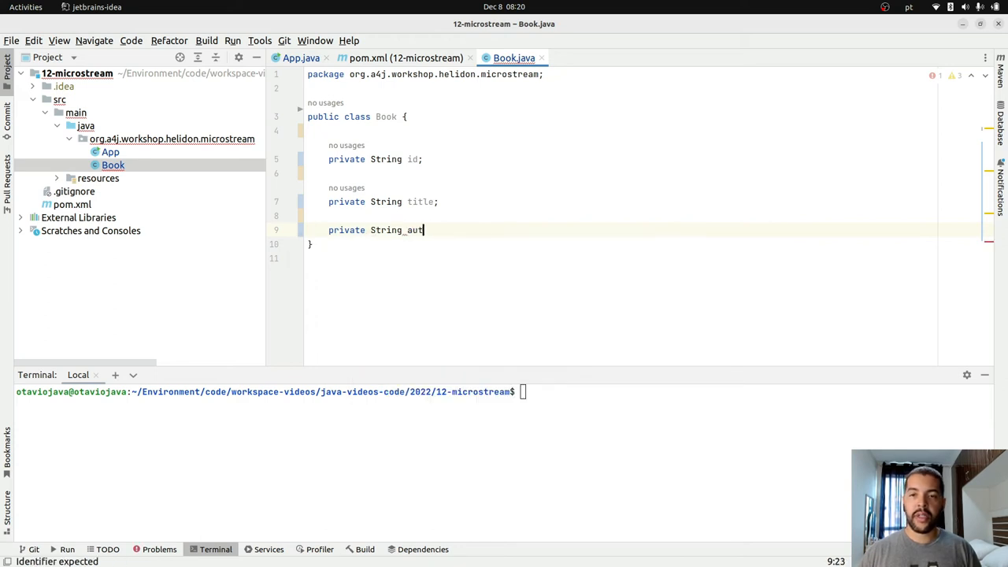
text(hor;)
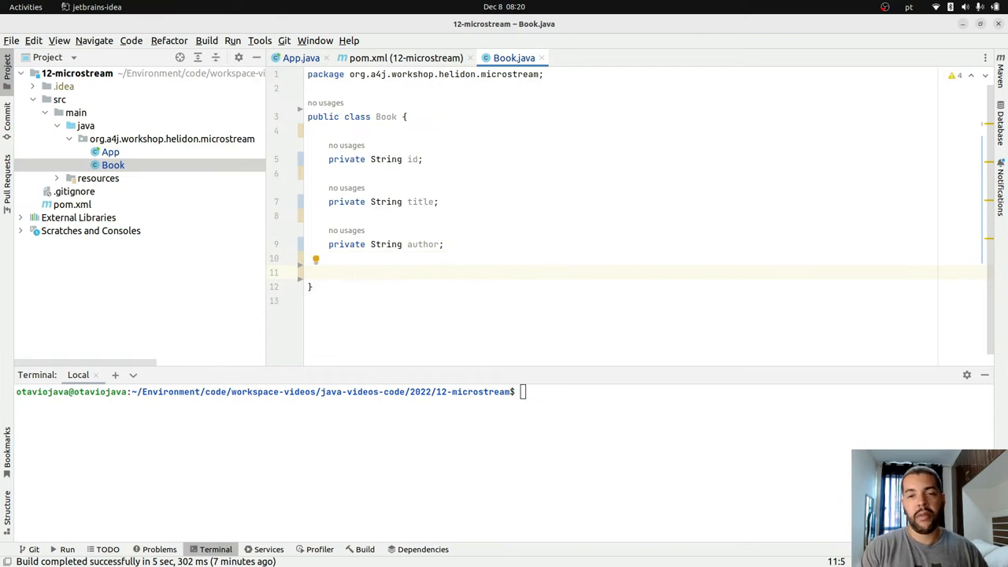
text(rivate Y)
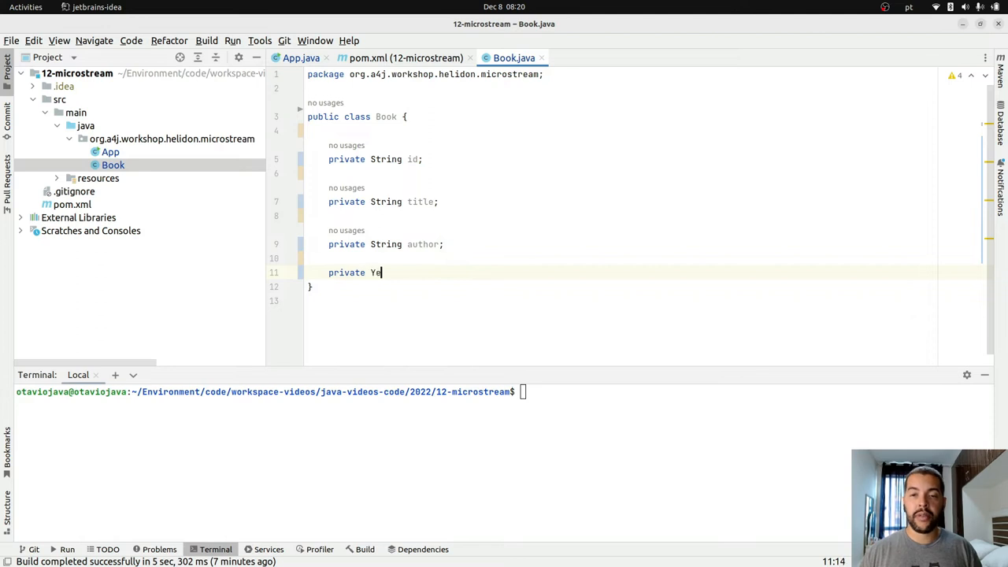
text(e)
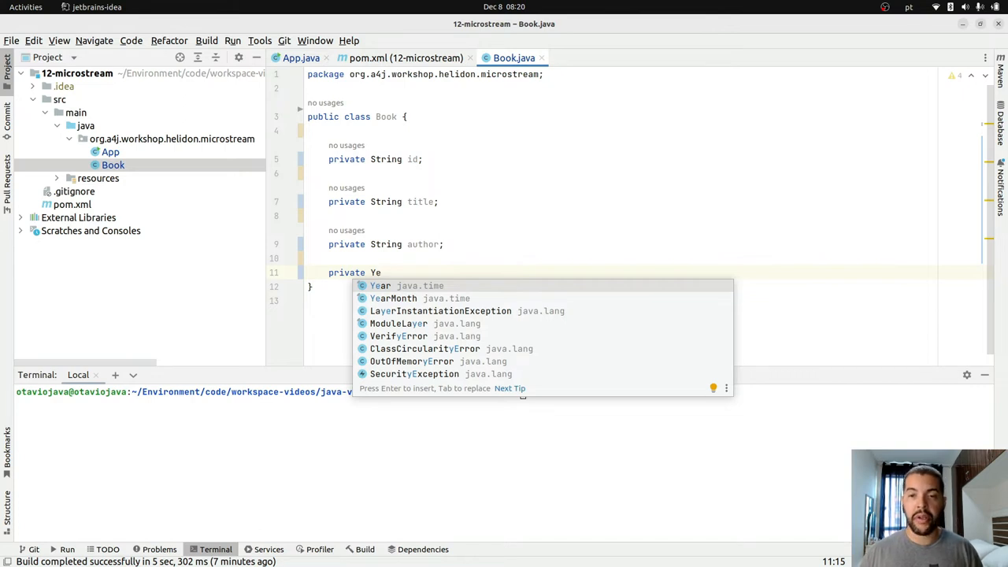
click(381, 285)
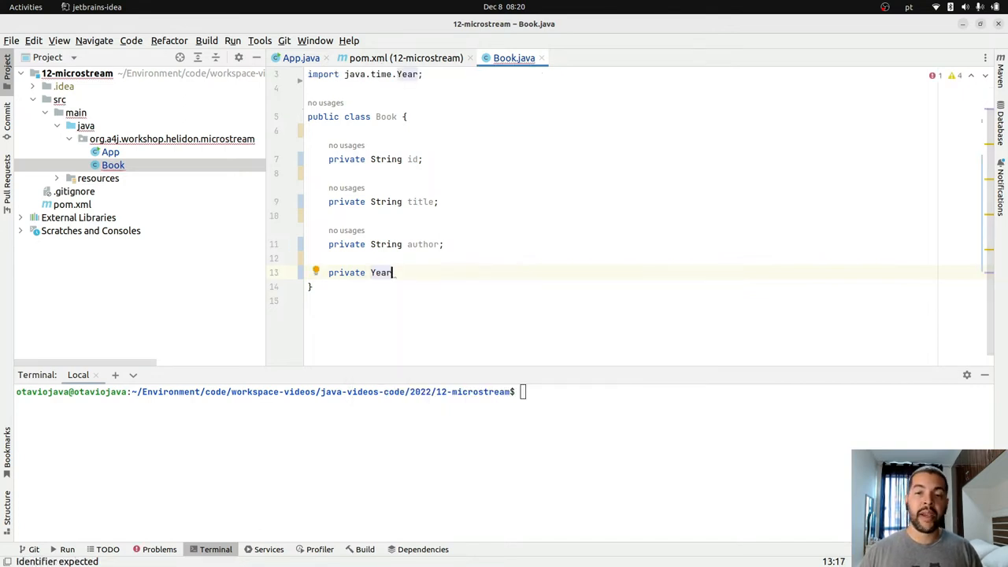
text(re)
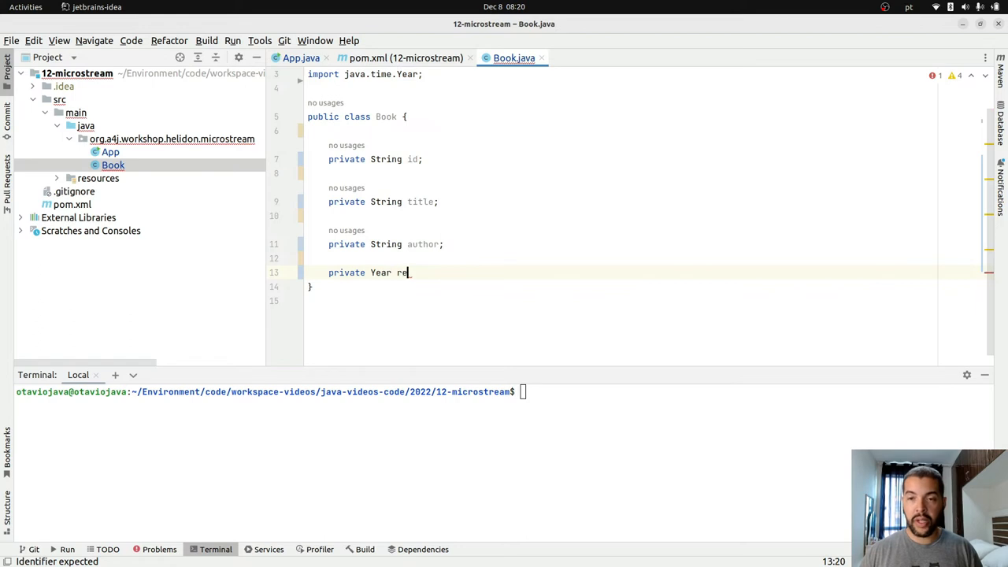
text(lease;)
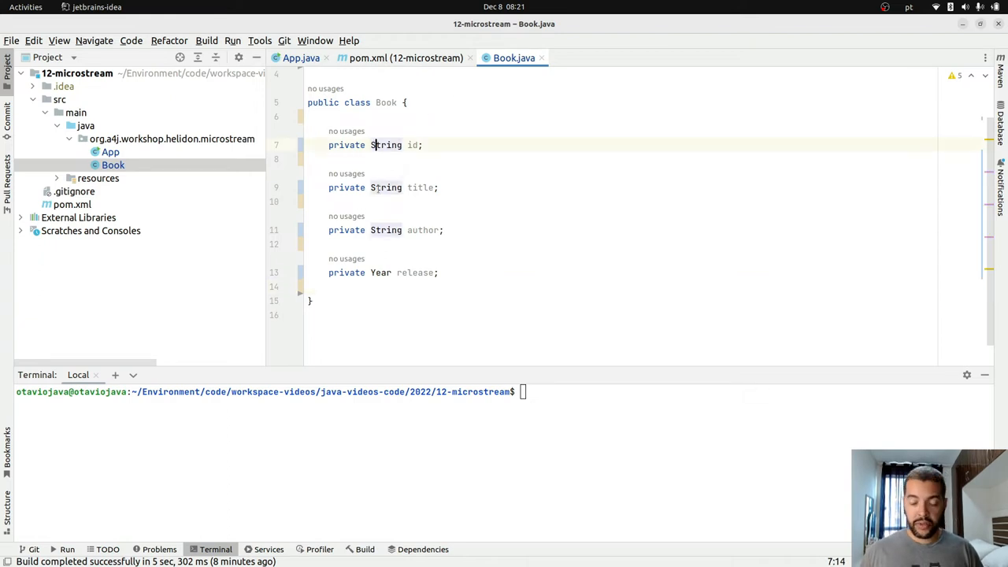
Step: Make the id, title, author and release fields private final
text(final)
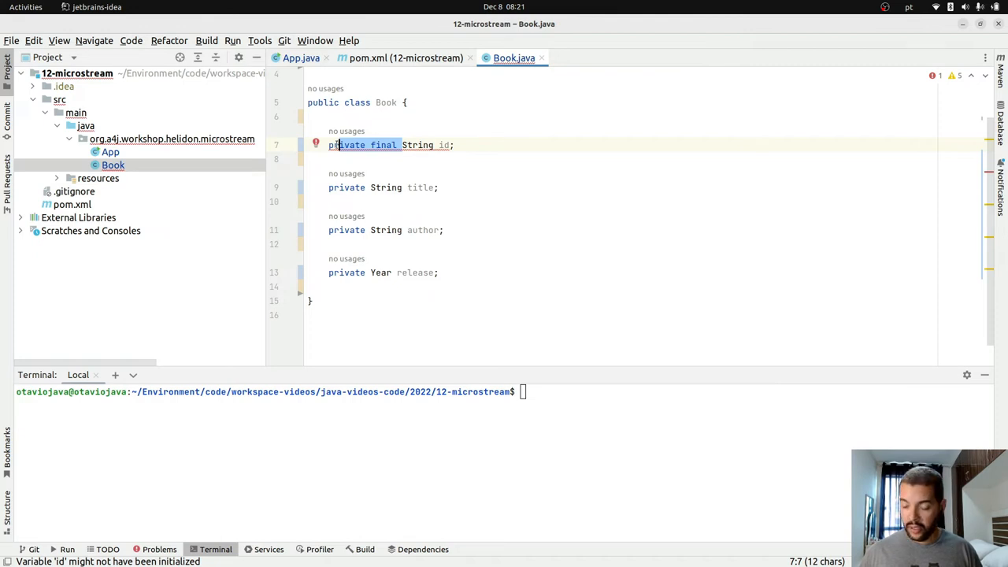
key(Delete)
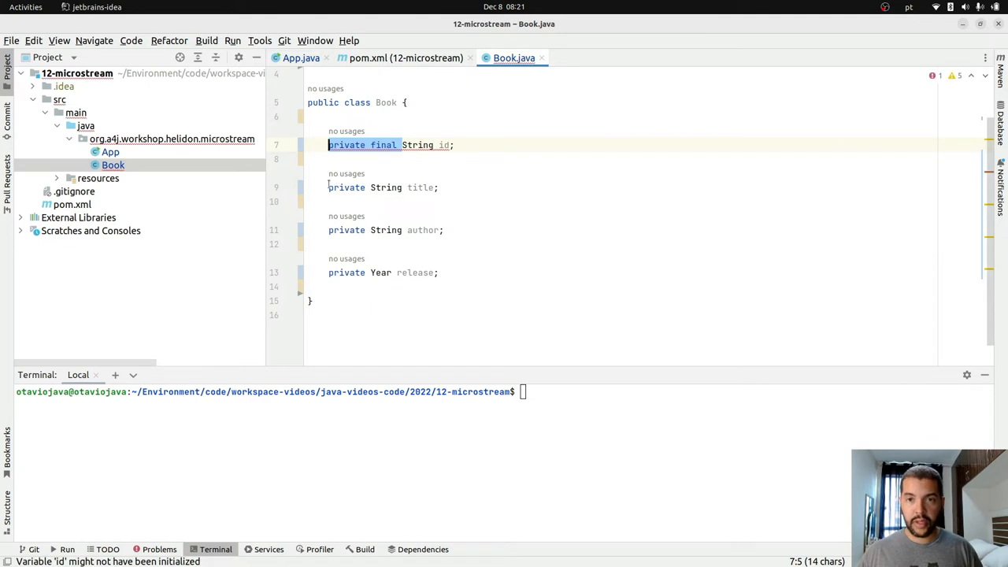
text(final)
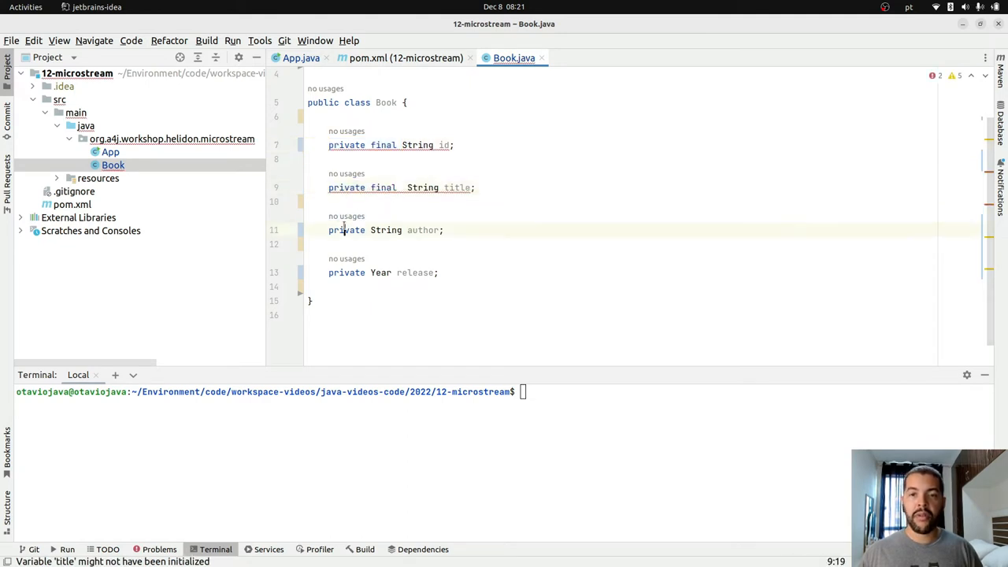
text(final)
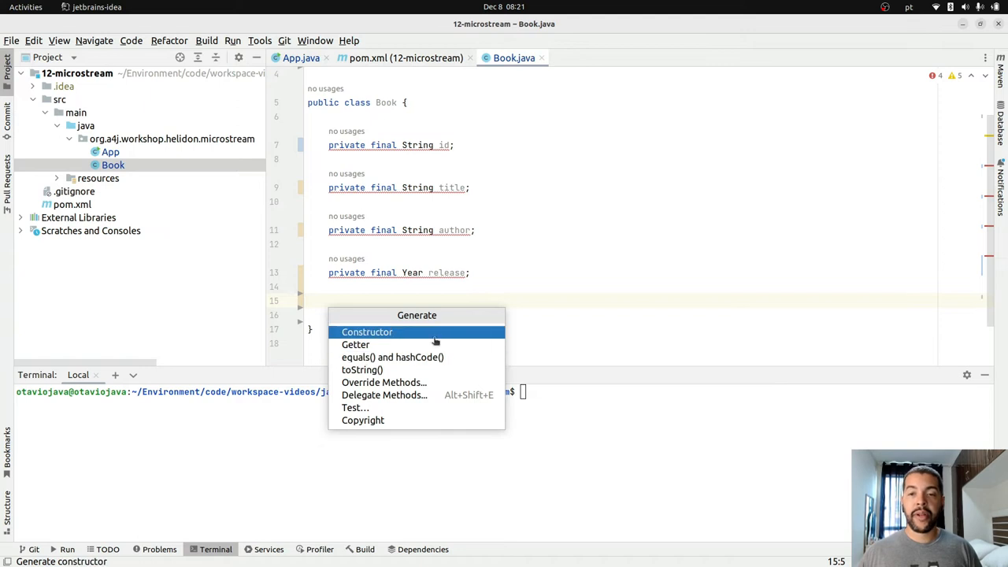
Step: Generate a constructor setting all four fields and make it package-private
click(367, 331)
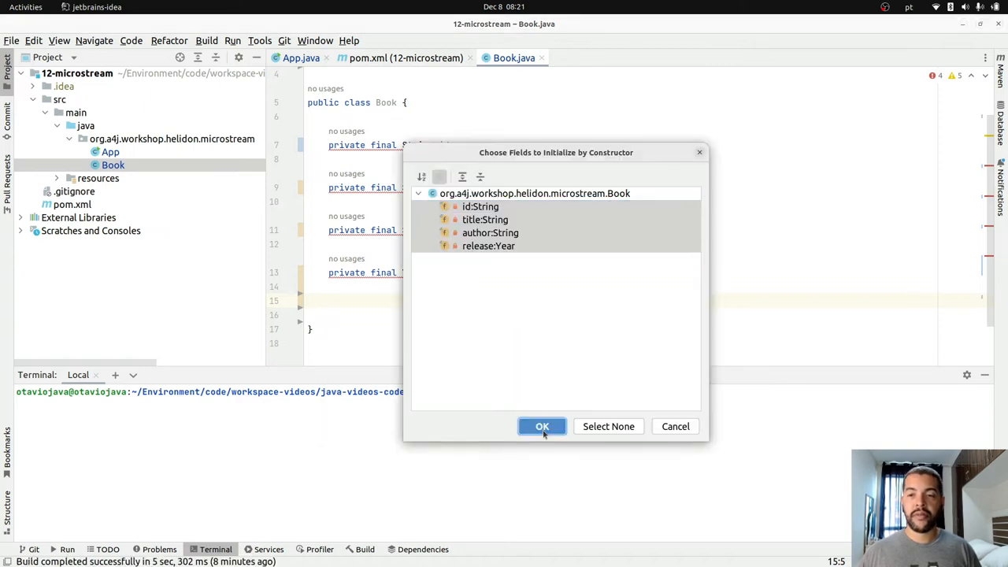
click(541, 425)
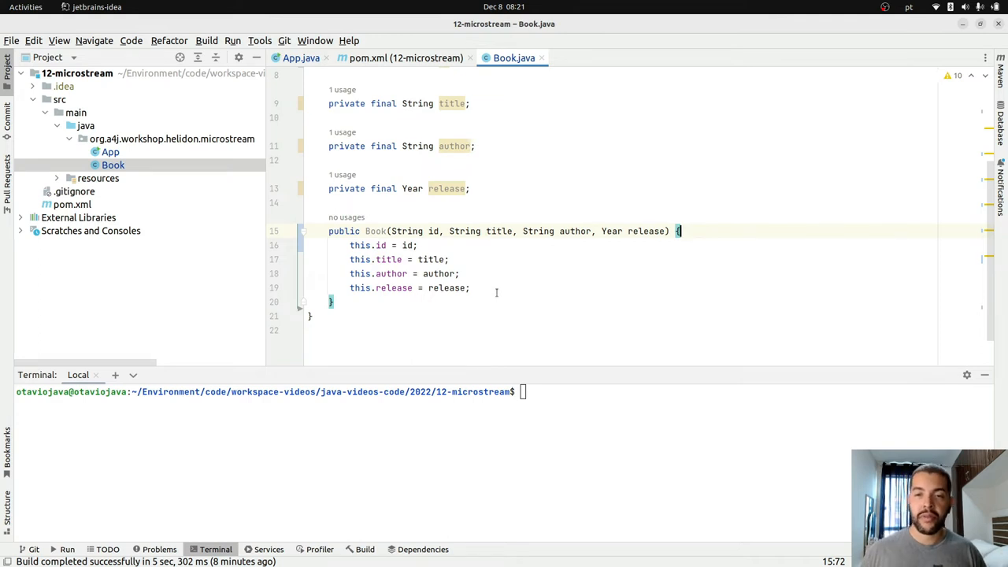
double_click(343, 230)
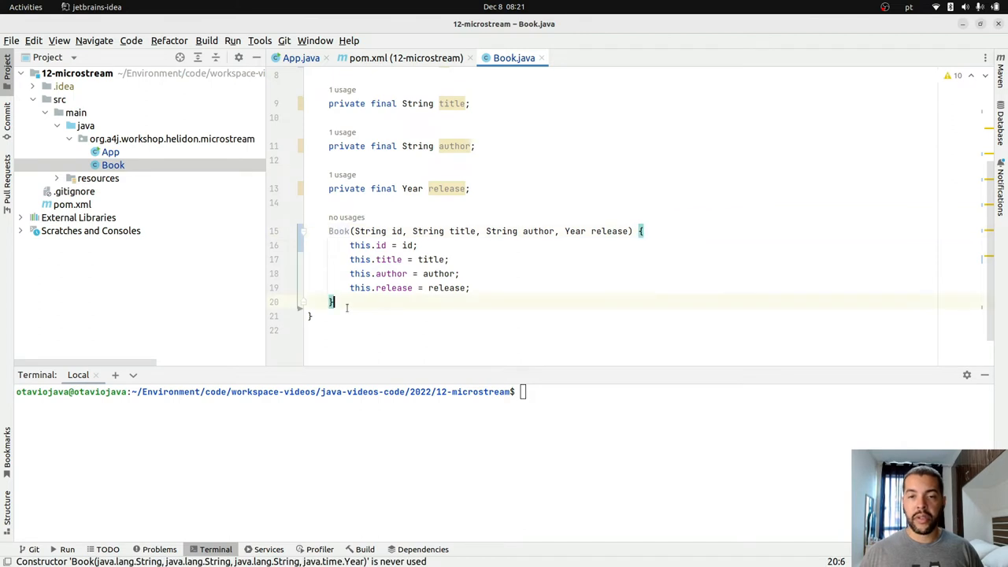
key(alt+insert)
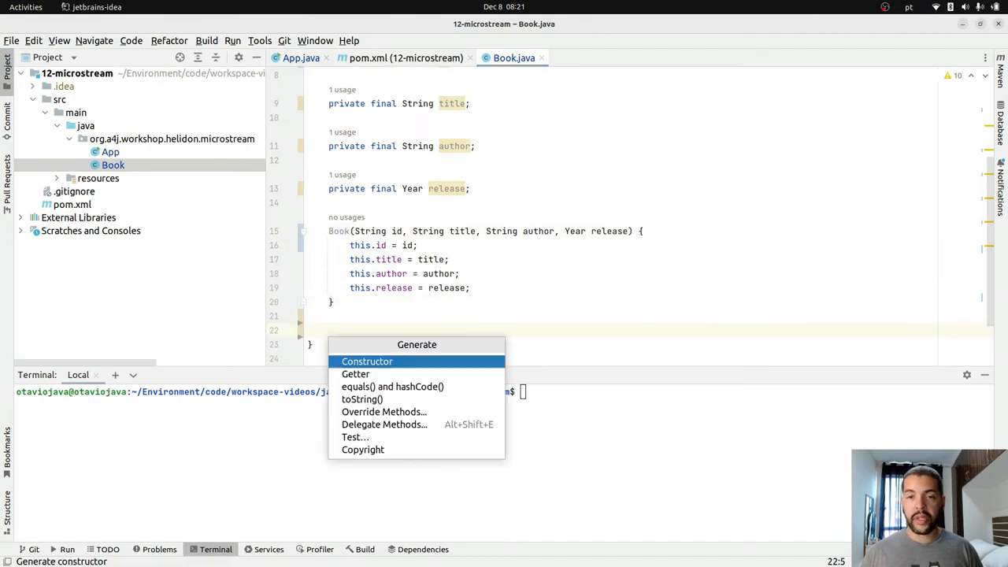
Step: Generate getters for id, title, author and release
click(355, 373)
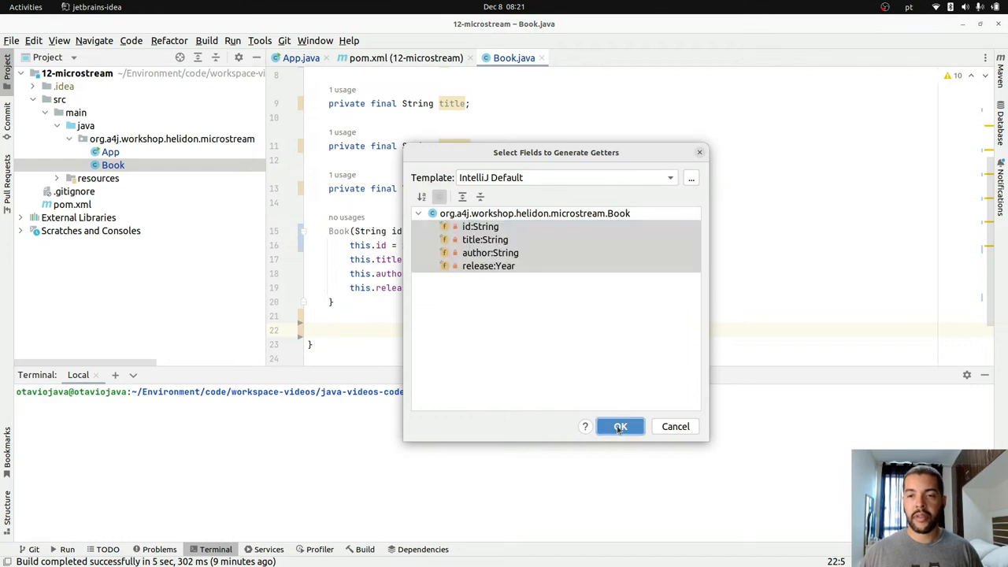
click(621, 425)
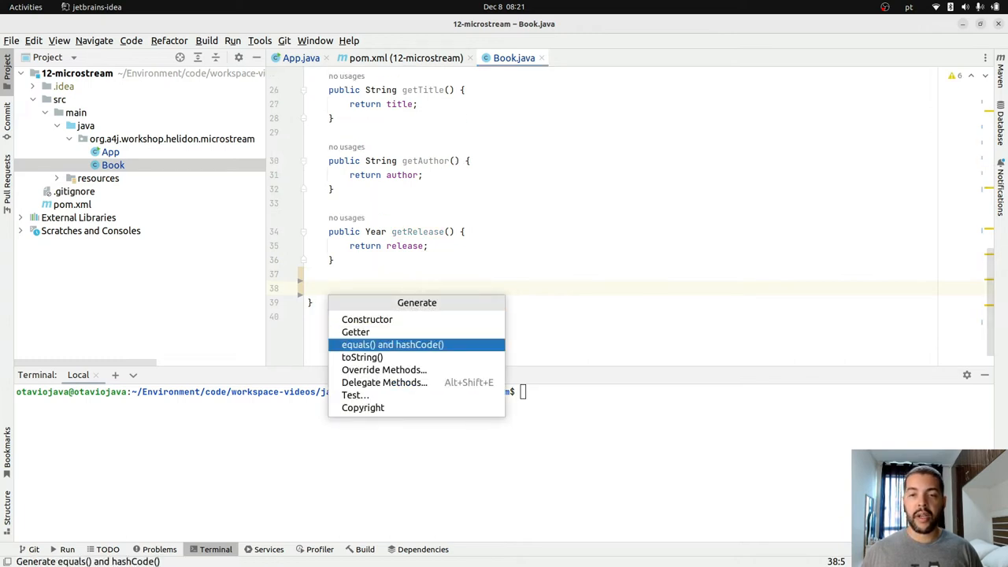
Step: Generate equals() and hashCode() based only on the id field
click(392, 343)
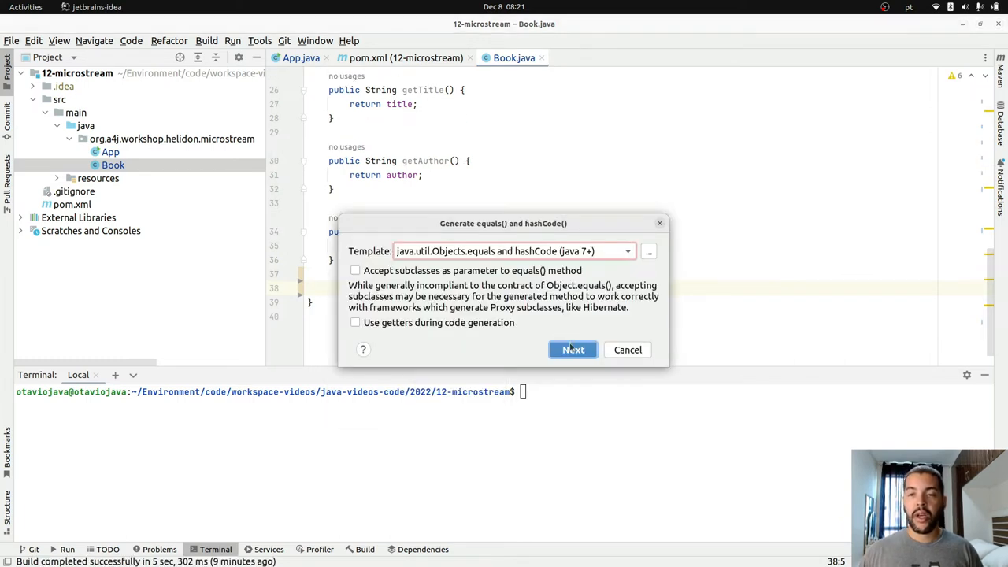
click(573, 349)
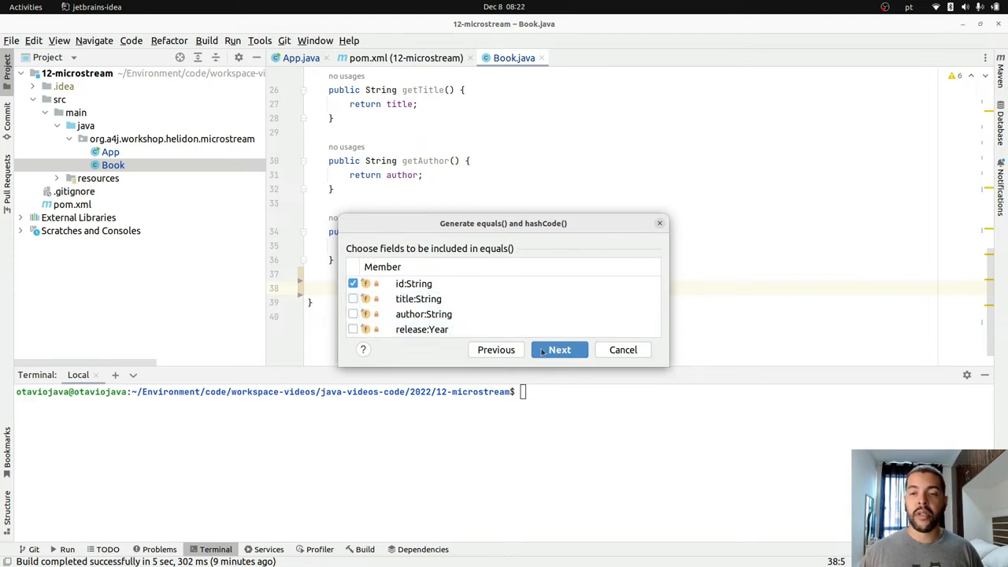
click(559, 350)
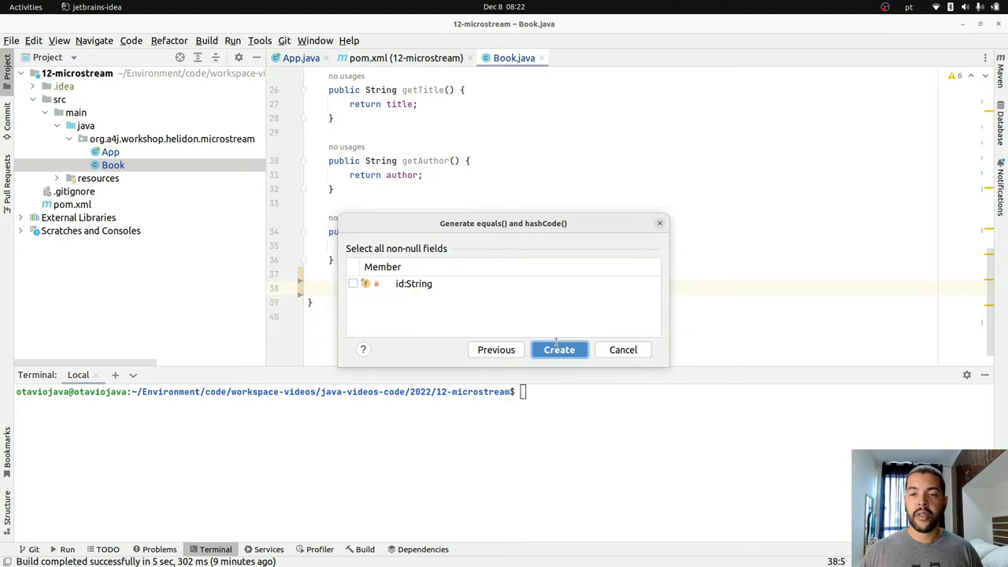
click(559, 350)
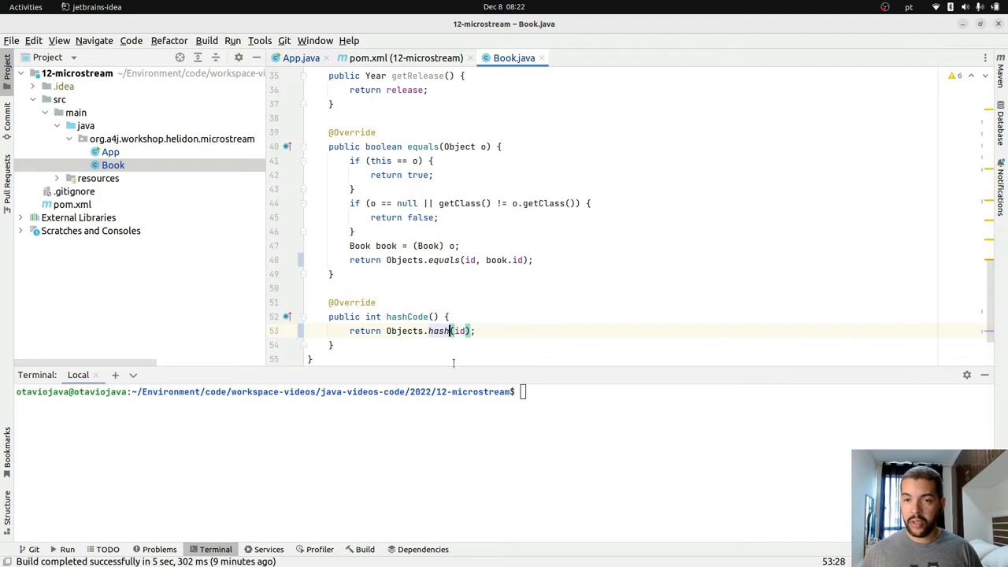
text(Code)
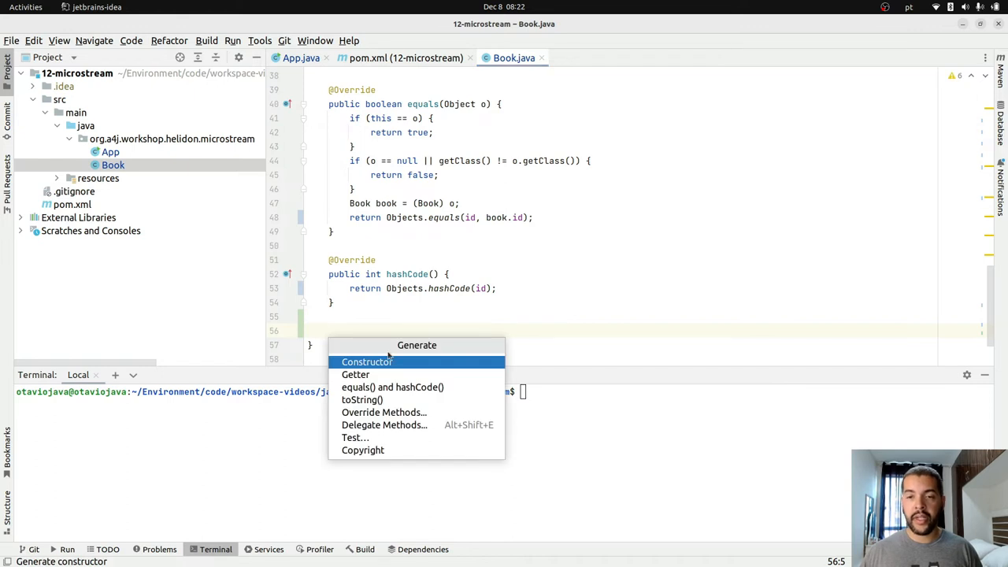
Step: Generate a toString() method covering all four Book fields
key(Escape)
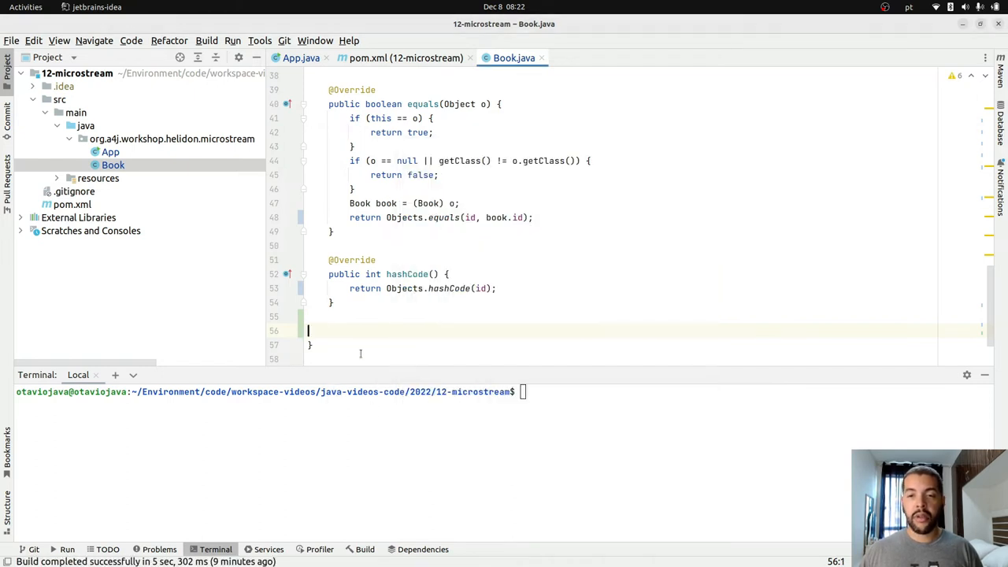
key(alt+insert)
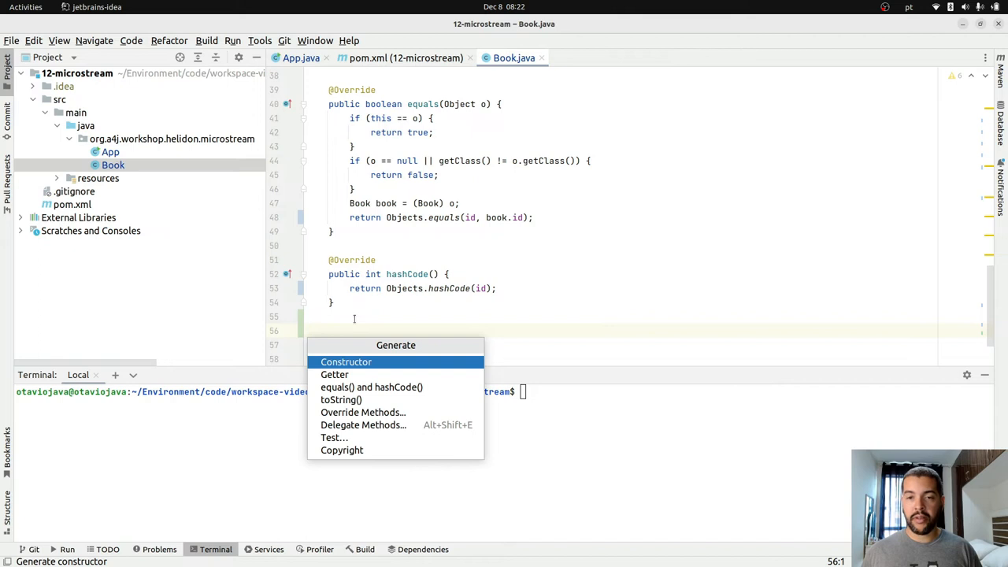
click(340, 400)
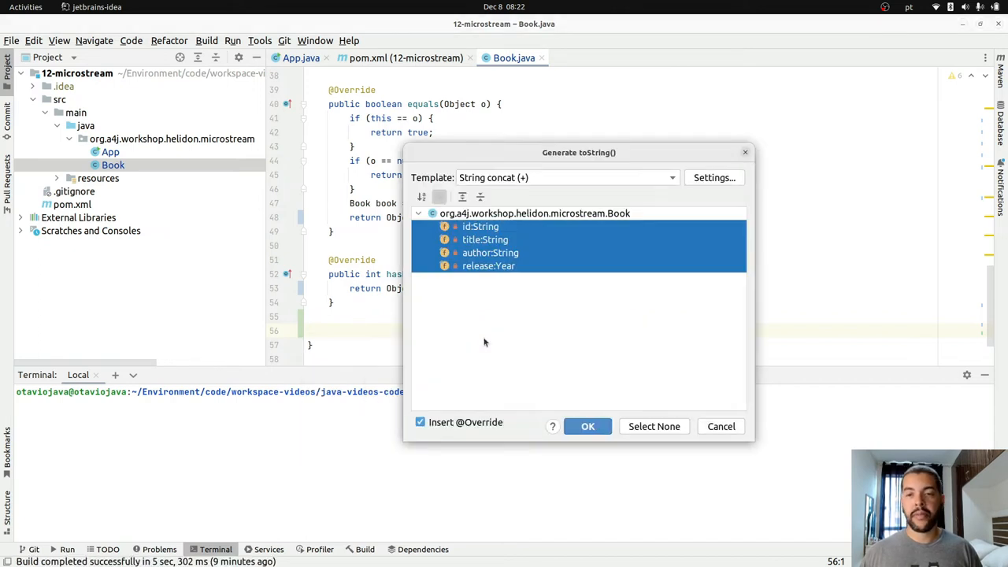
click(587, 425)
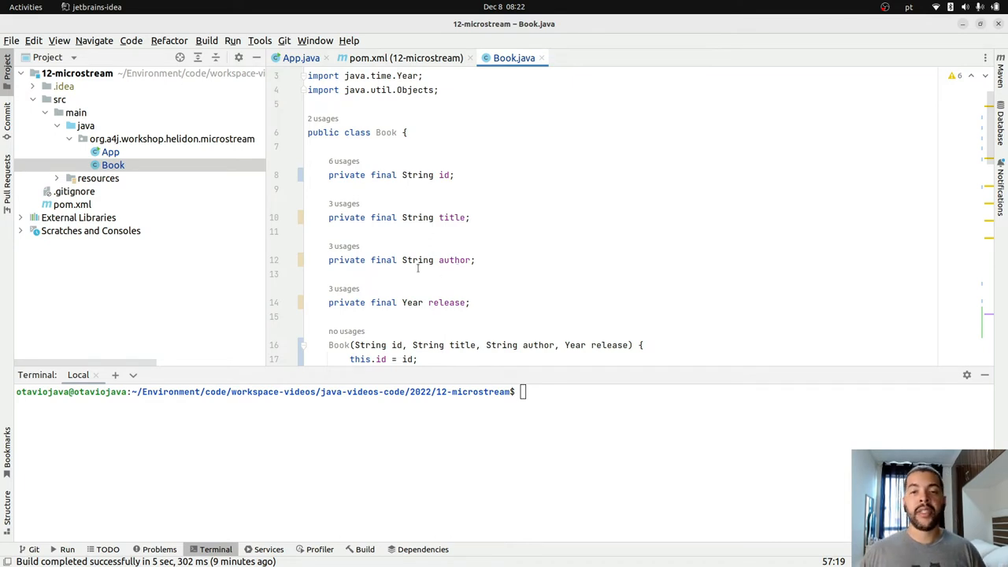
Step: Replace the Book constructor with a generated BookBuilder class
scroll(down, 3)
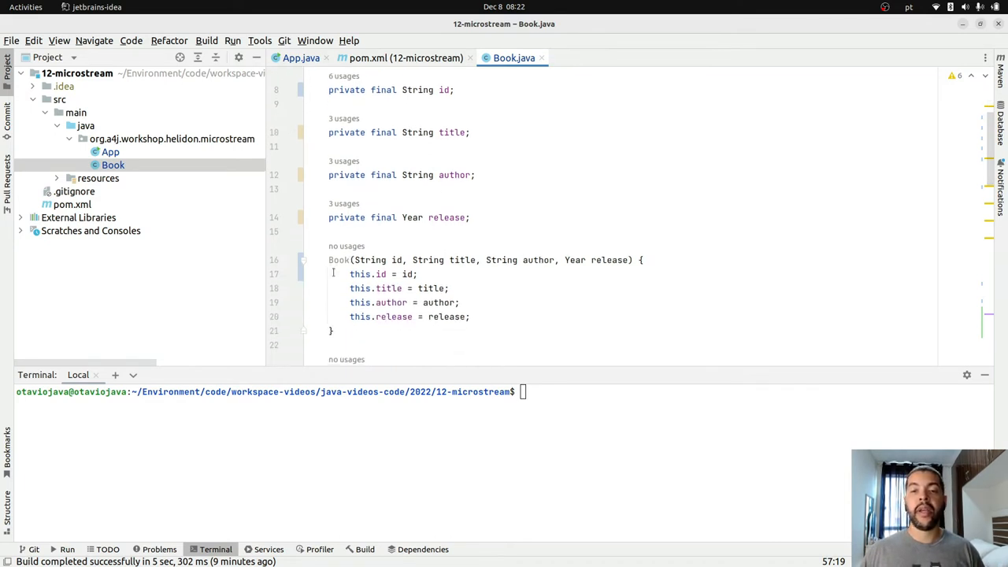
double_click(338, 260)
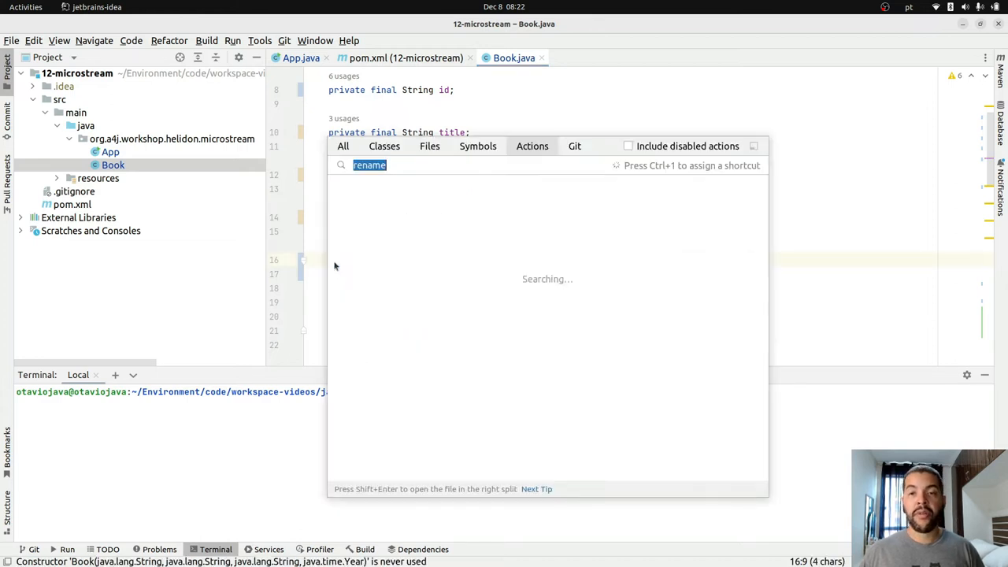
text(buil)
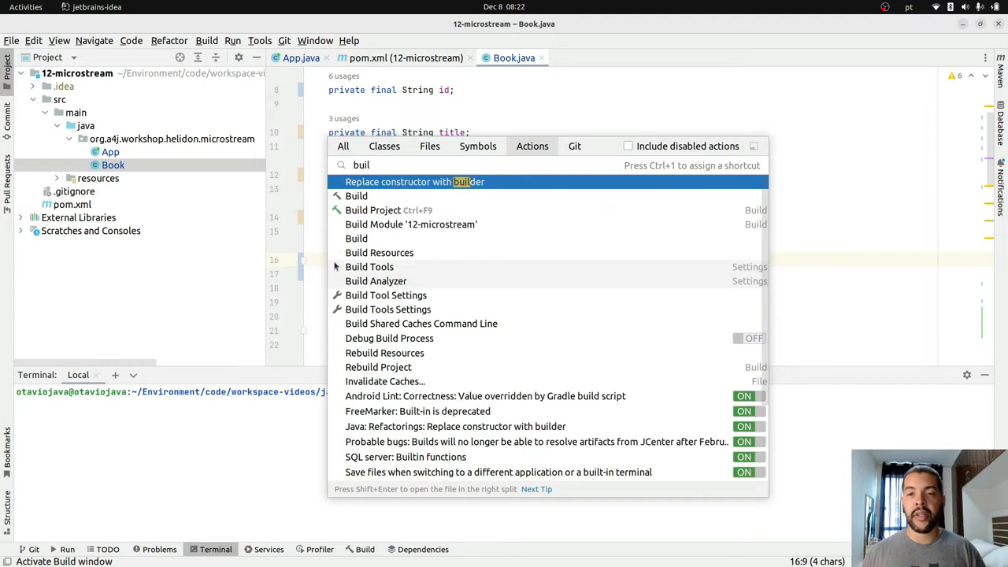
click(414, 181)
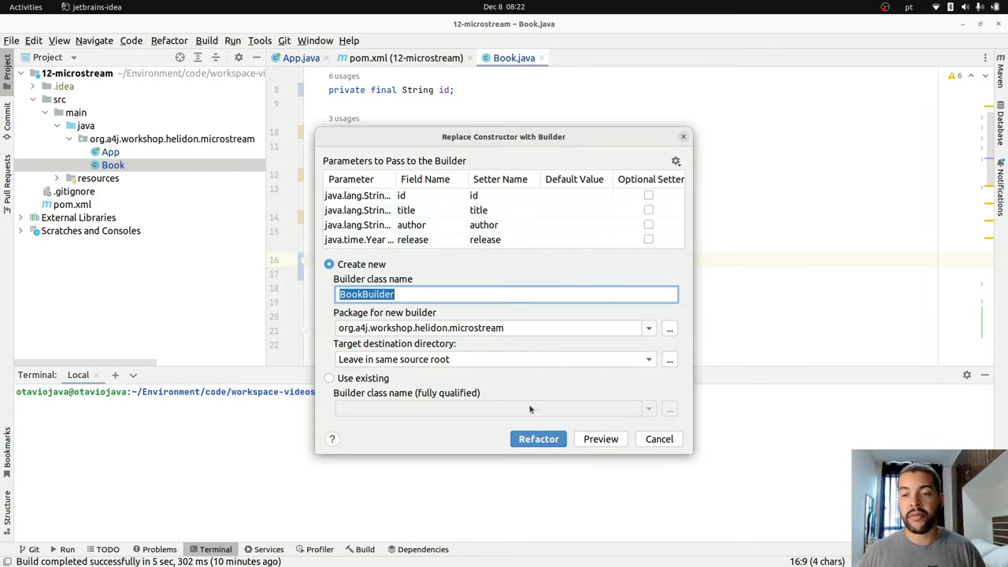
click(538, 438)
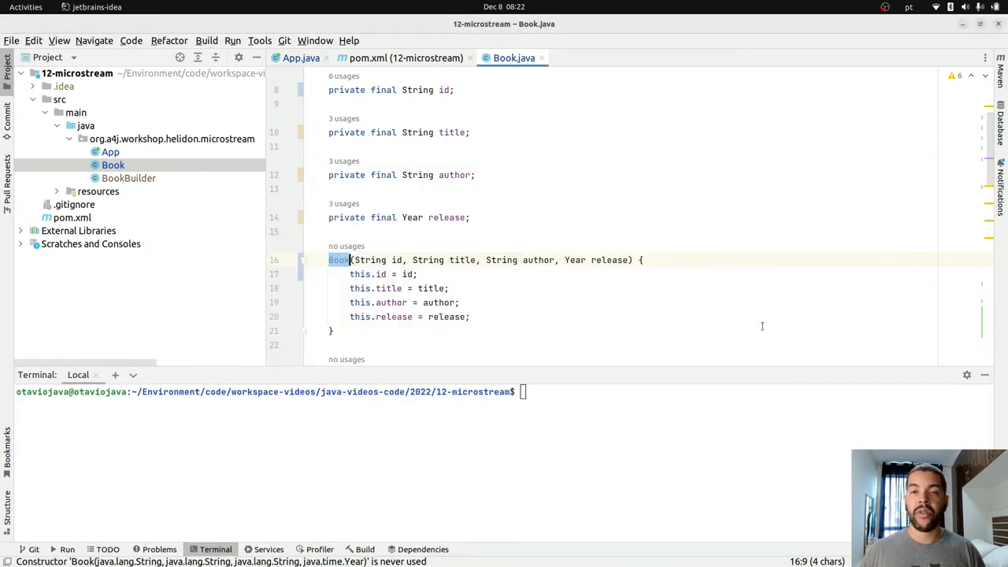
Step: Rename BookBuilder's create method to build
click(129, 178)
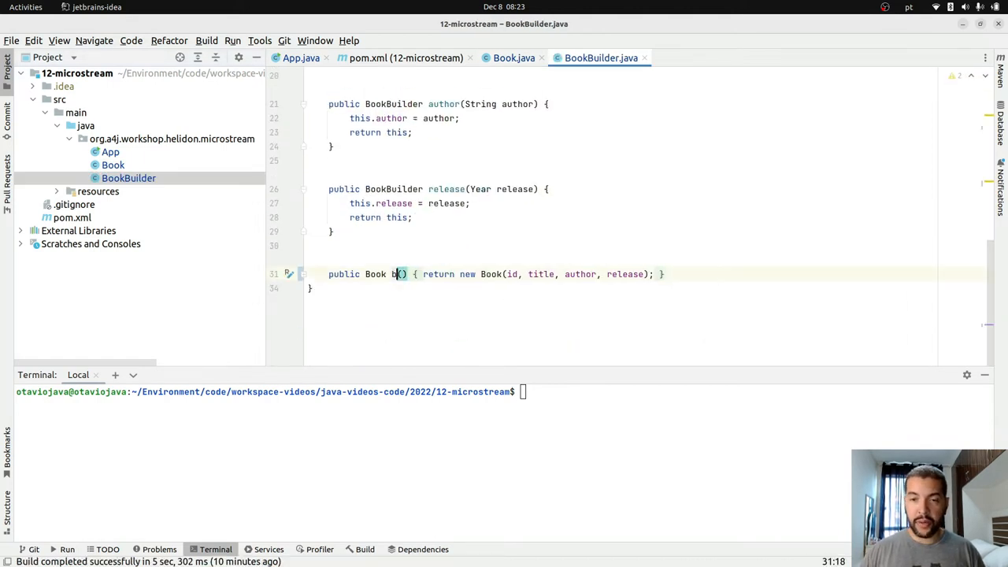
text(uild)
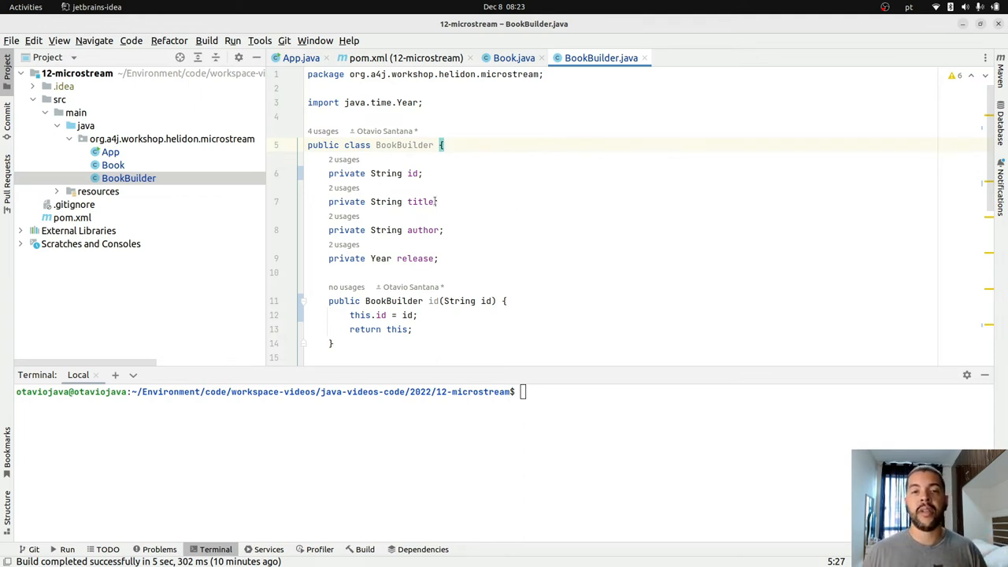
Step: Create a new empty Library class in the microstream package
click(113, 166)
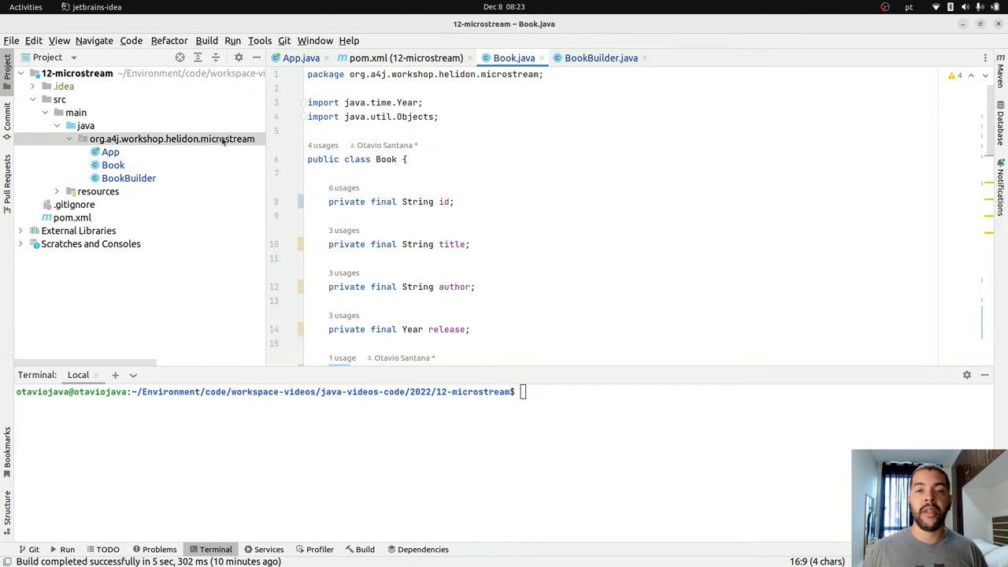
right_click(170, 139)
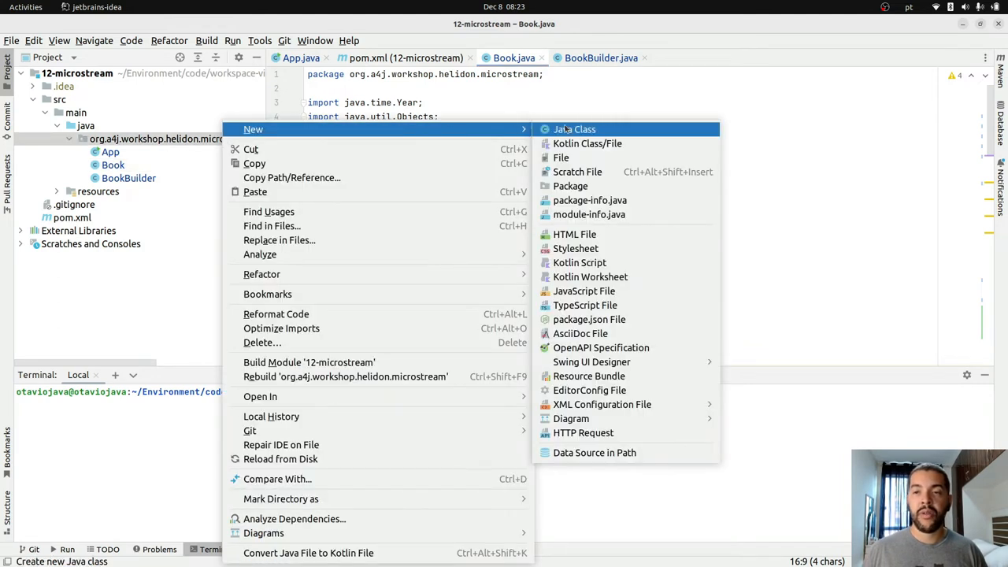
click(574, 129)
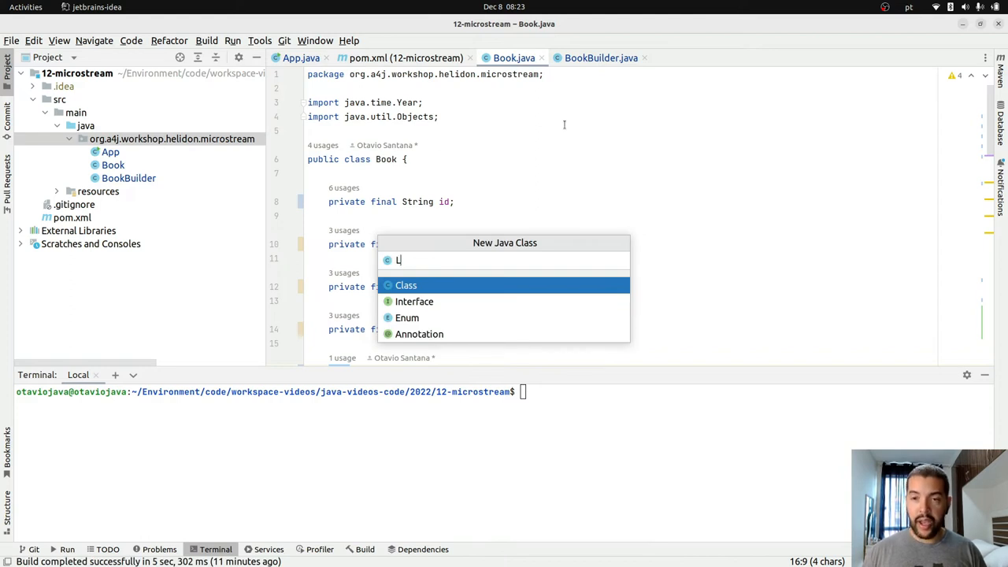
text(ibrary)
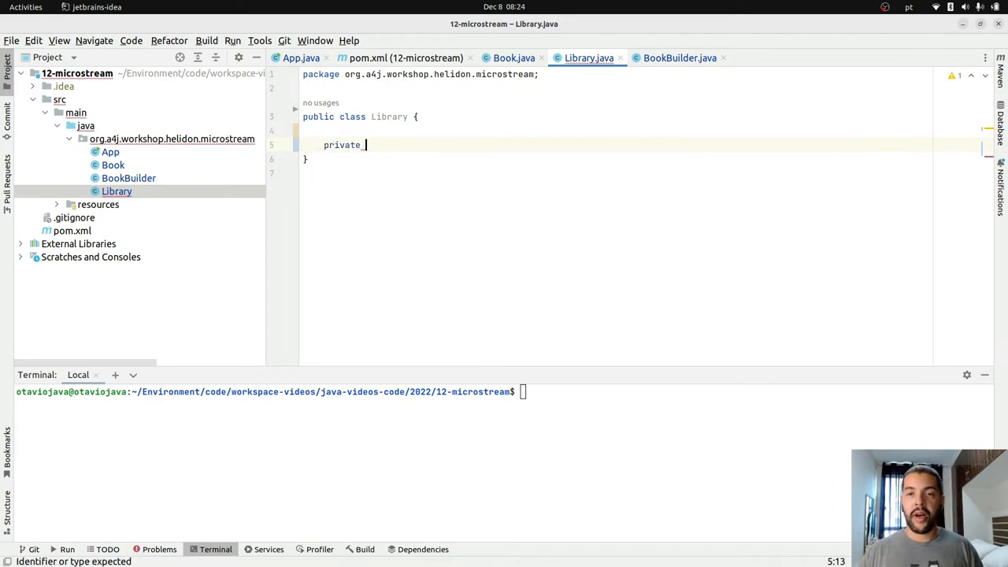
Step: Declare a private final Set<Book> books field in Library
text(Set)
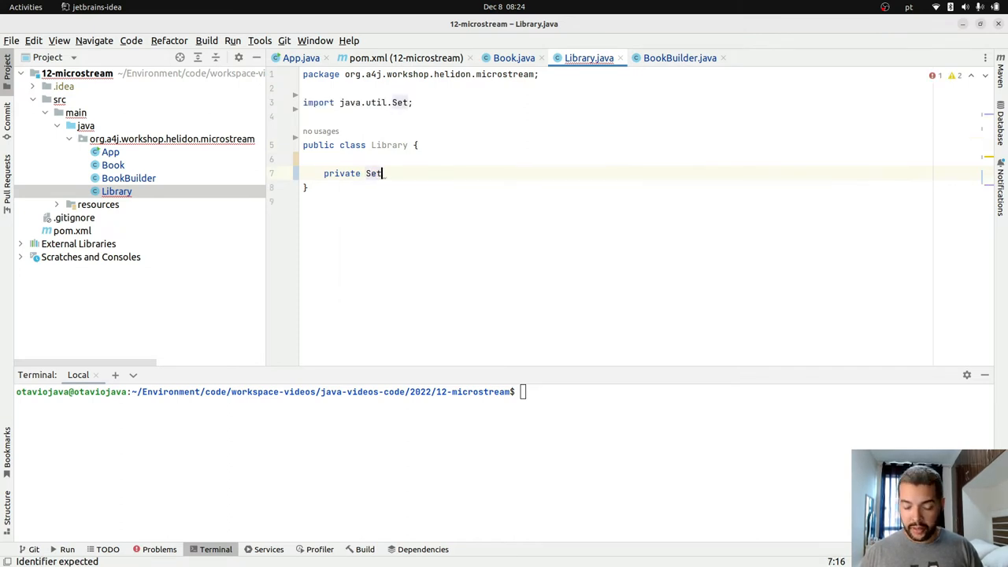
text(<Book>)
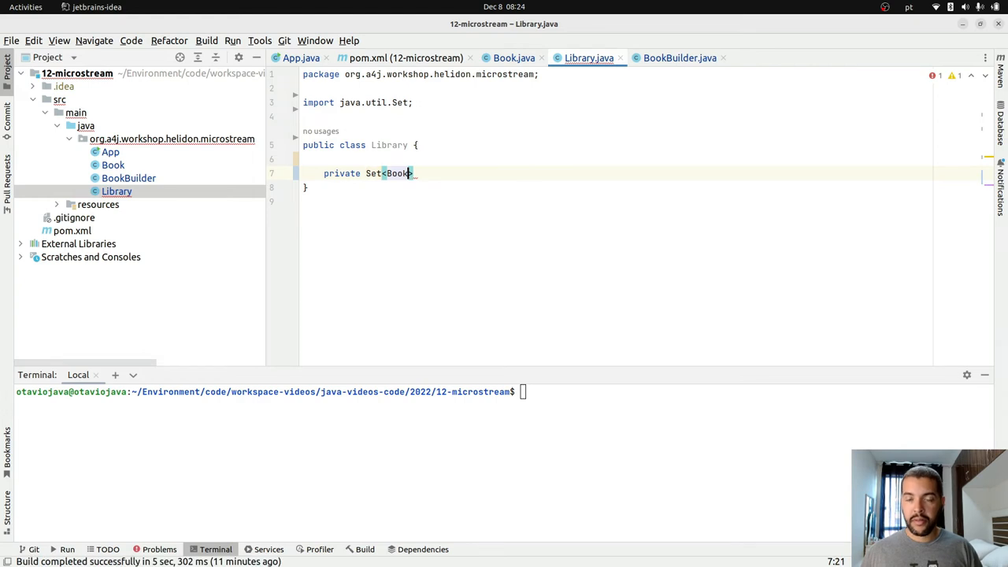
text(books)
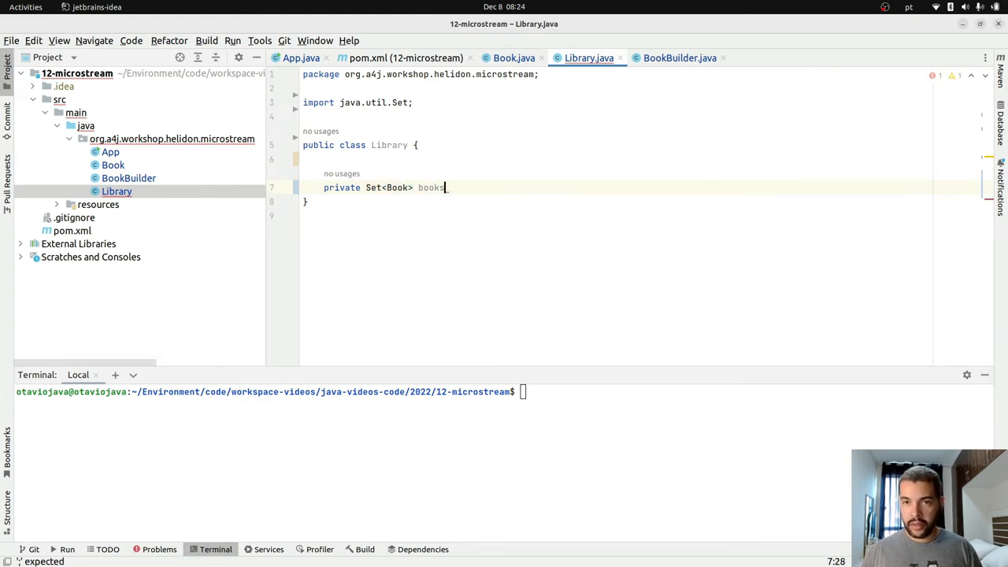
text(;)
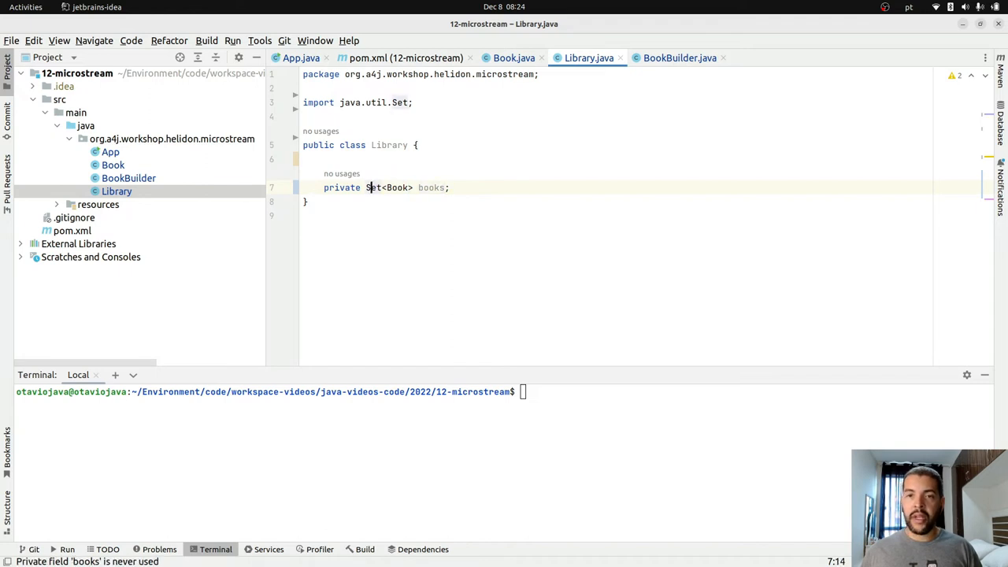
text(final)
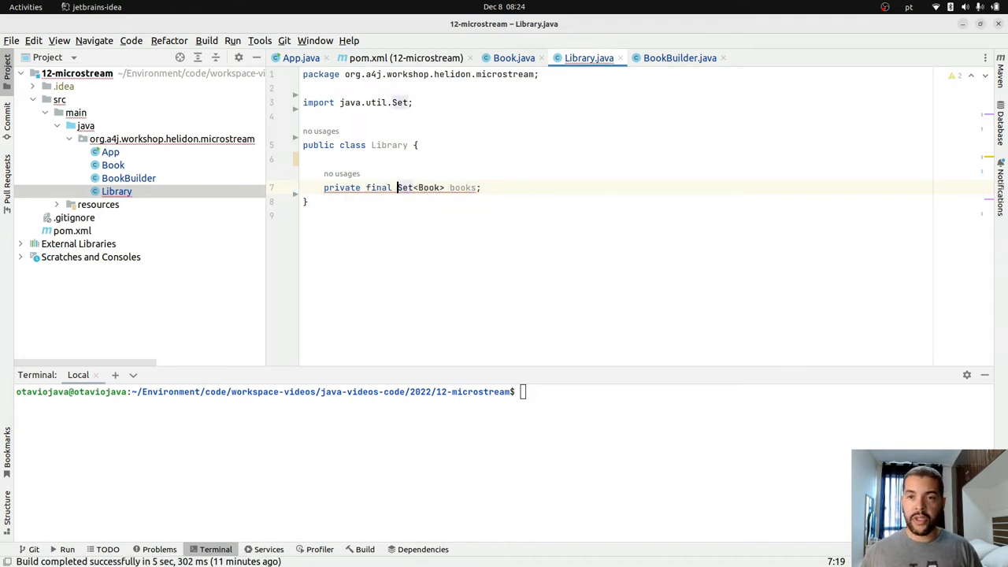
text(;)
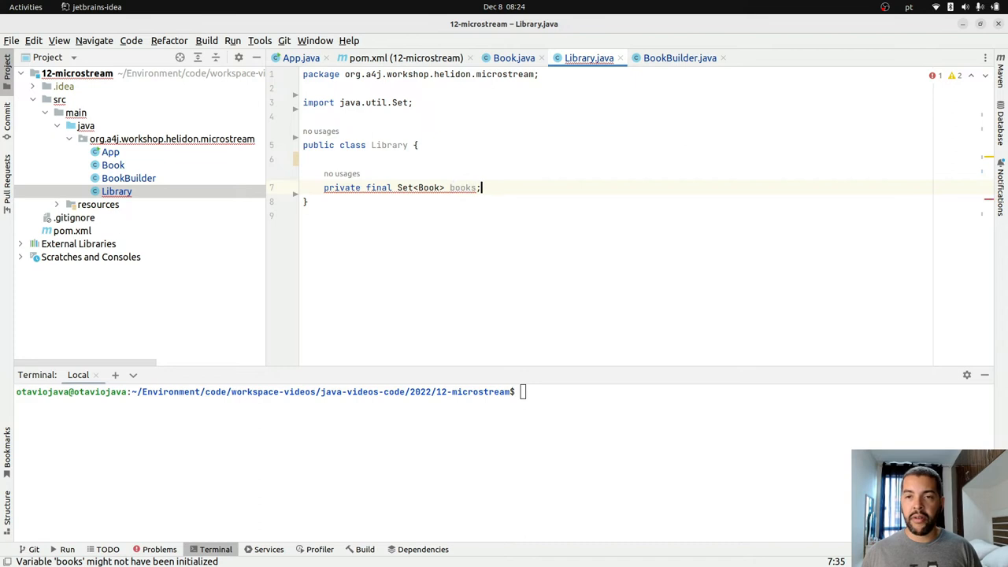
Step: Initialize books to a new HashSet<>() in a generated constructor
click(311, 185)
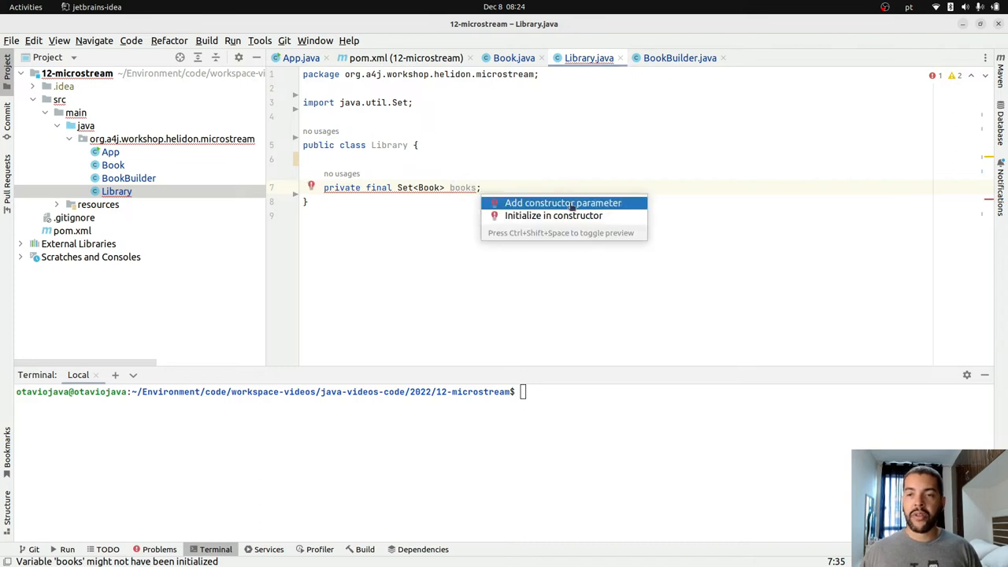
click(554, 214)
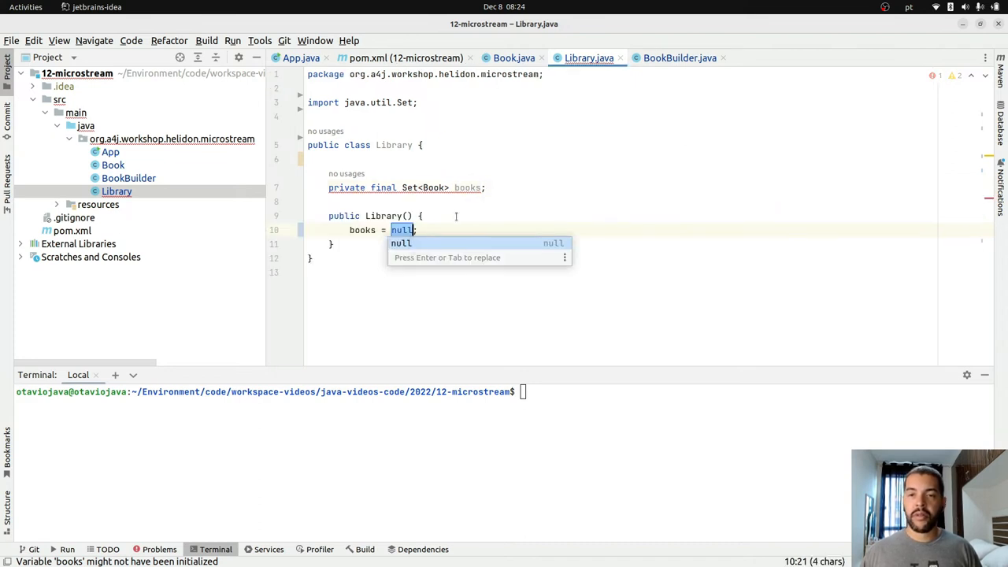
text(new)
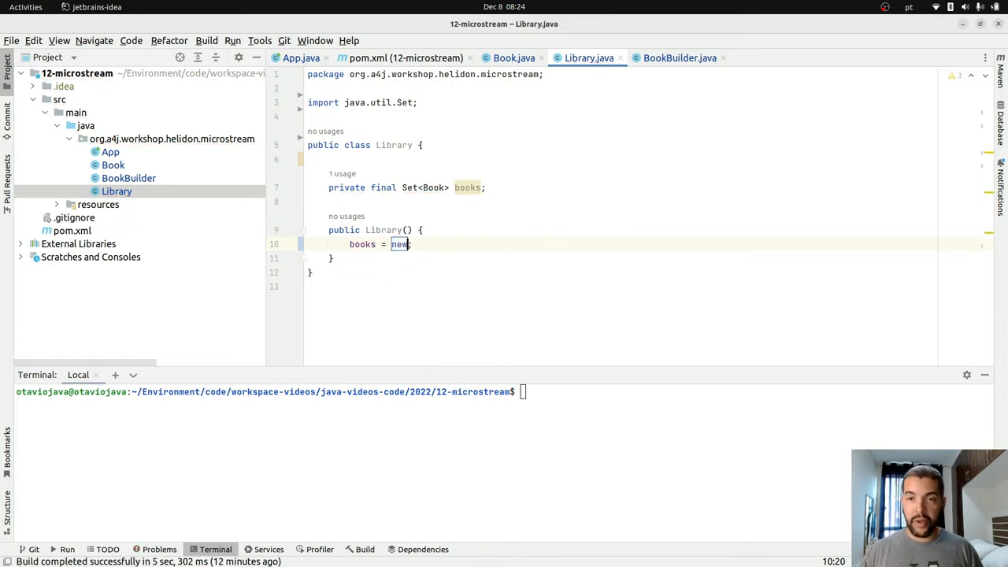
text(HashSet<>())
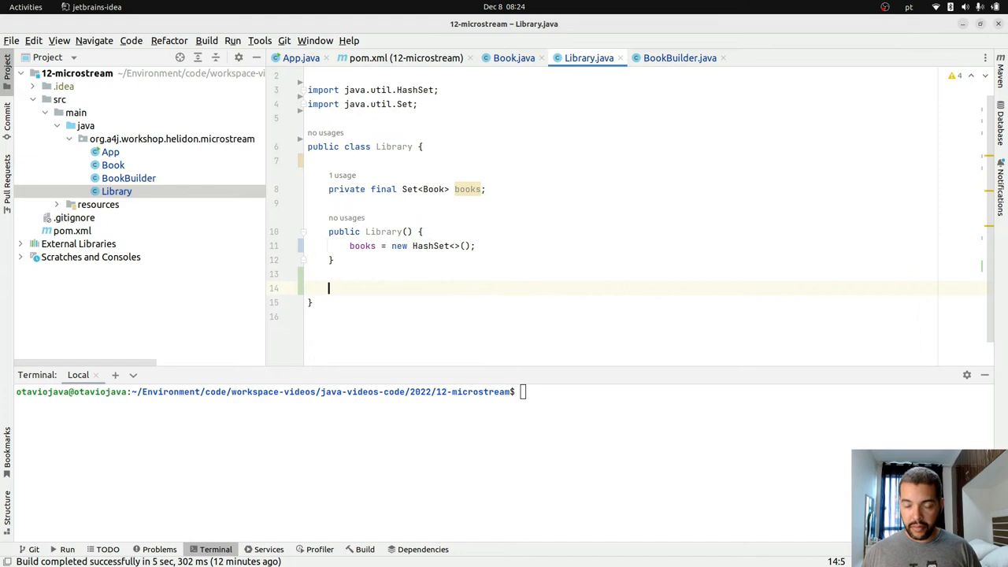
Step: Add a public void add(Book book) method that calls this.books.add(book)
text(p)
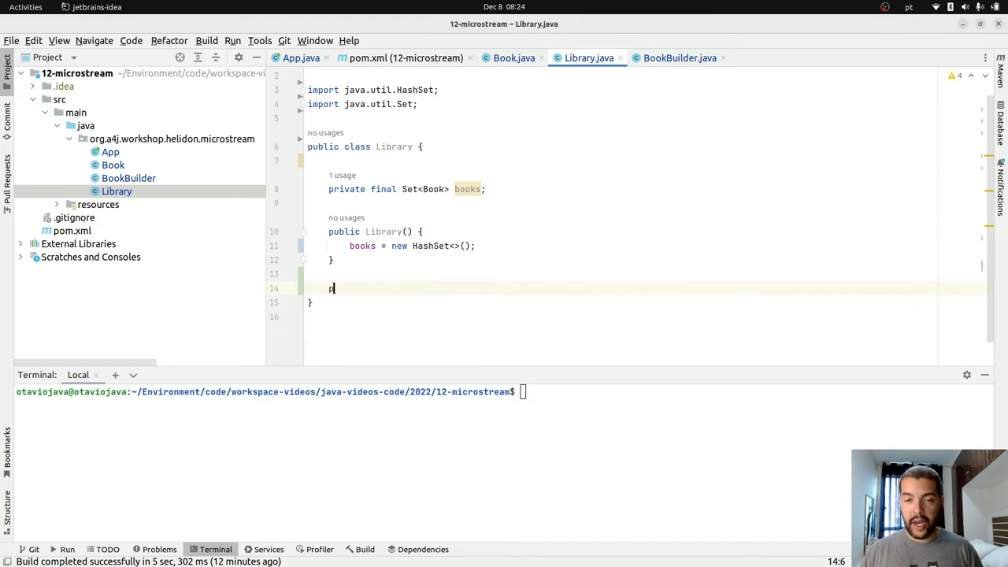
text(ublic)
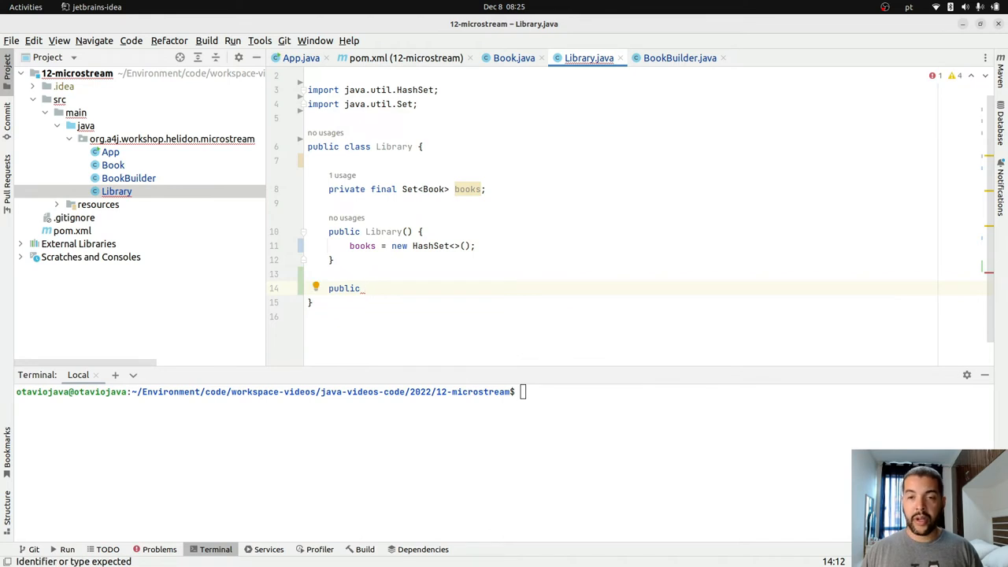
text(void add())
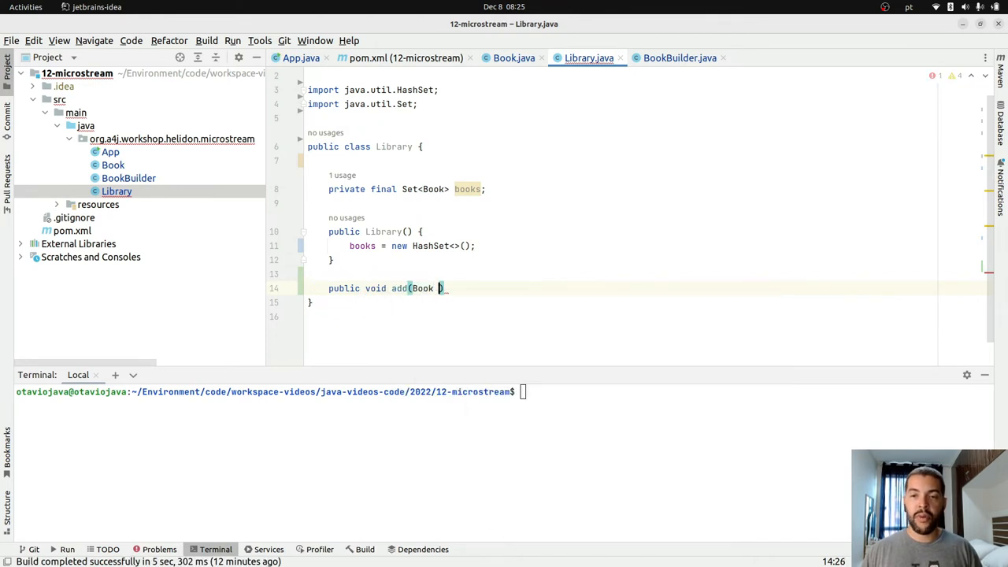
text(book){)
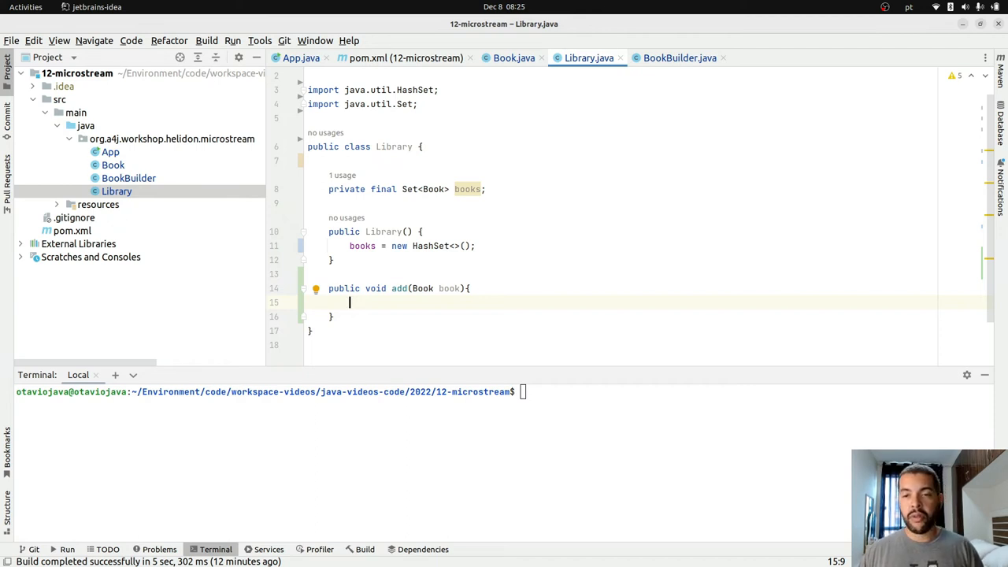
text(t)
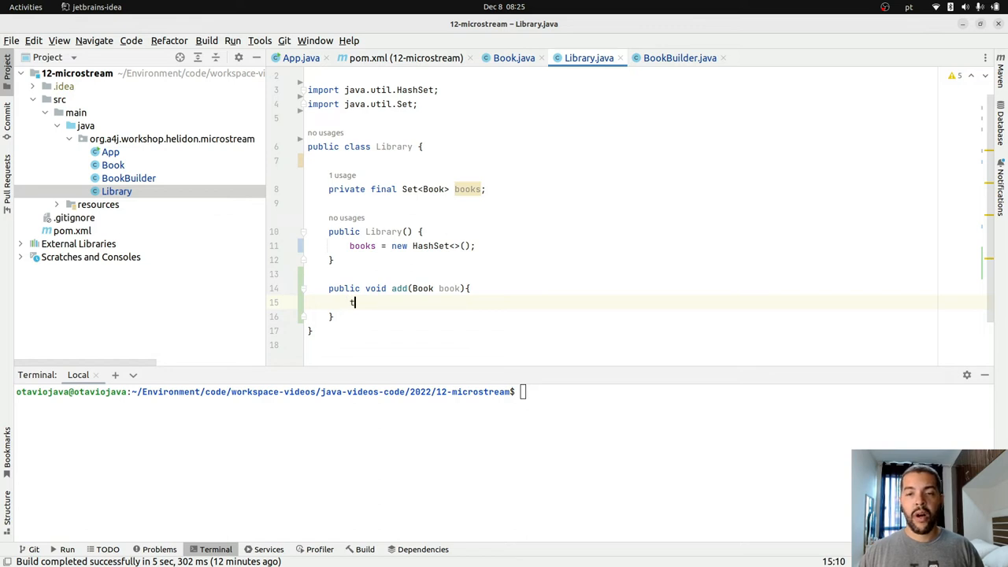
text(his.books.add())
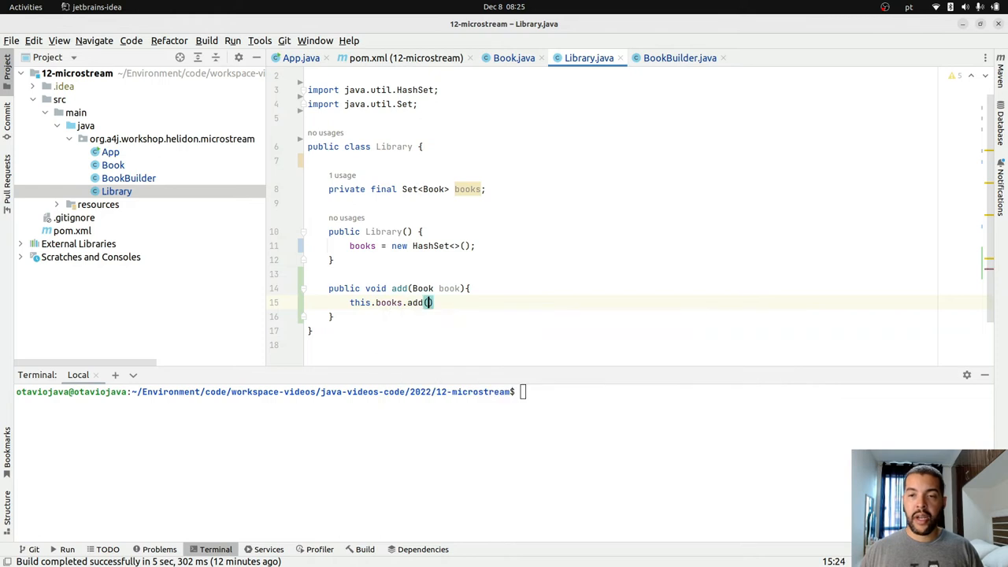
text(book)
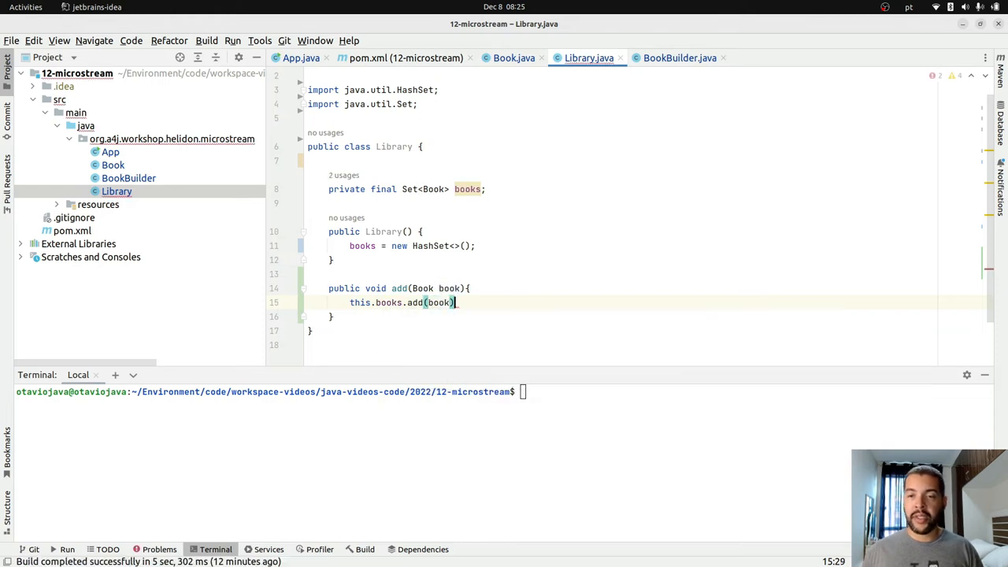
text(;)
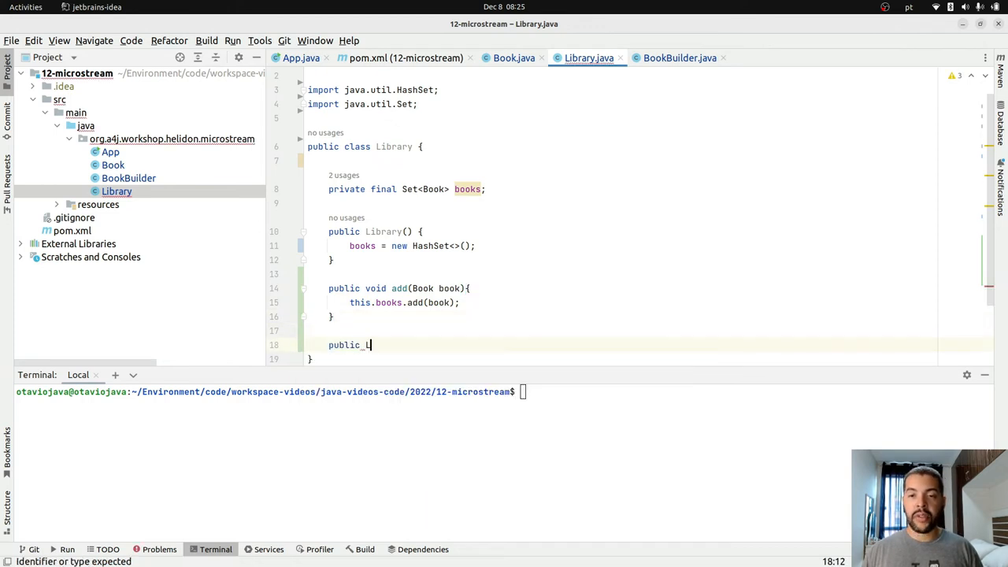
Step: Add getBooks() returning a List<Book> collected from this.books.stream()
text(ist<Book> g)
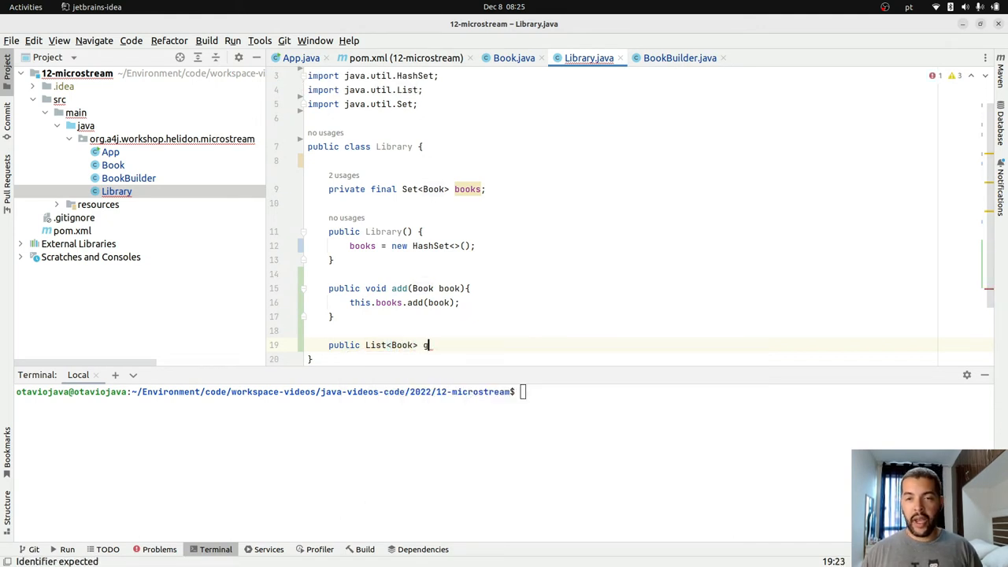
text(etBook)
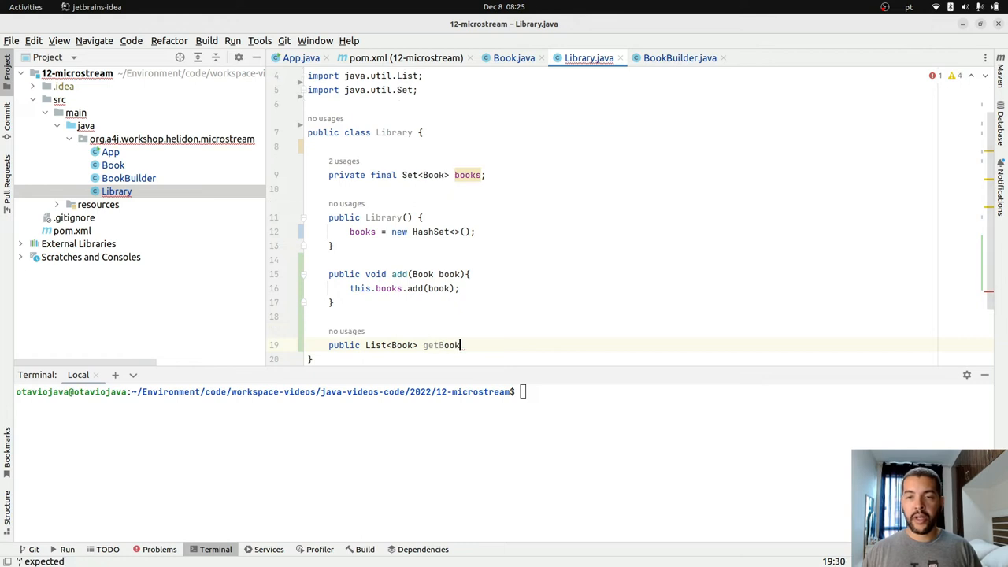
text(() {})
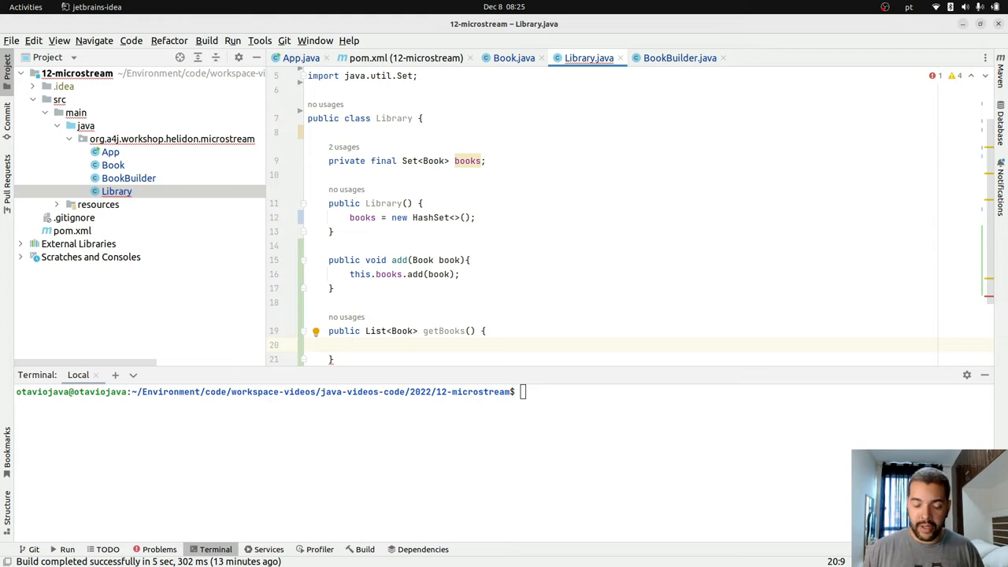
text(return)
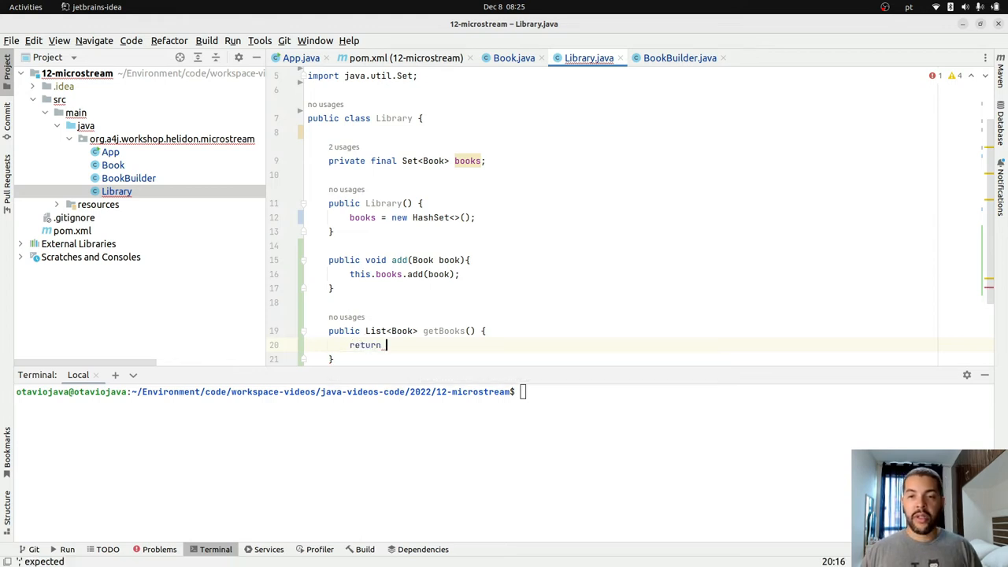
text(this.books)
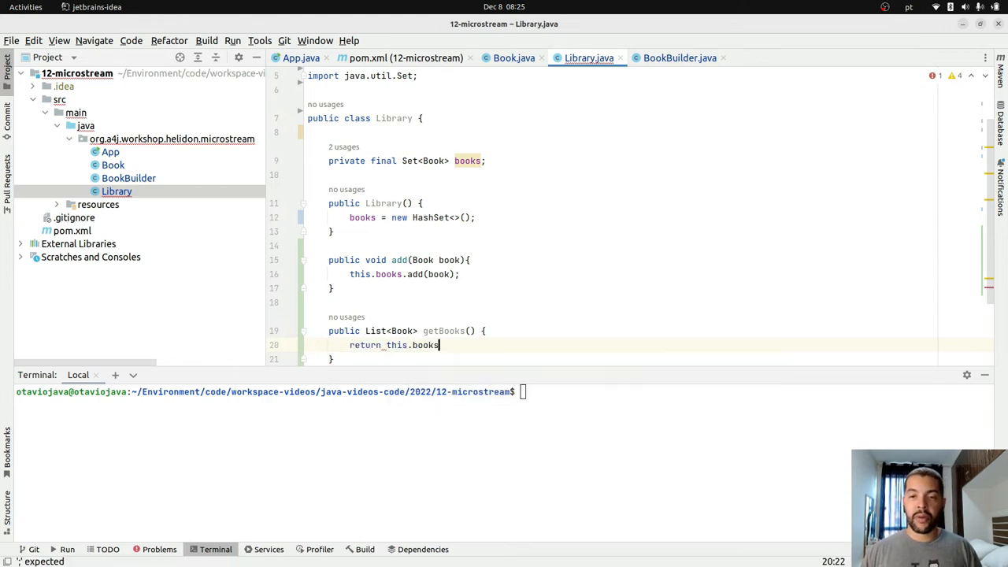
text(.)
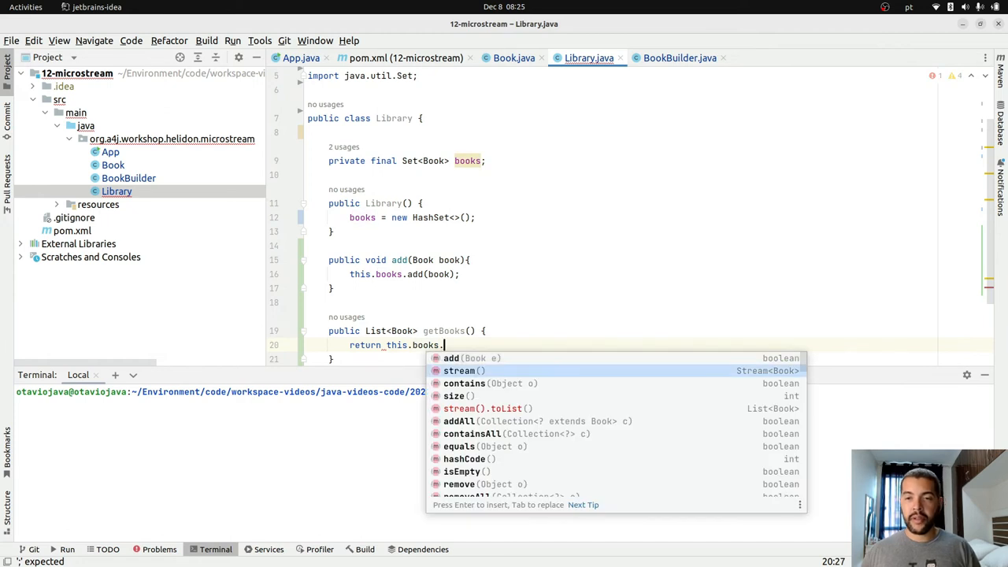
text(stream().collect(Collectors.toUnmodifiableList());)
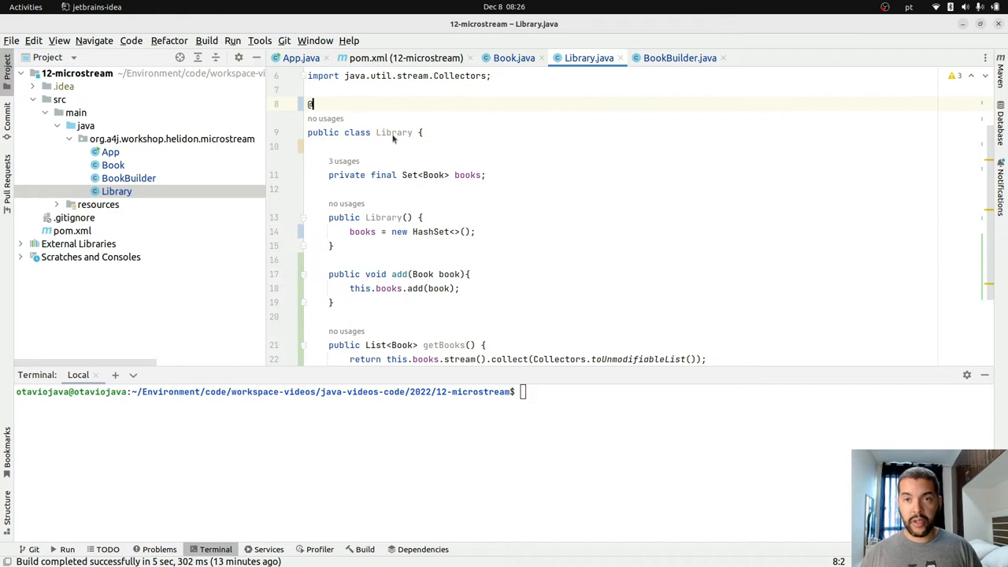
text(Storage)
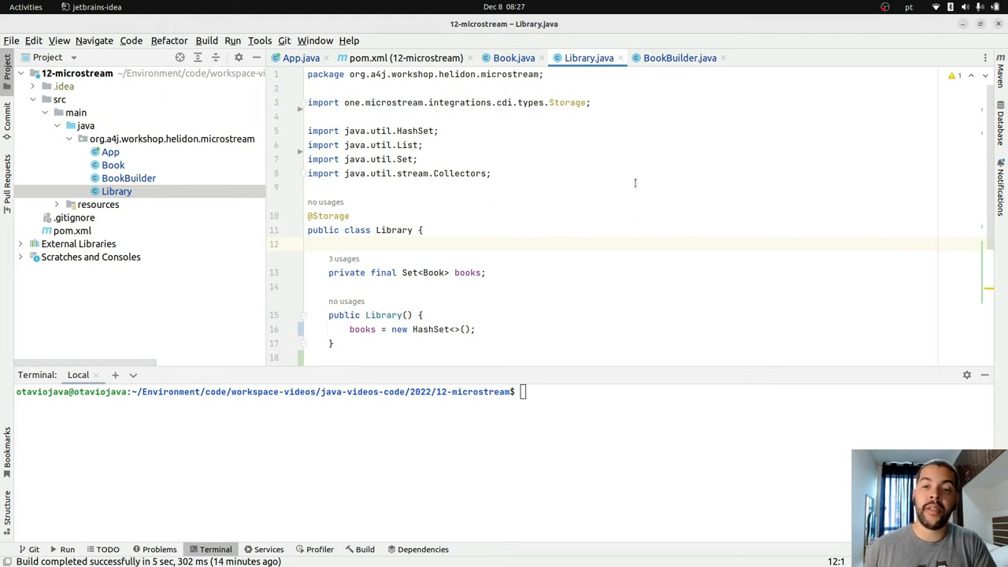
mouse_move(158, 149)
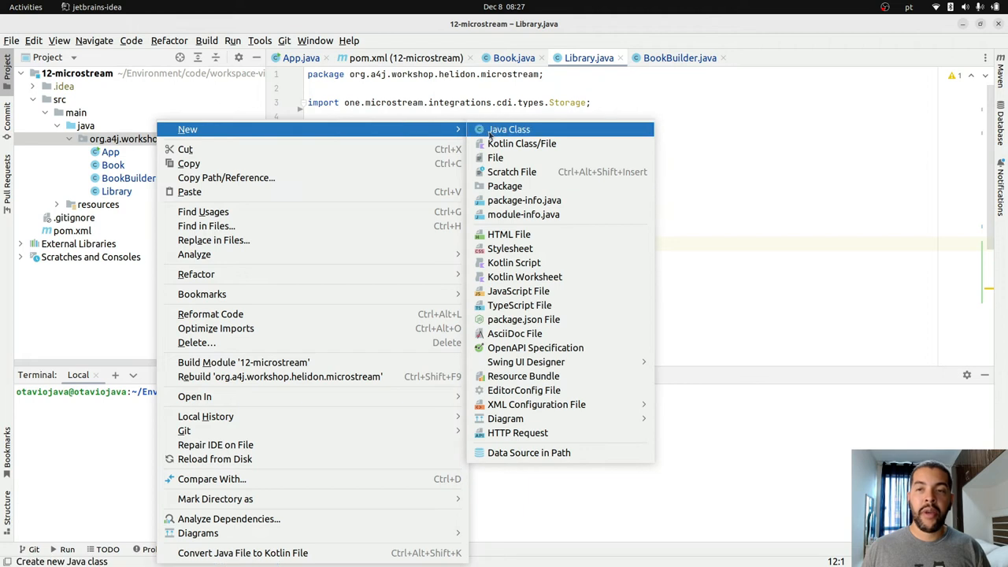
click(509, 129)
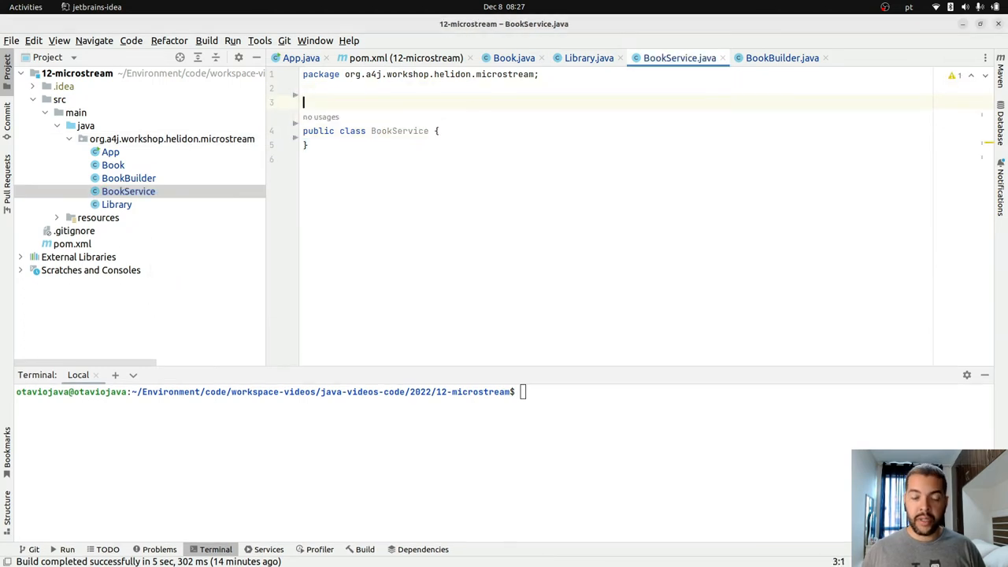
text(@A)
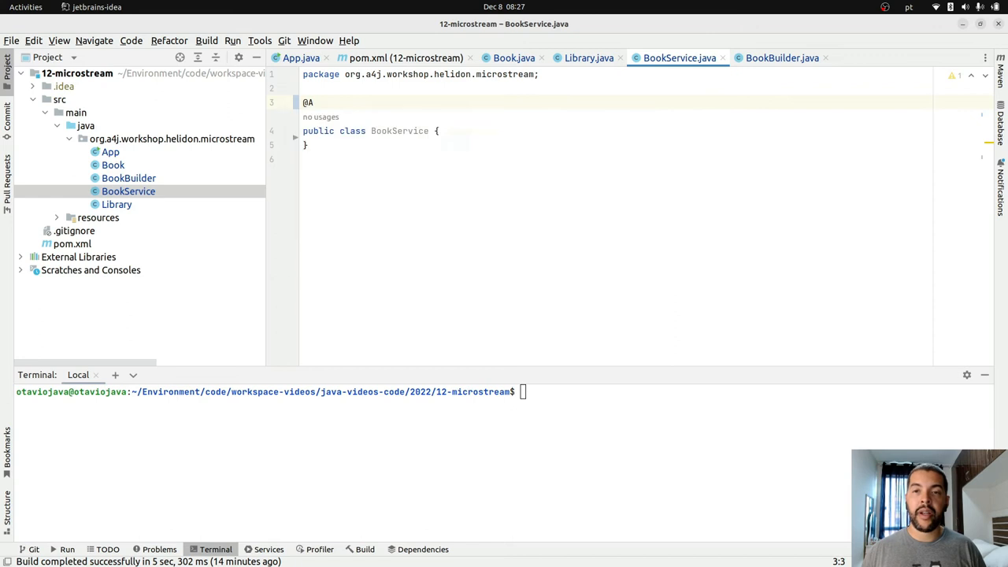
text(ApplicationScoped)
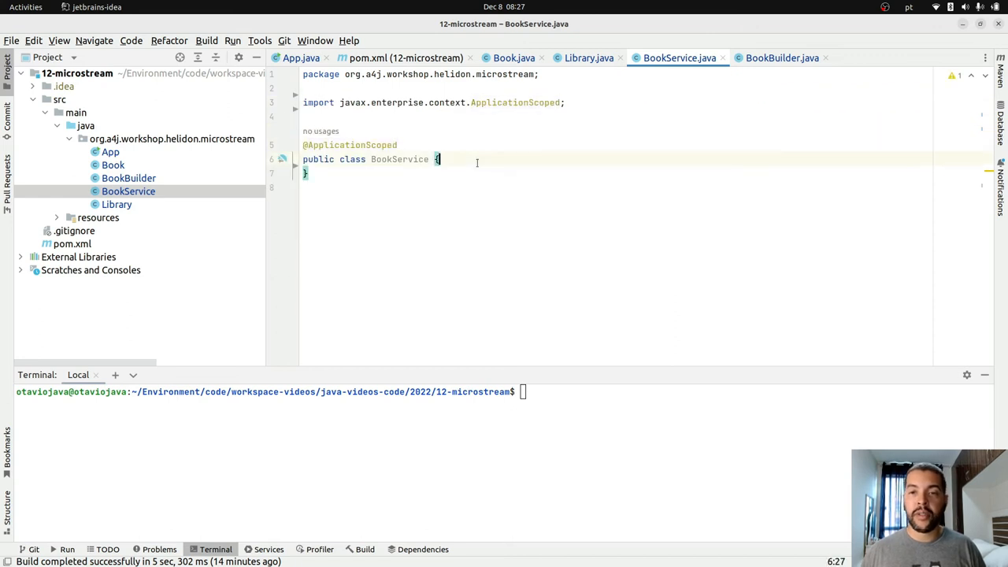
text(private)
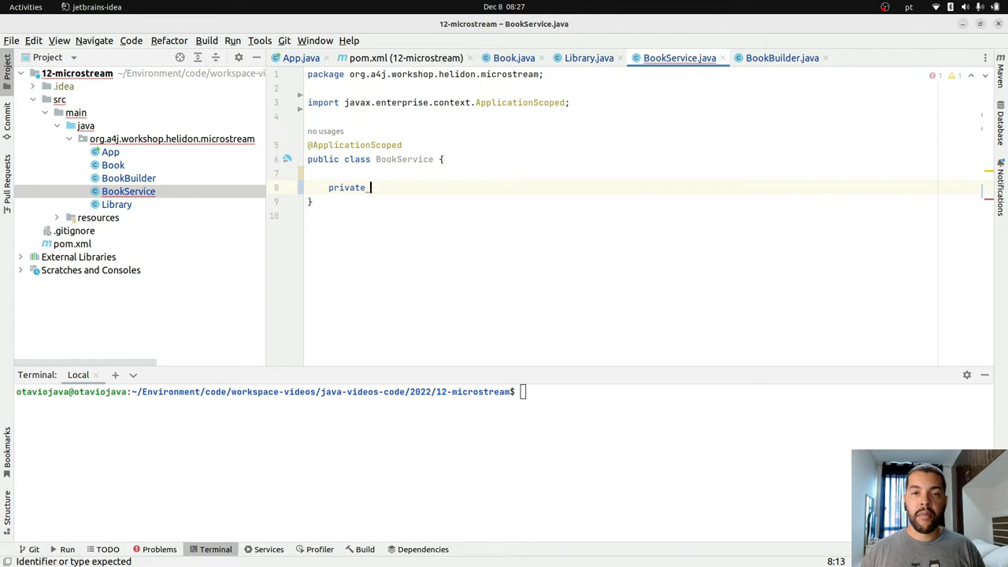
text(Library)
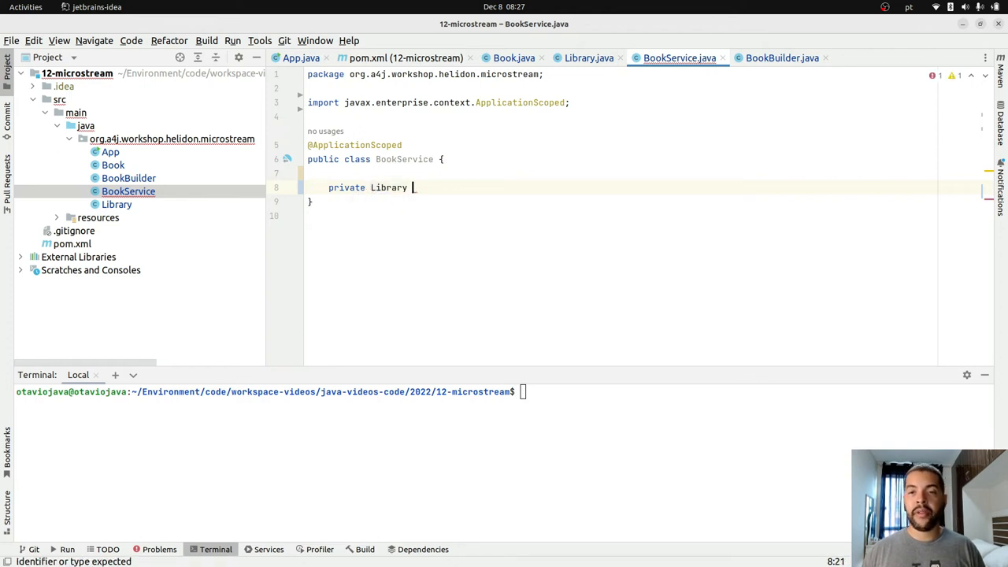
text(library;)
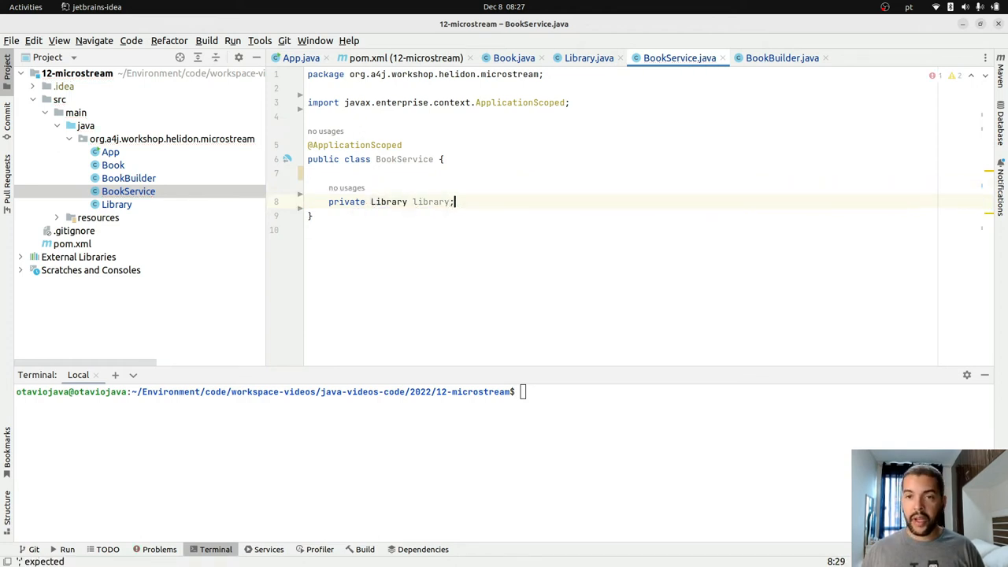
text(@)
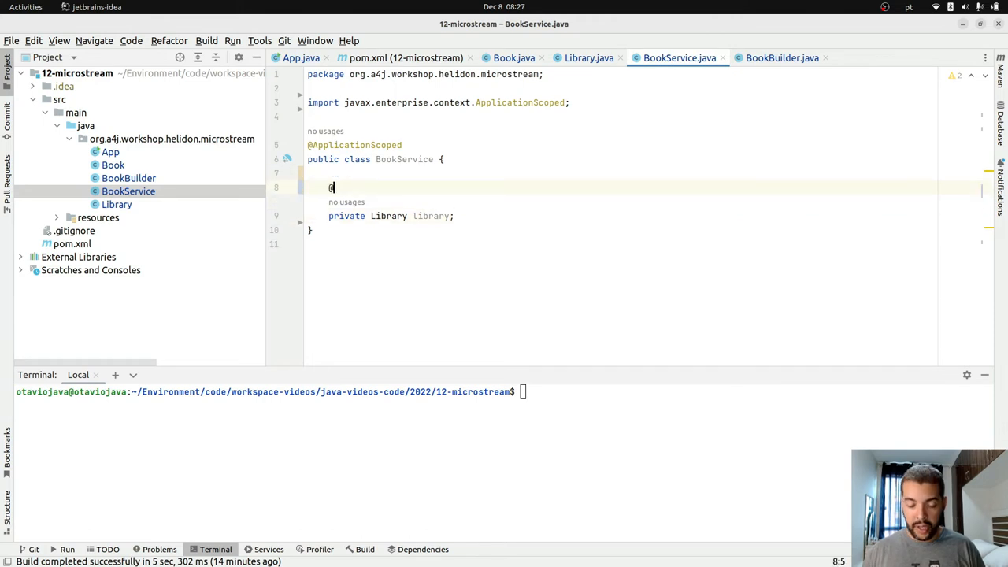
text(Inject)
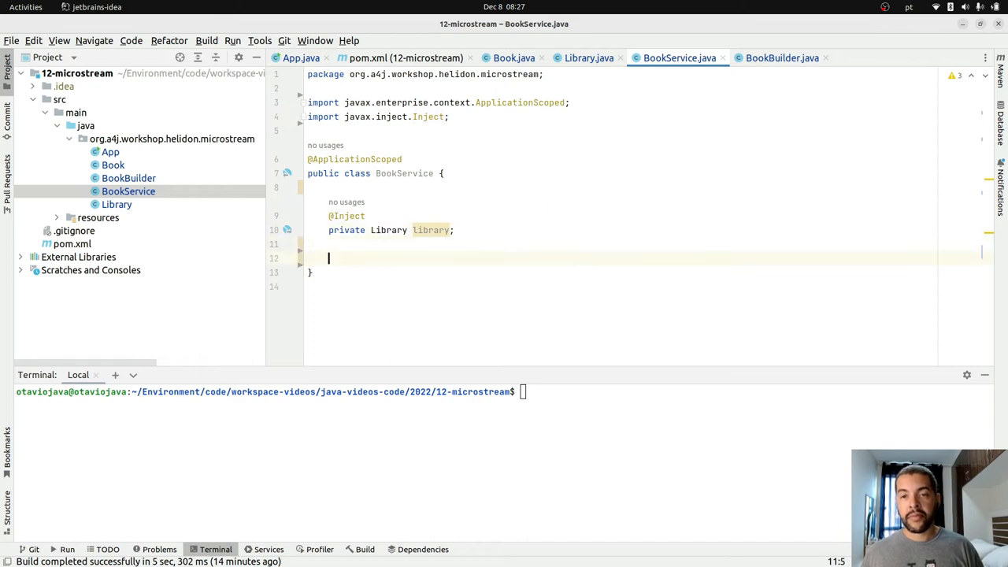
Step: Add an empty public void add(Book book) method to BookService
text(public)
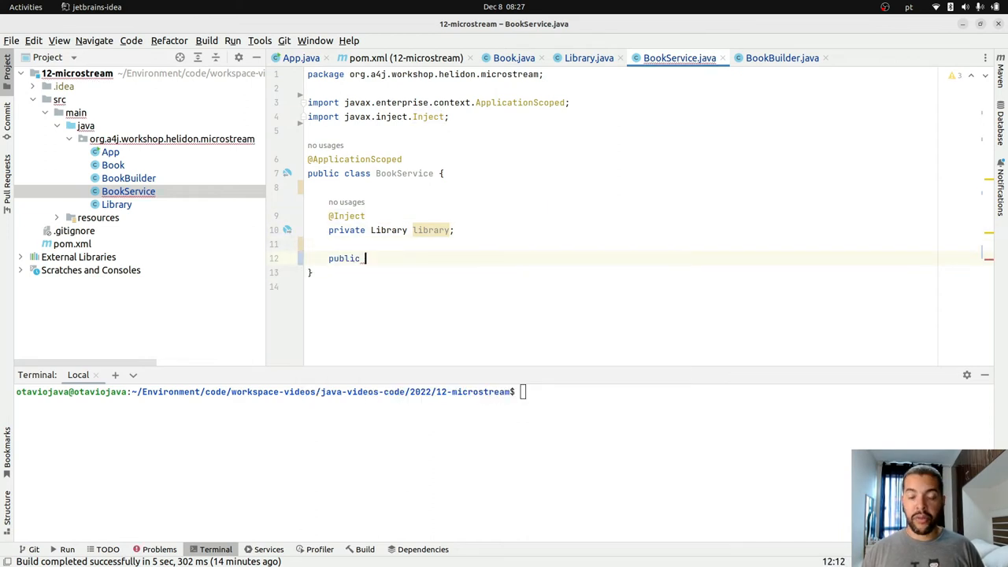
text(void)
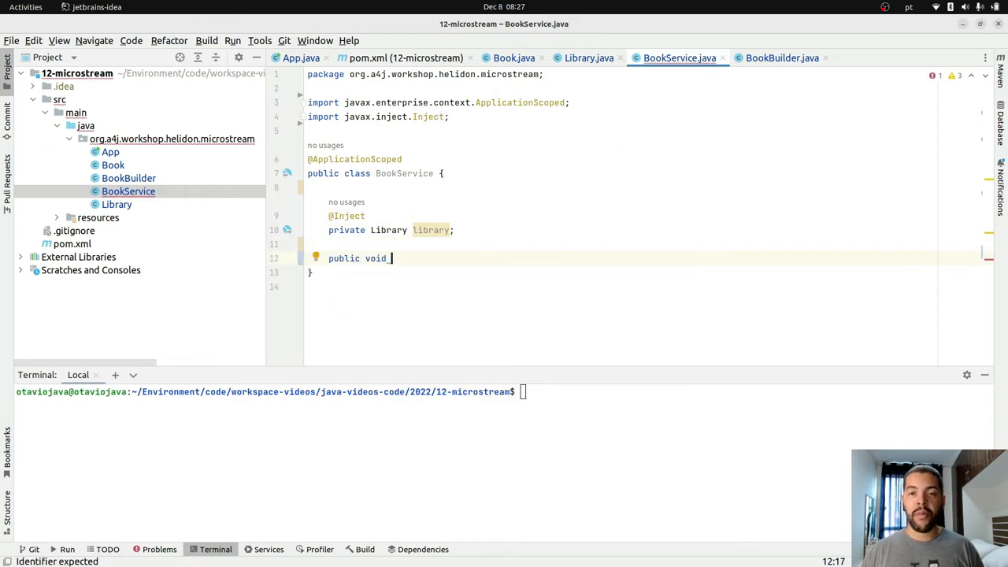
text(add()
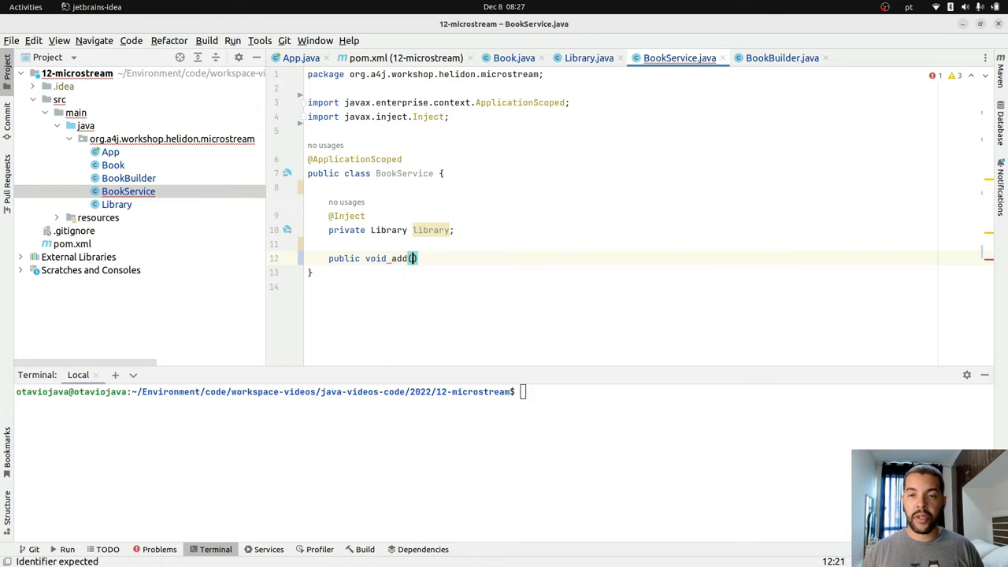
text(Book book)
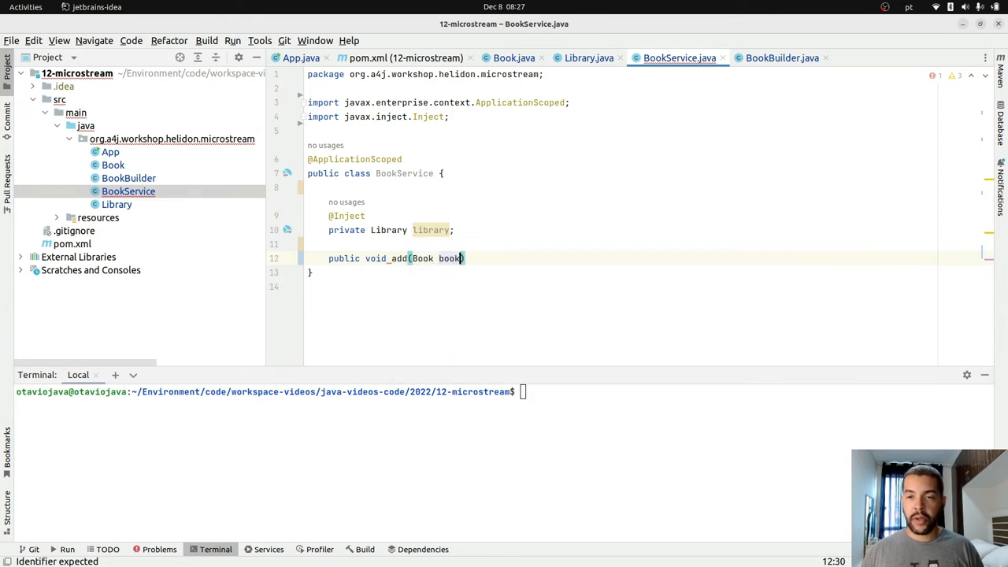
text({})
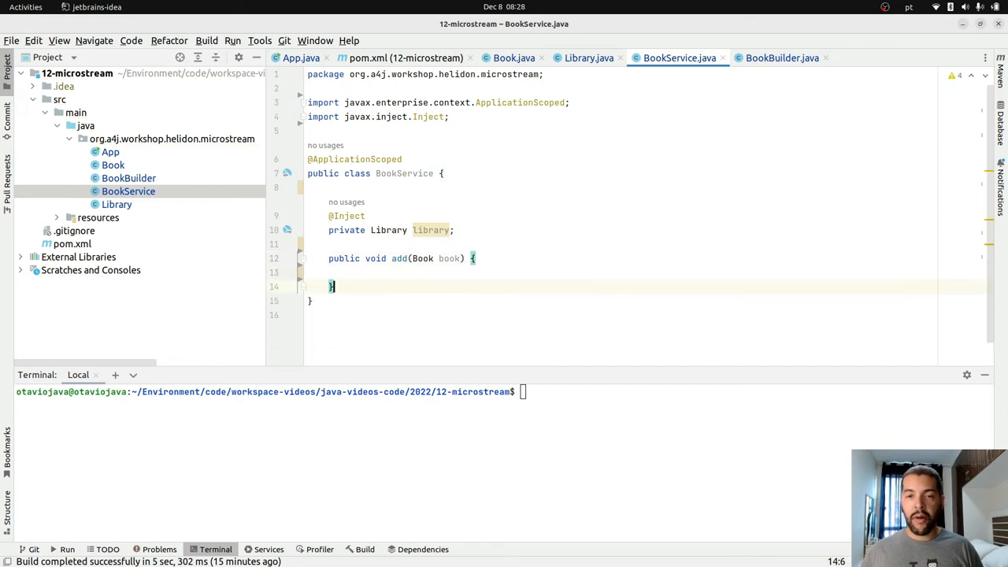
Step: Add getBooks() returning List<Book> by delegating to this.library.getBooks()
text(public)
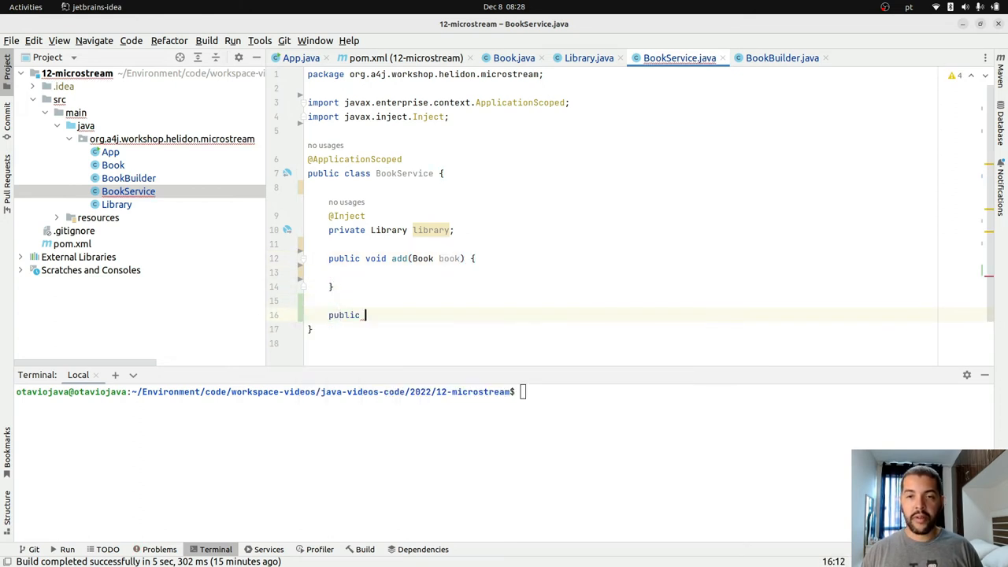
text(List)
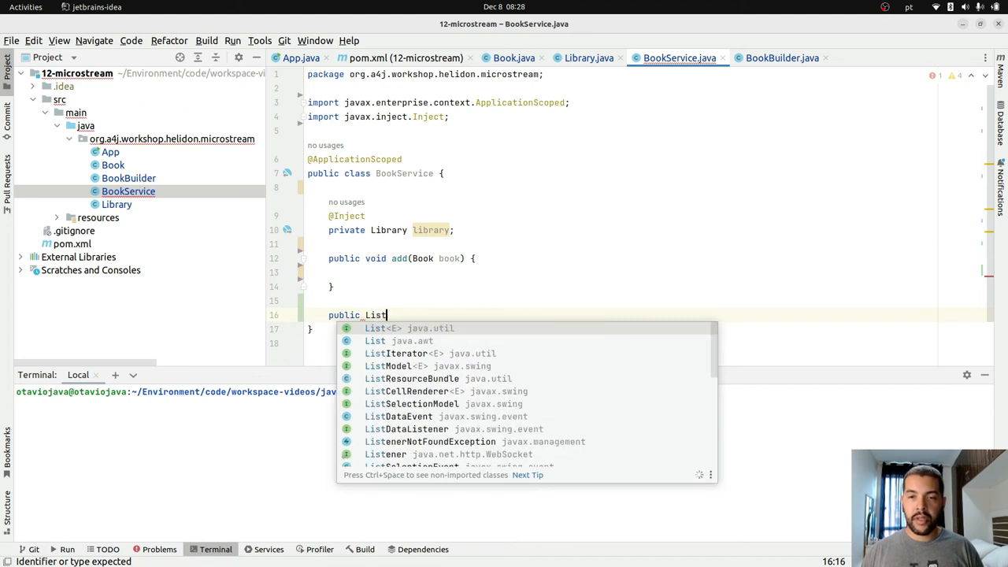
text(<Book> getB)
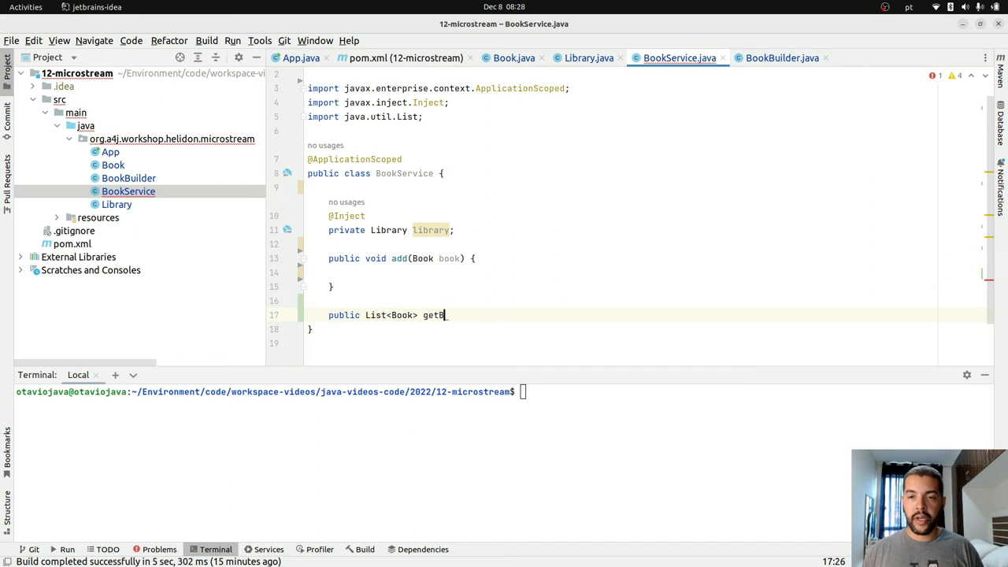
text(ooks() {)
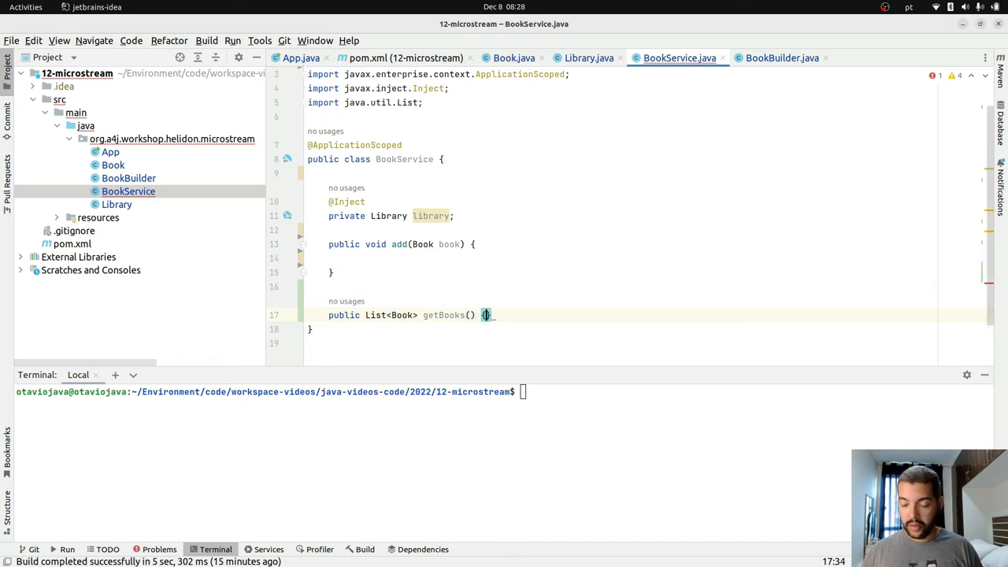
text(return this.getBooks()
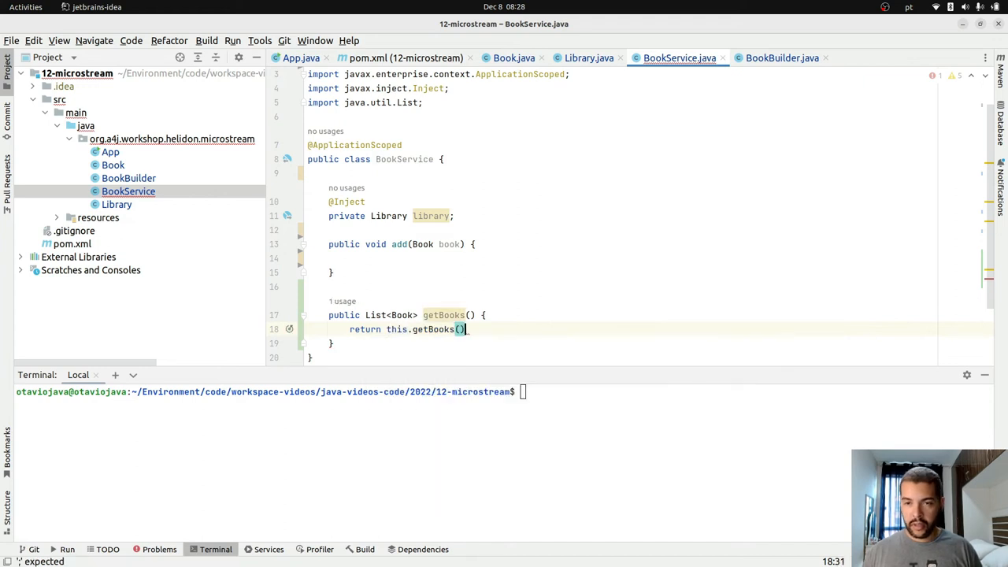
key(BackSpace)
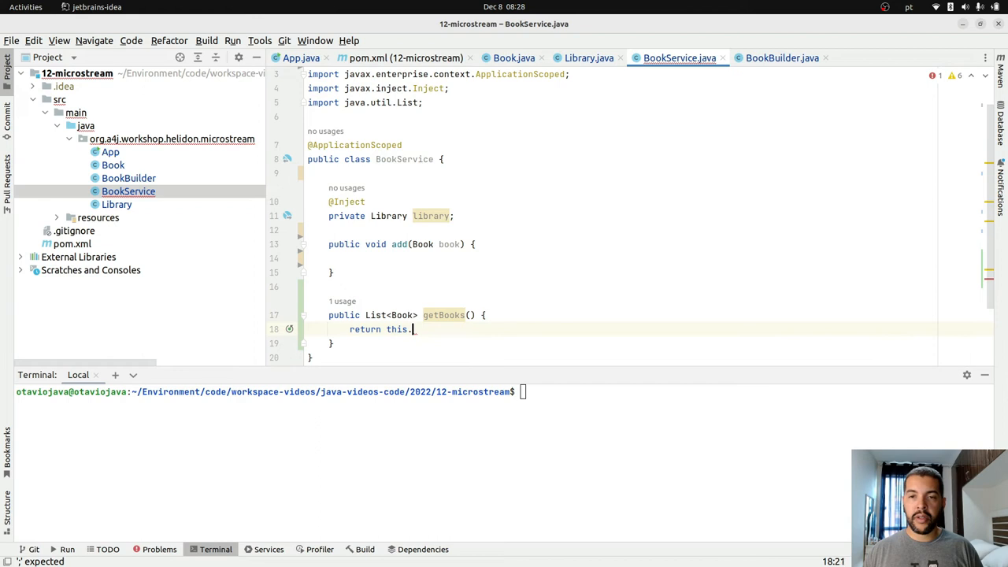
text(library.)
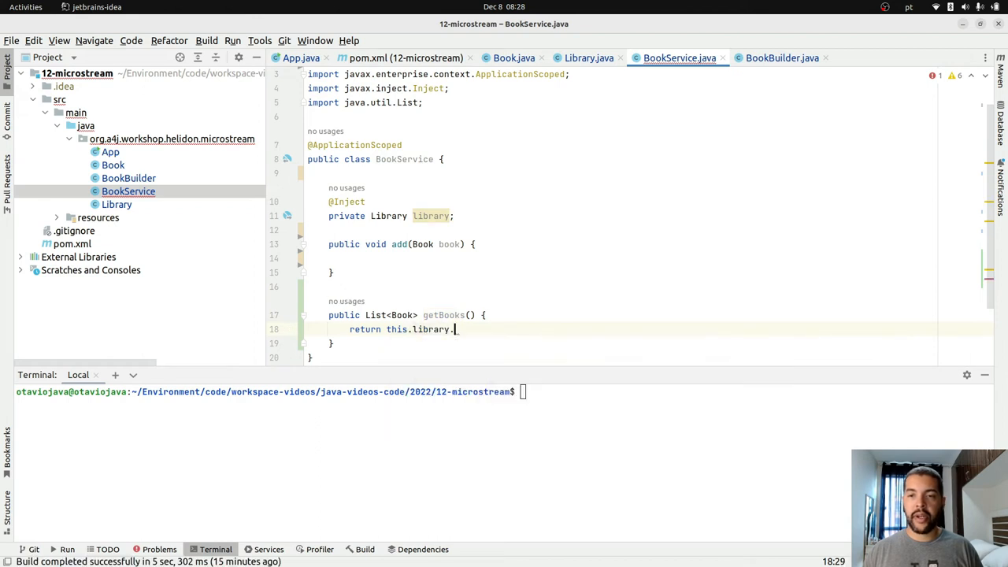
text(getBooks();)
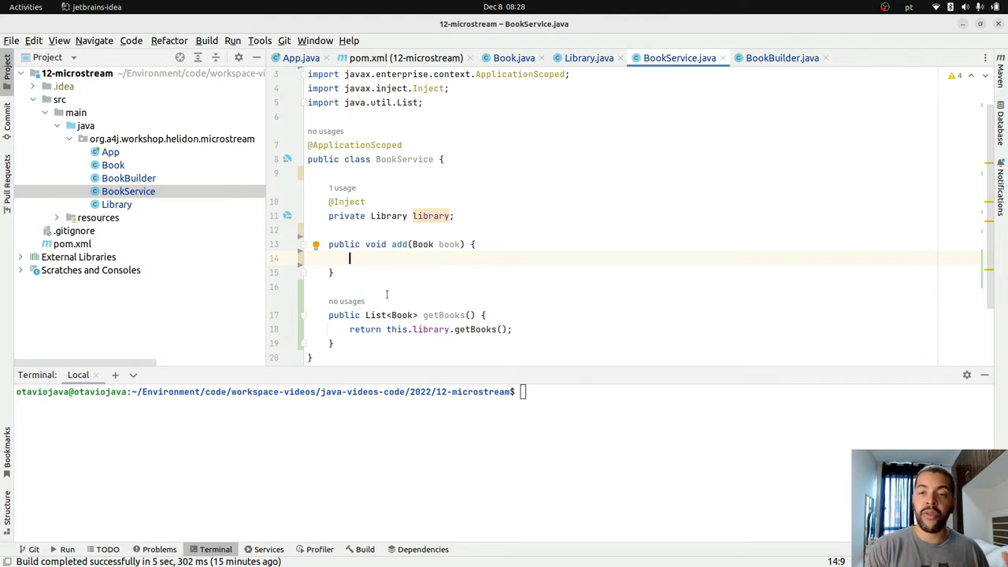
Step: In add(), require a non-null book with "book is required", then call this.library.add(book)
text(Objects;)
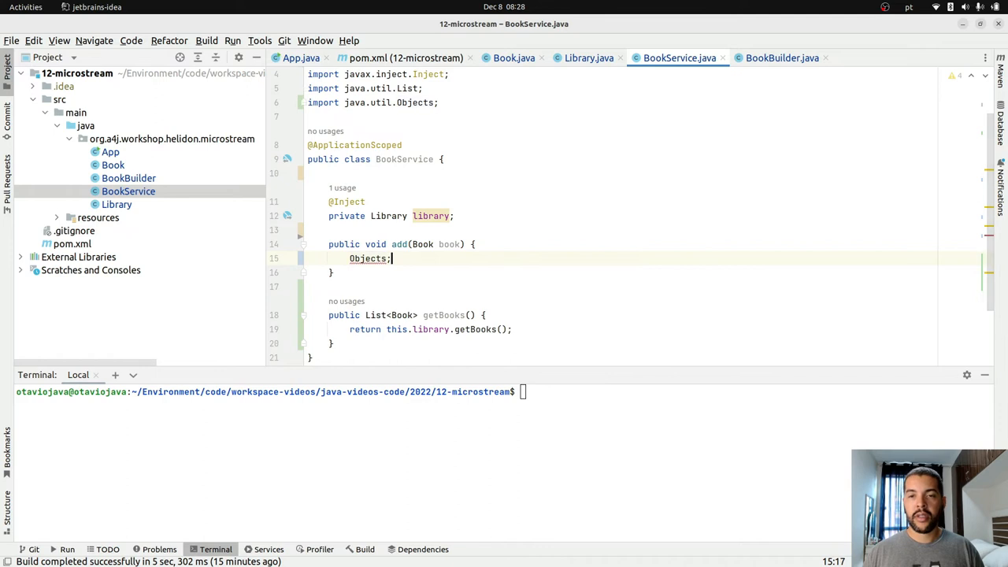
text(.)
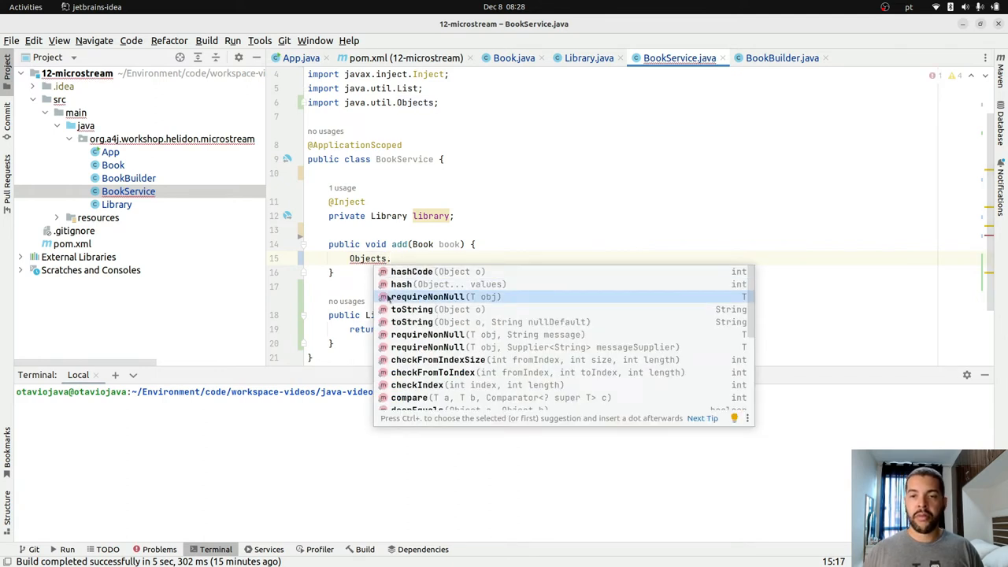
text(requireNonNull(book, "book is required");)
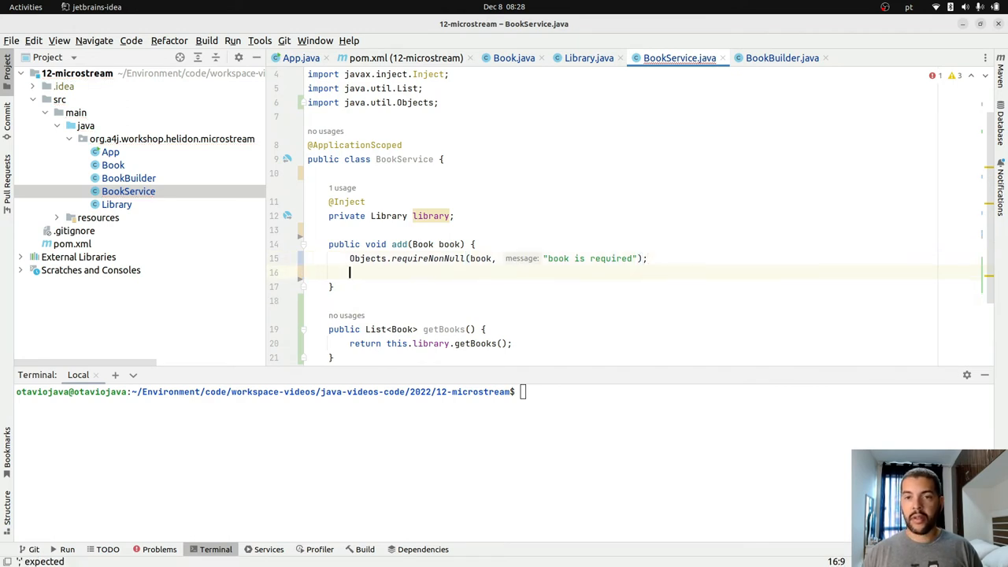
text(this)
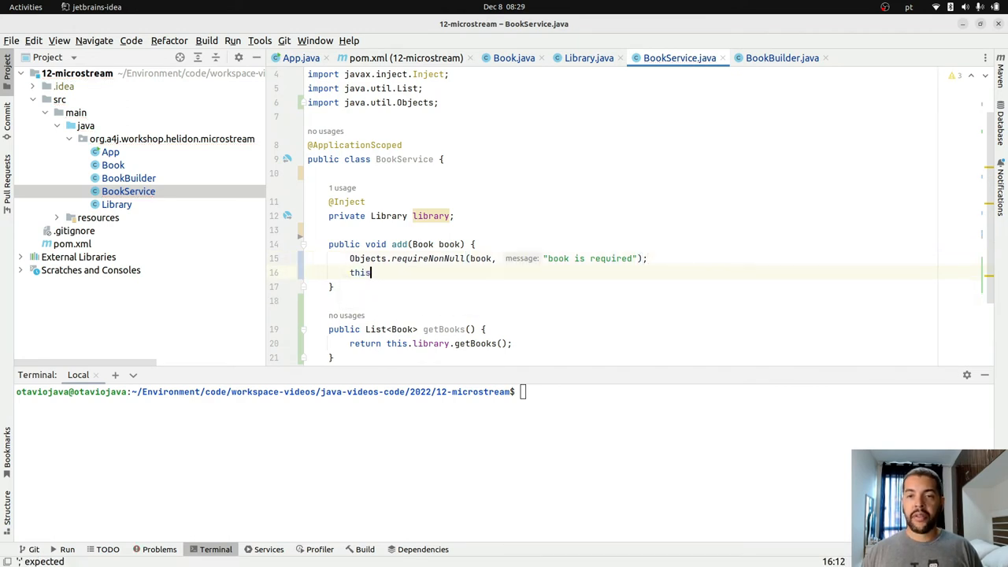
text(.library.)
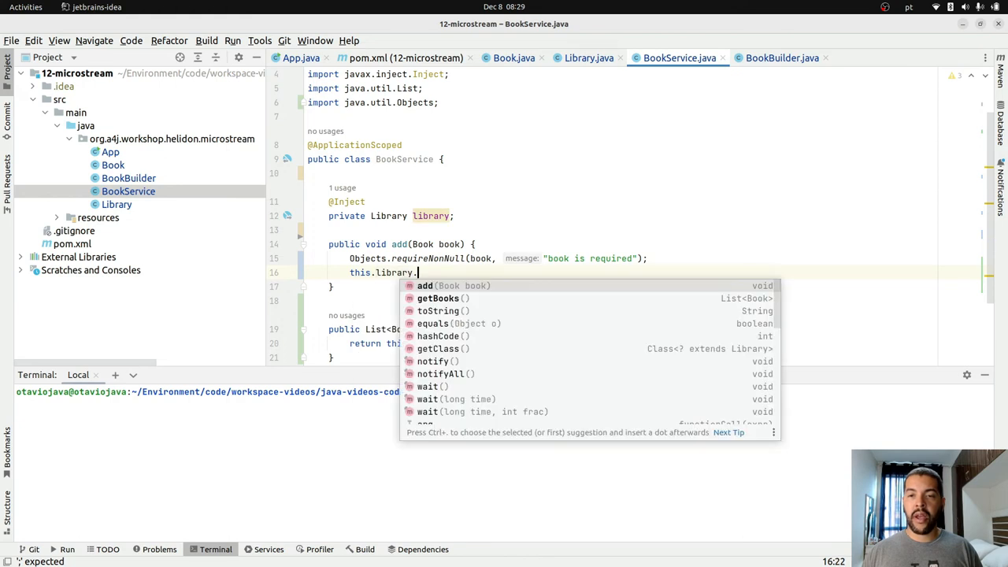
click(453, 285)
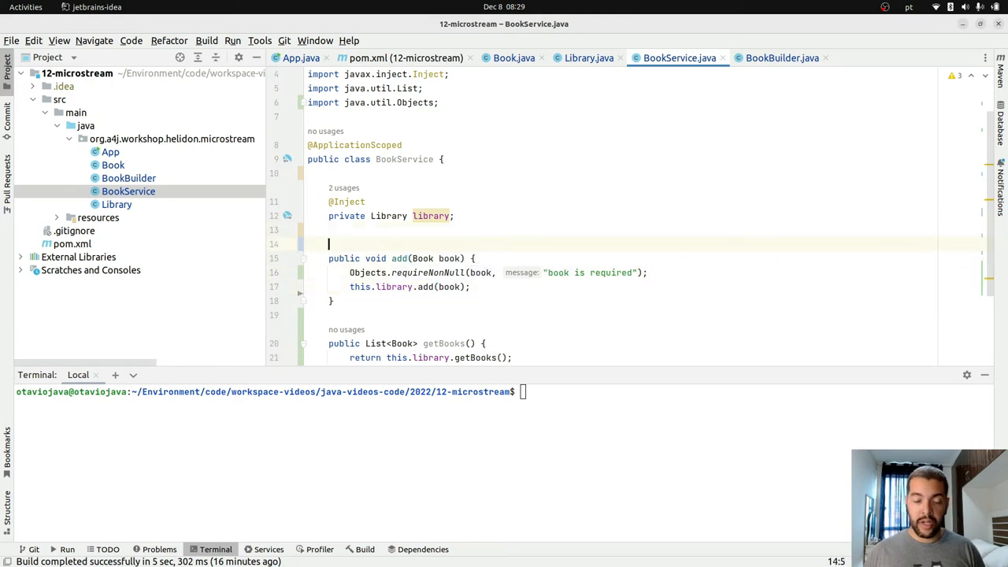
text(@S)
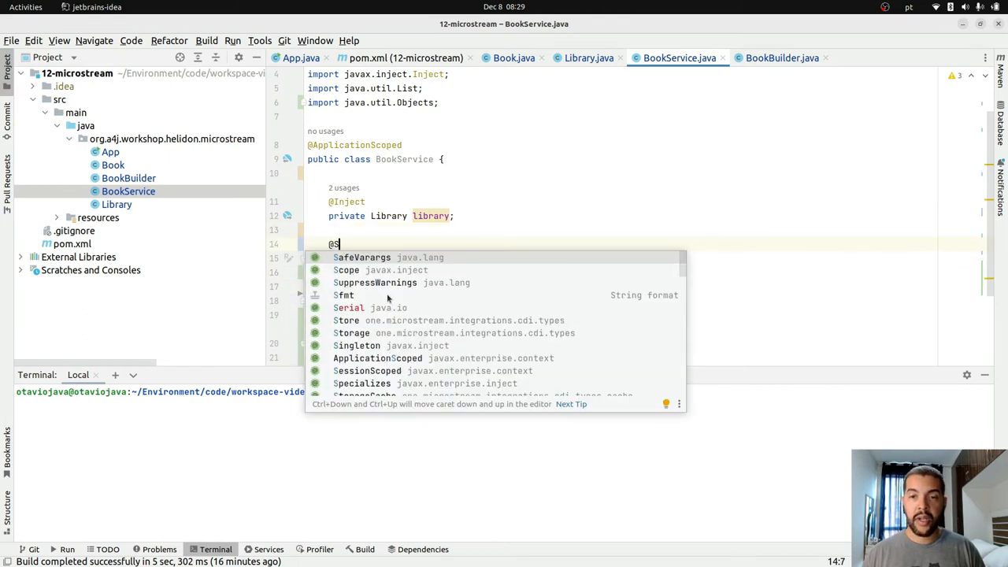
text(to)
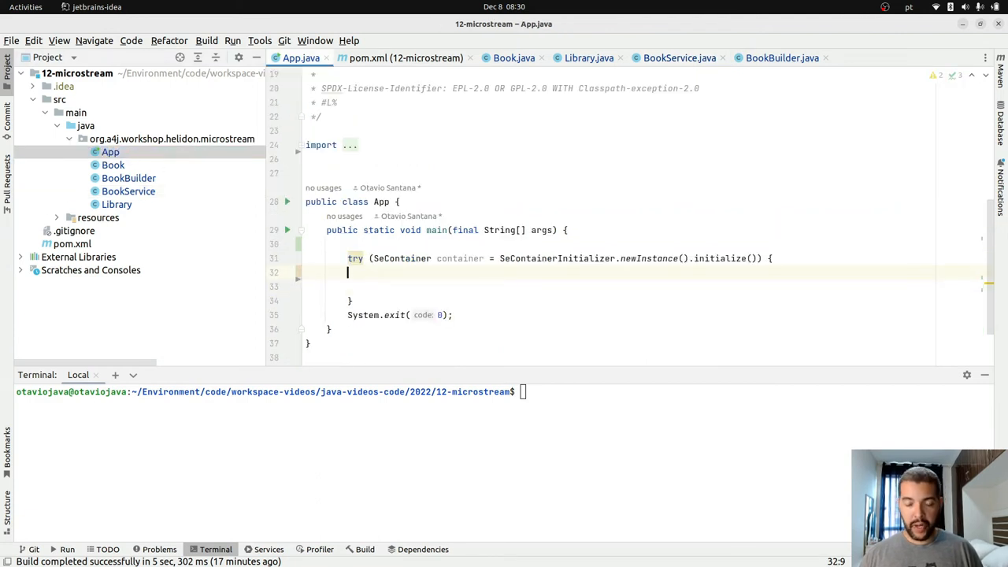
Step: Start the declaration Book book = Book. inside App's try block
text(Book)
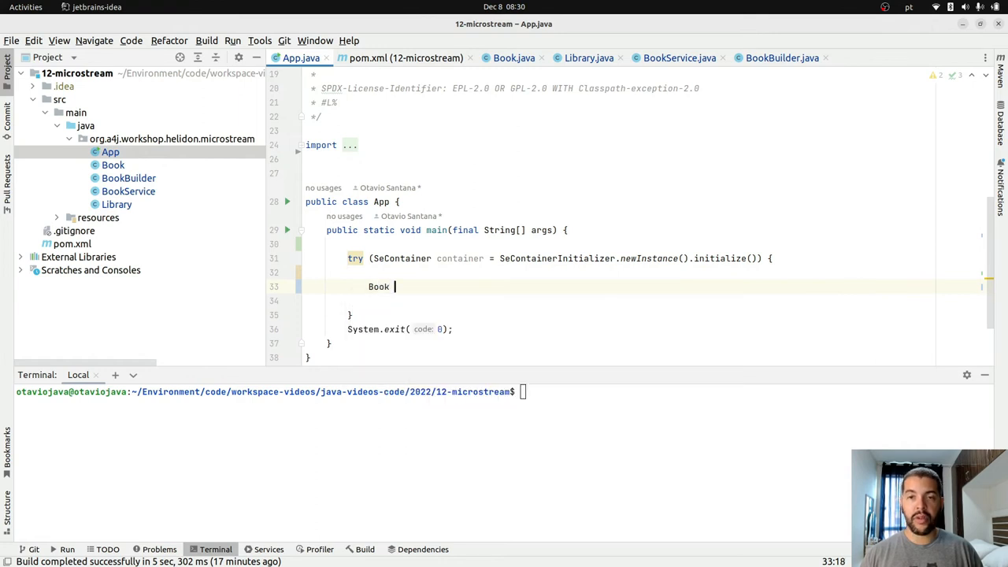
text(book)
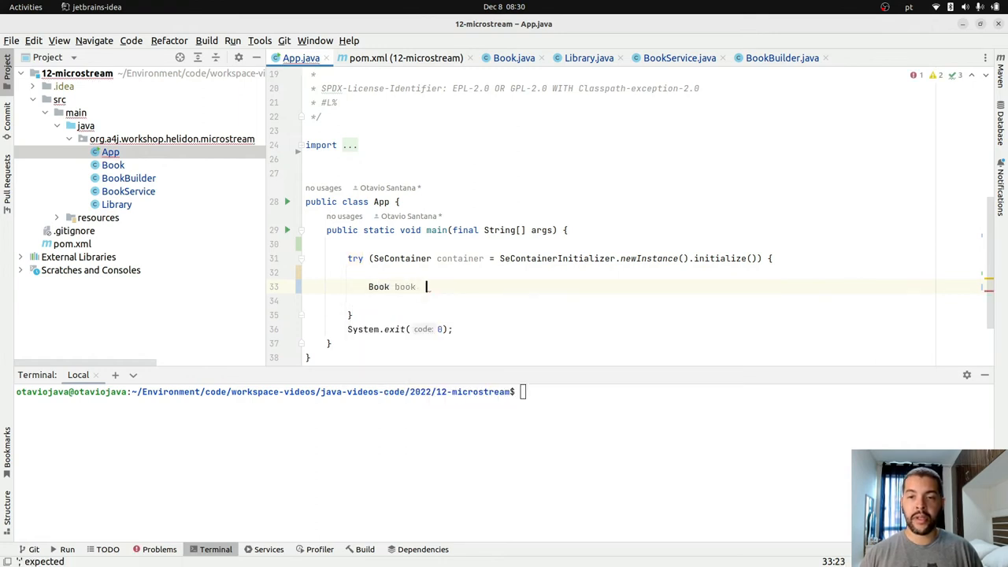
text(_)
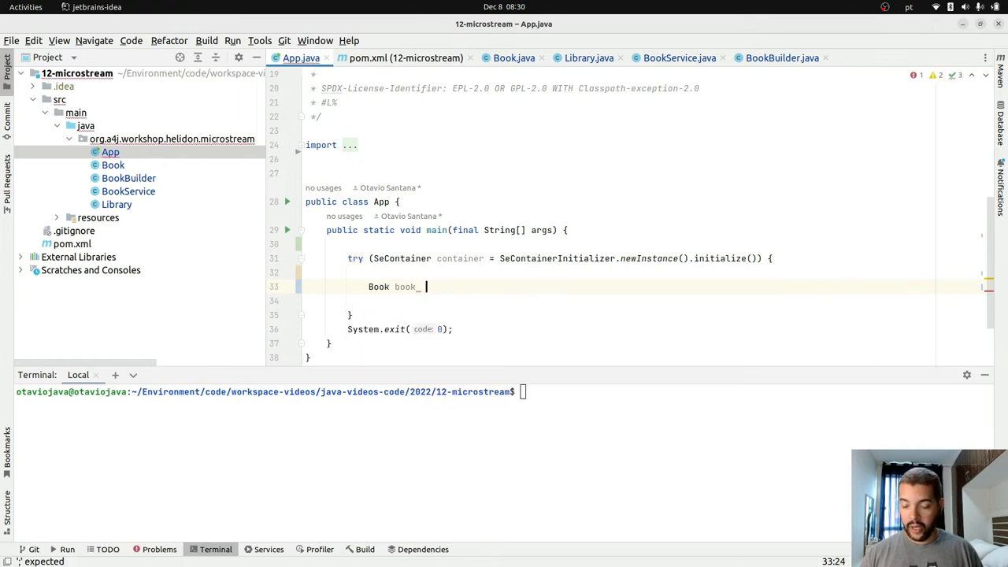
text(=_Book)
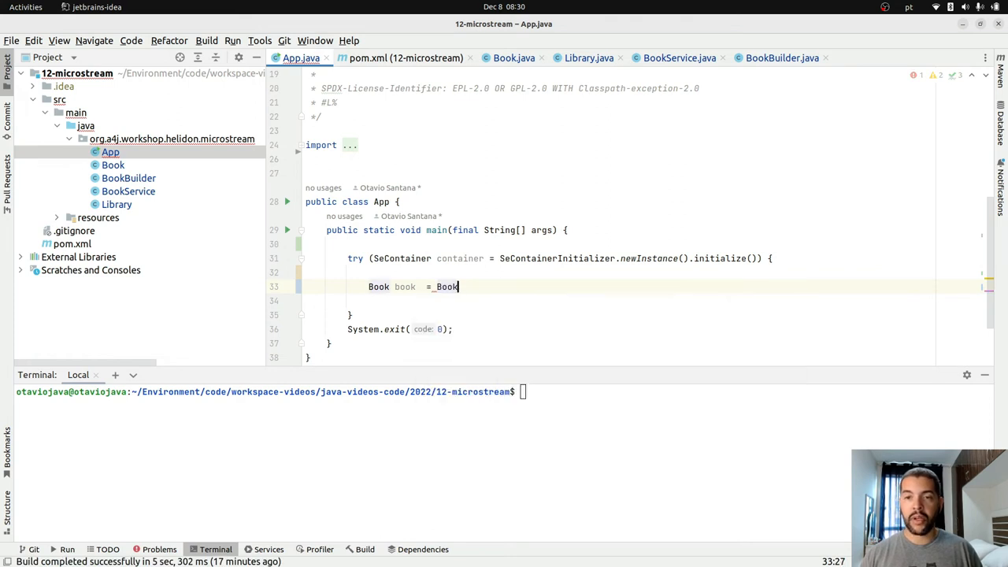
text(.)
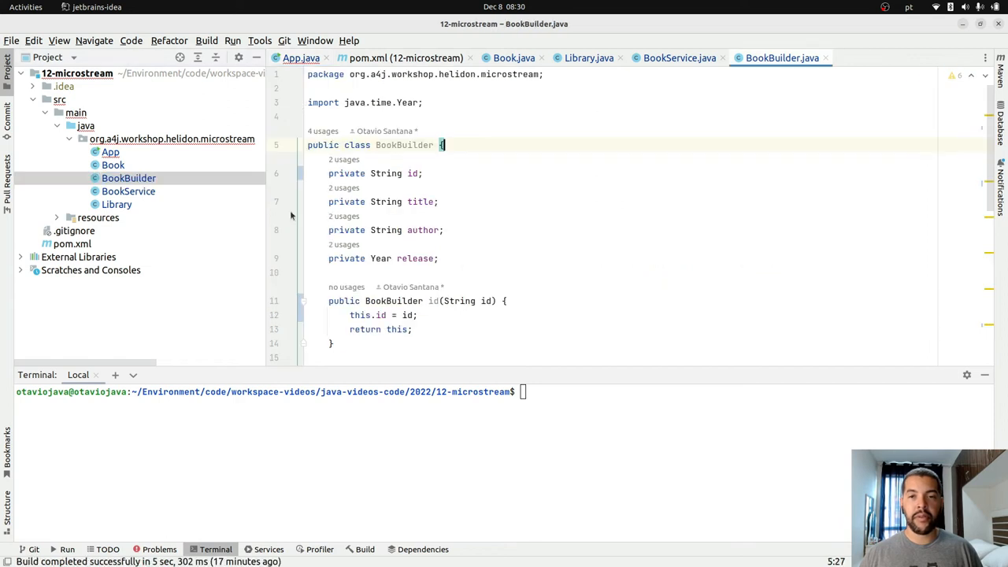
Step: Give Book a public builder() method that returns new BookBuilder()
click(113, 165)
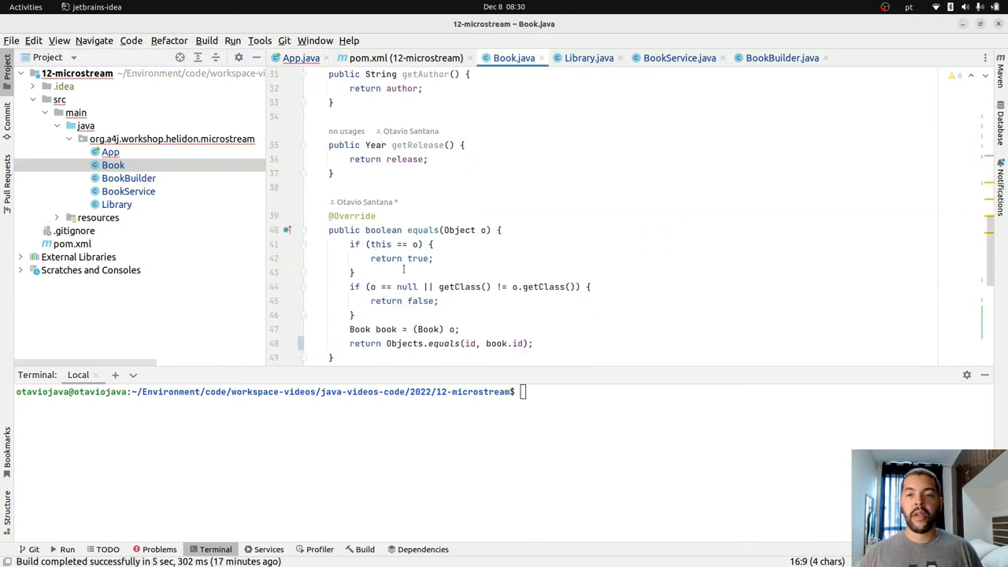
scroll(down, 3)
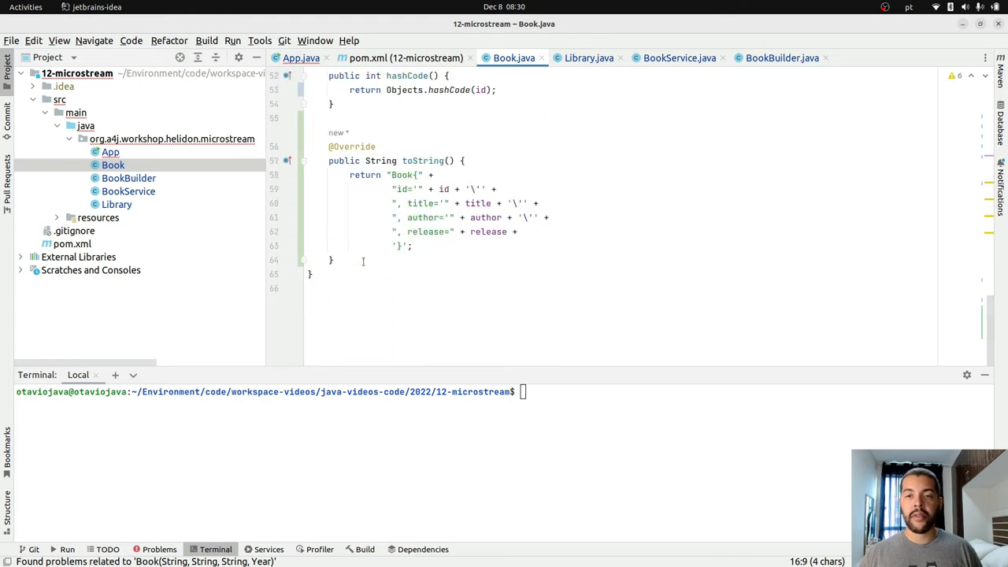
text(public BookBuilder bu)
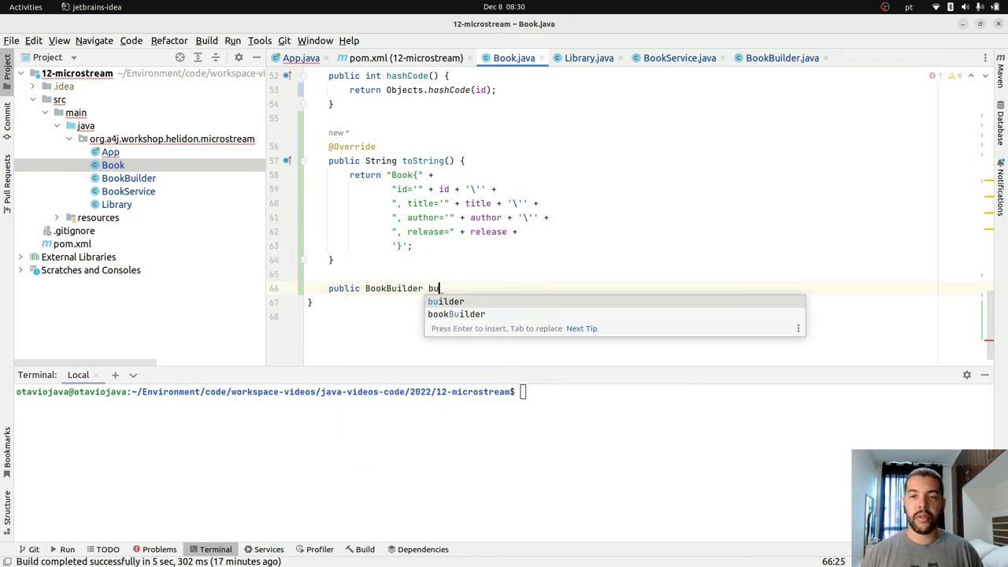
text(ilder() {})
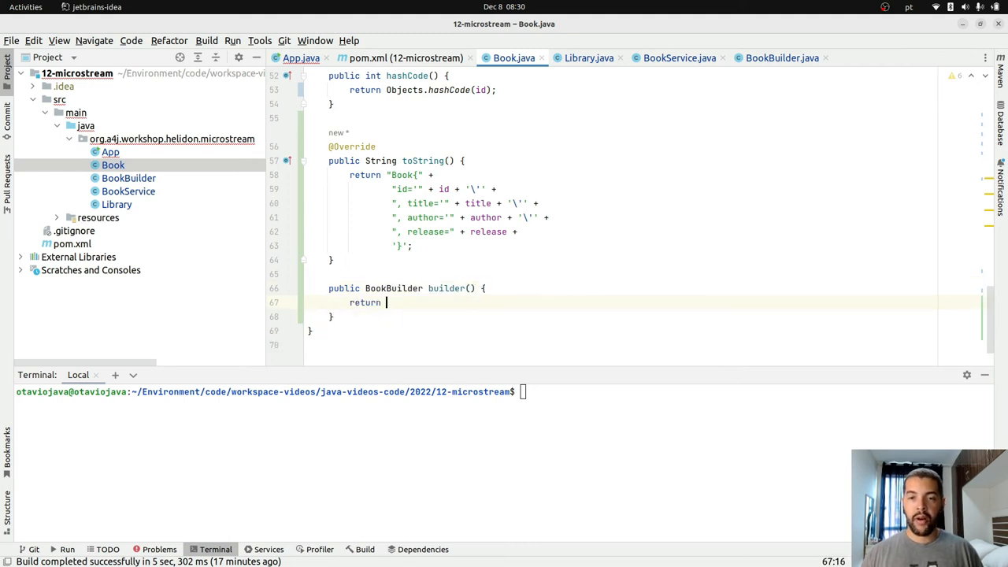
text(_re)
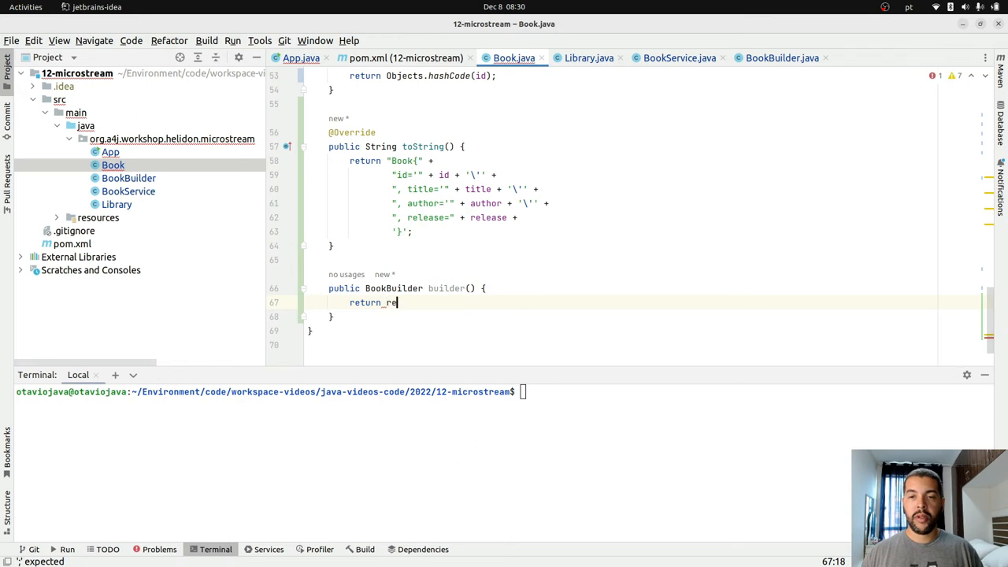
key(BackSpace)
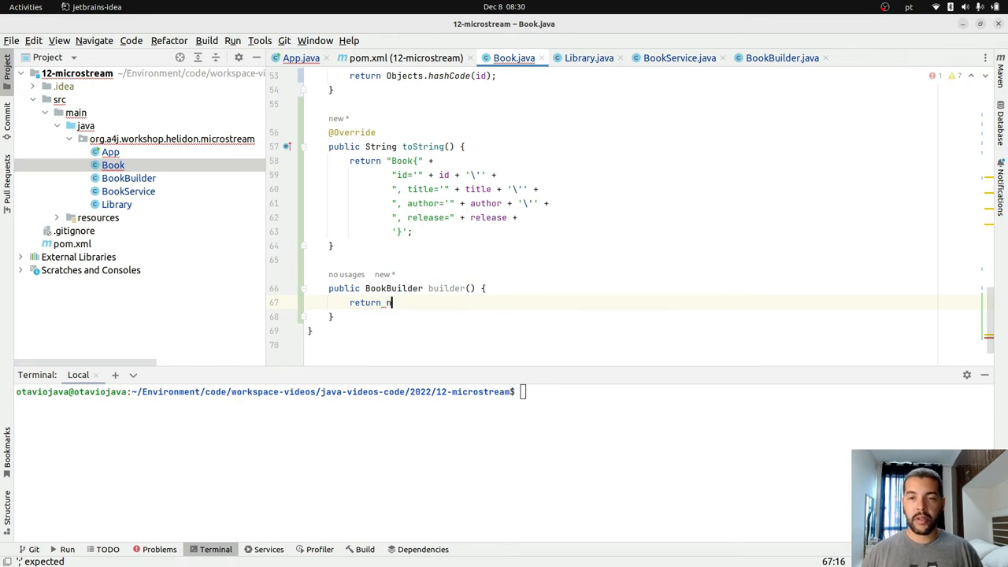
text(ew BookBuilder())
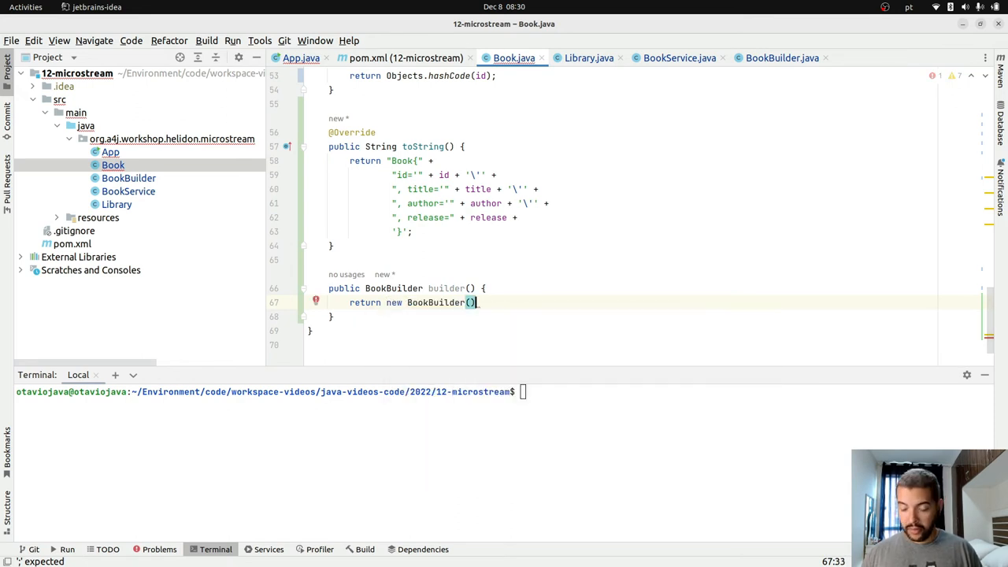
text(;)
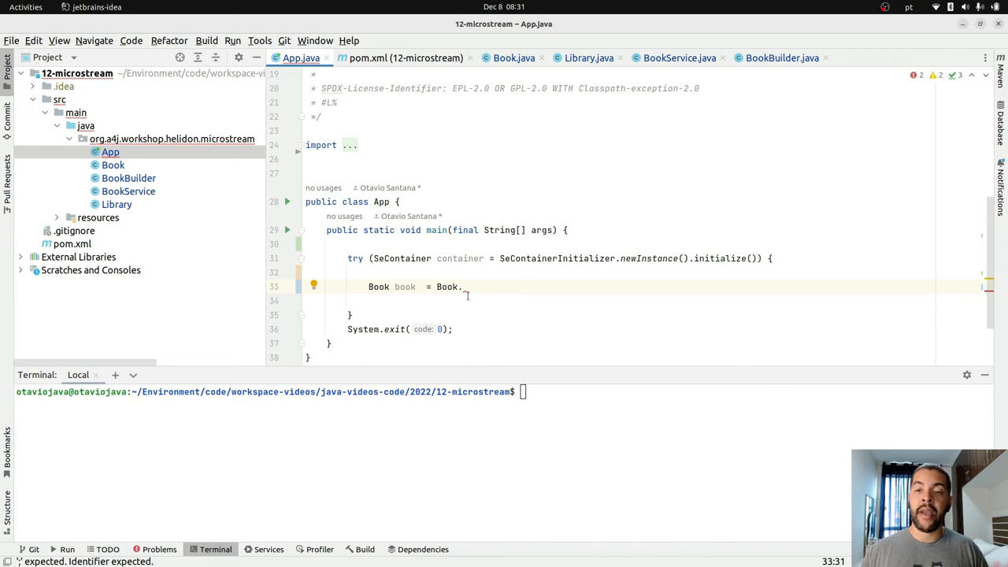
Step: Start the builder chain with a UUID.randomUUID() id and title "Persistence Layer"
text(b)
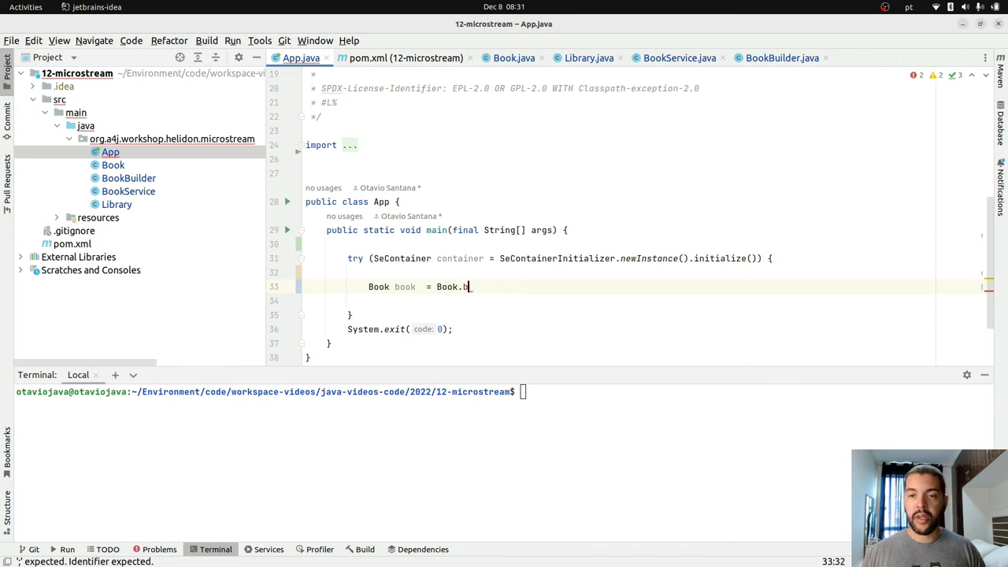
key(BackSpace)
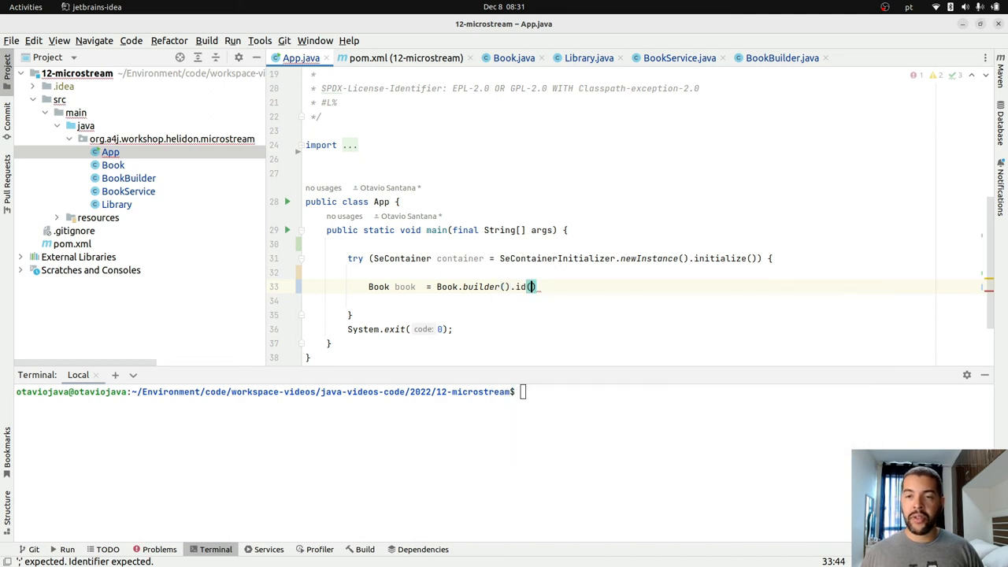
text(UUID)
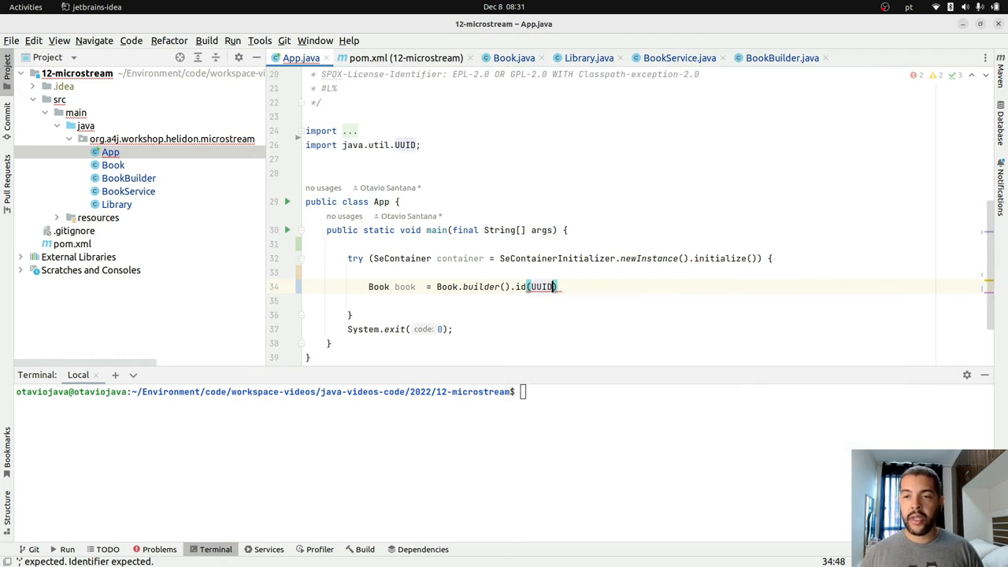
text(.randomUUID().toString()))
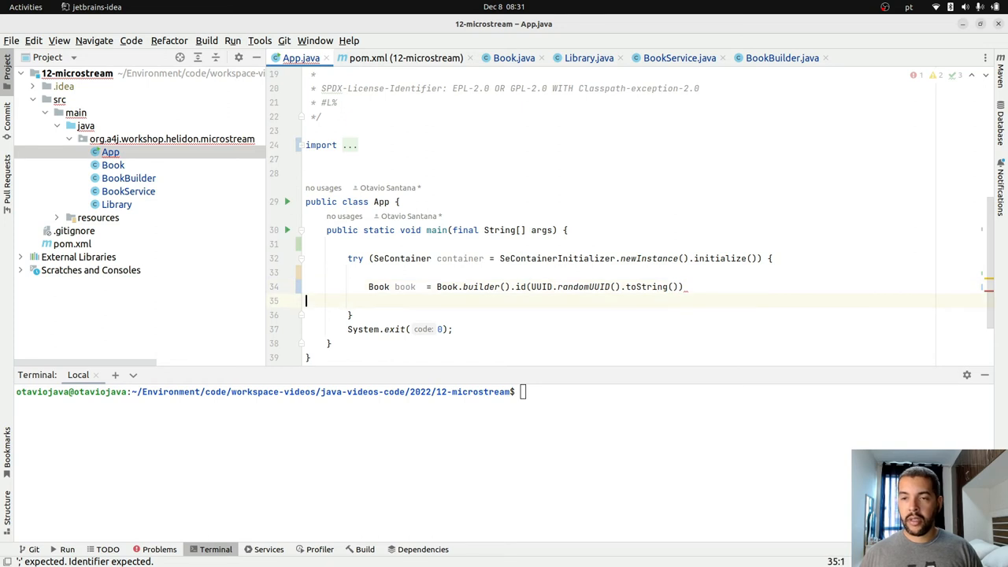
text(.title("F)
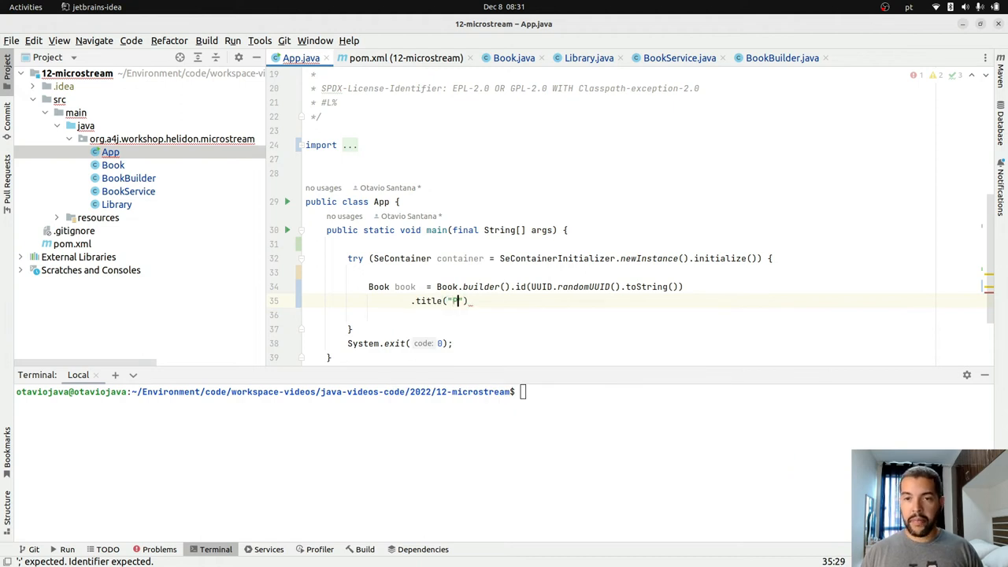
text(ersist)
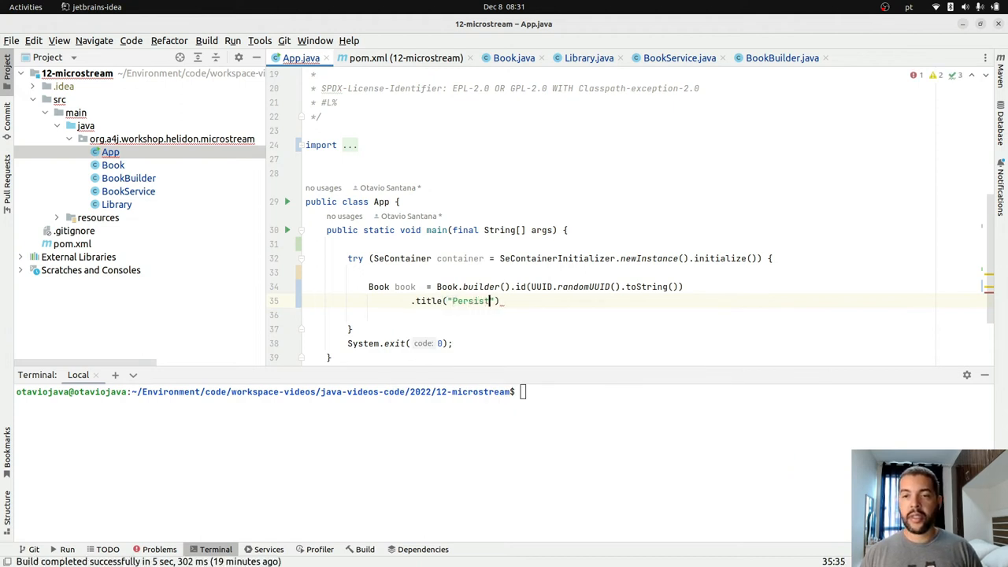
text(ence Layer)
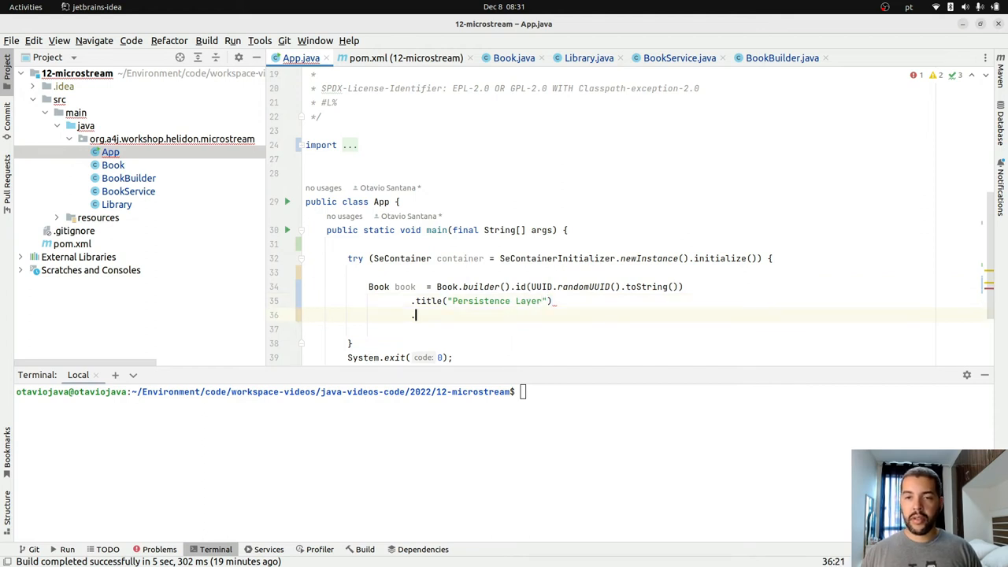
Step: Finish the first book with its author, release Year.of(2023) and build()
text(.)
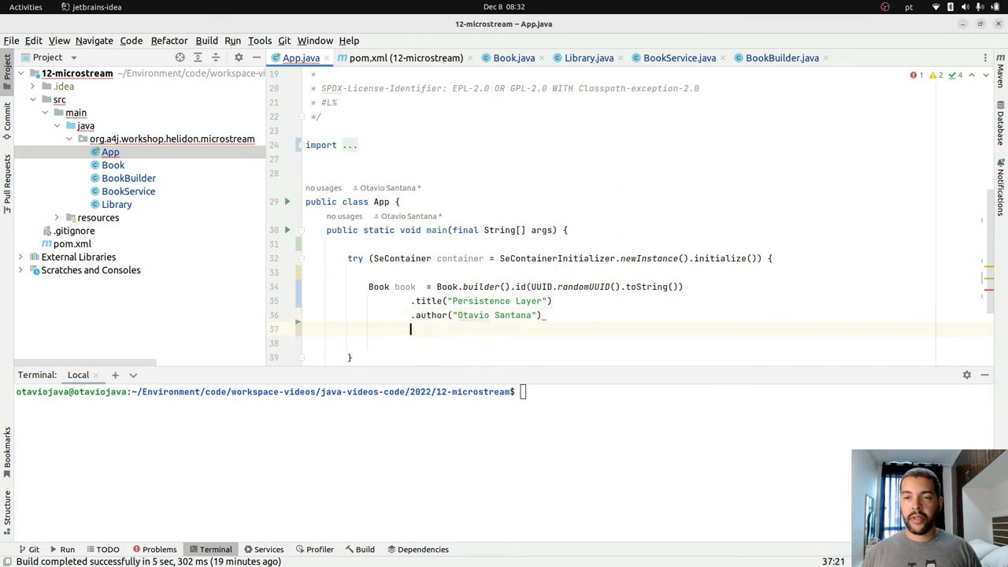
text(.re)
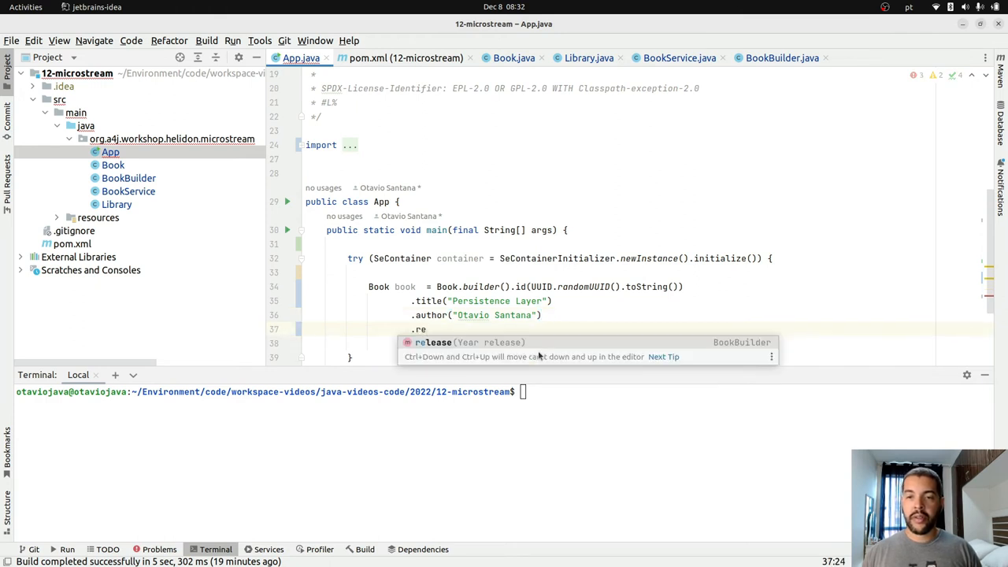
text((Ye)
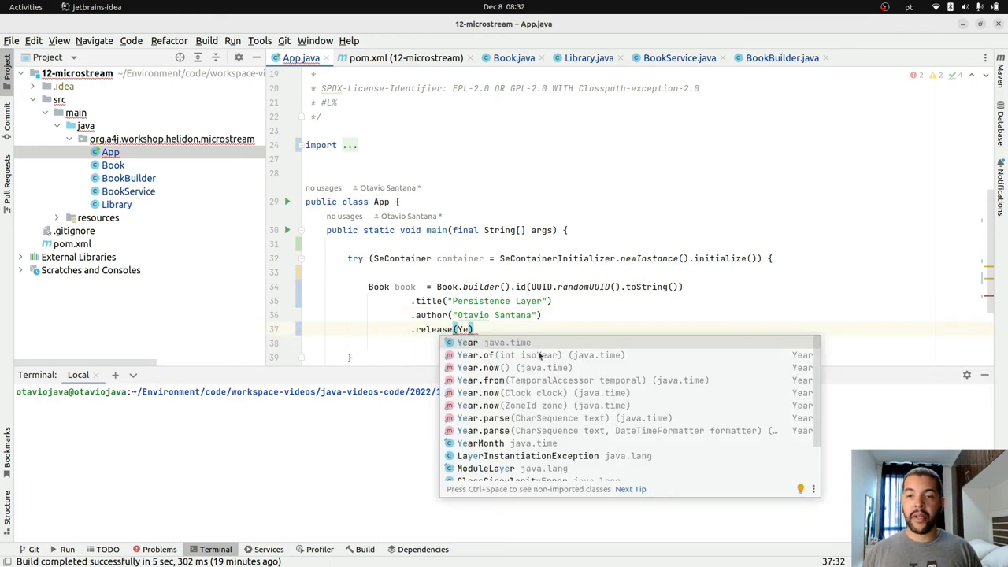
click(488, 355)
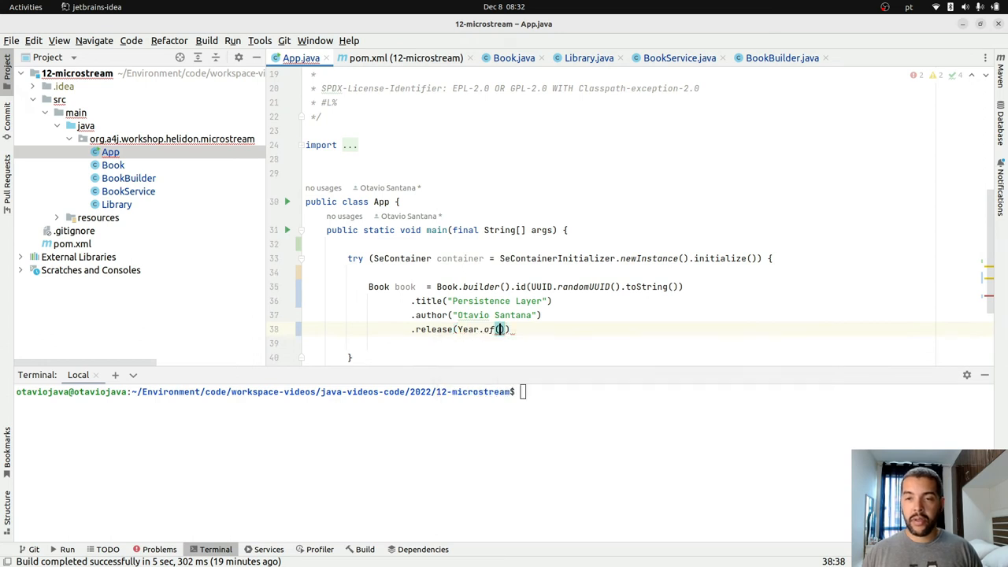
text(2023)
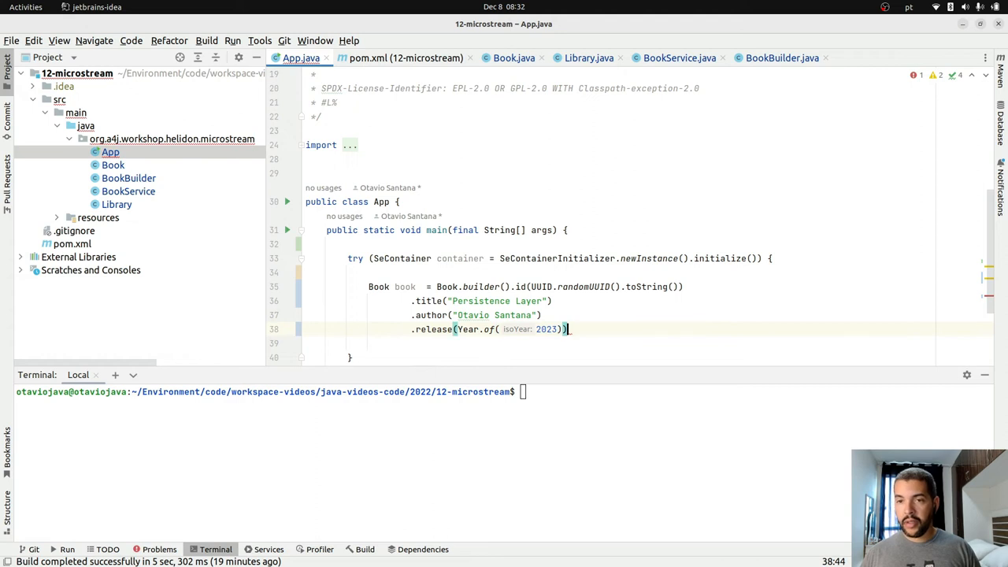
text(.build();)
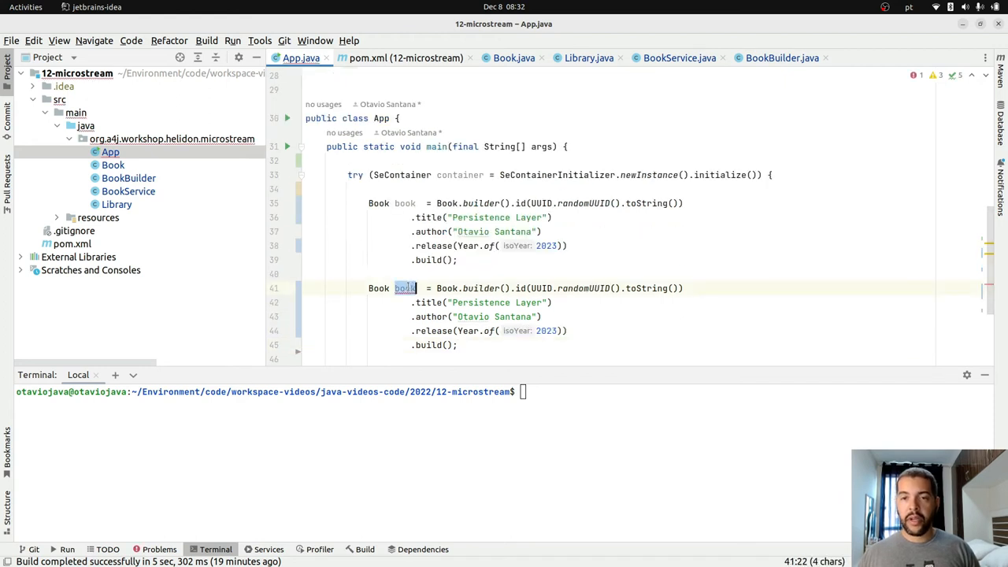
Step: Duplicate it as cleanCode with title "Clean Code", author "Uncle Bob" and year 2015
text(cleanCode)
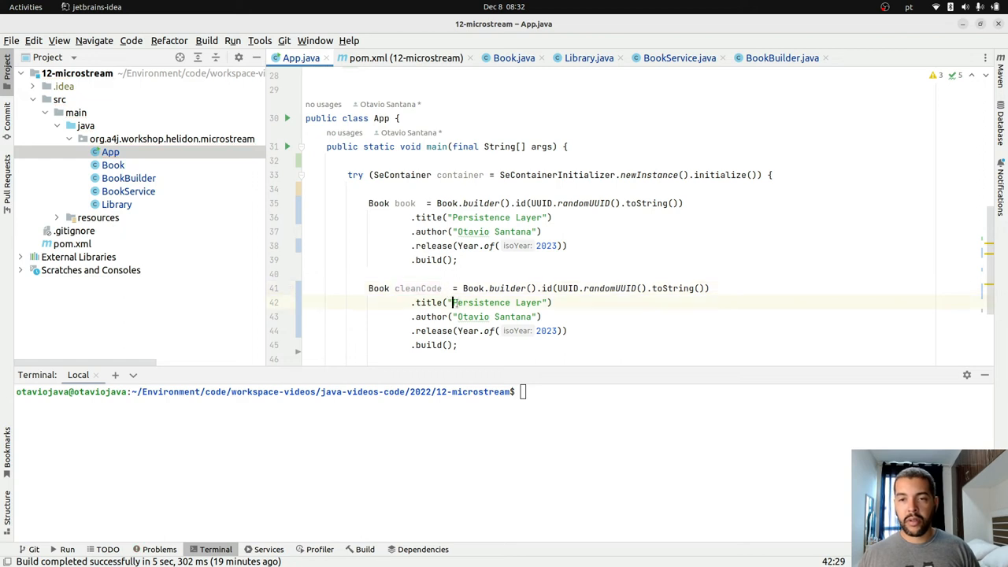
double_click(481, 302)
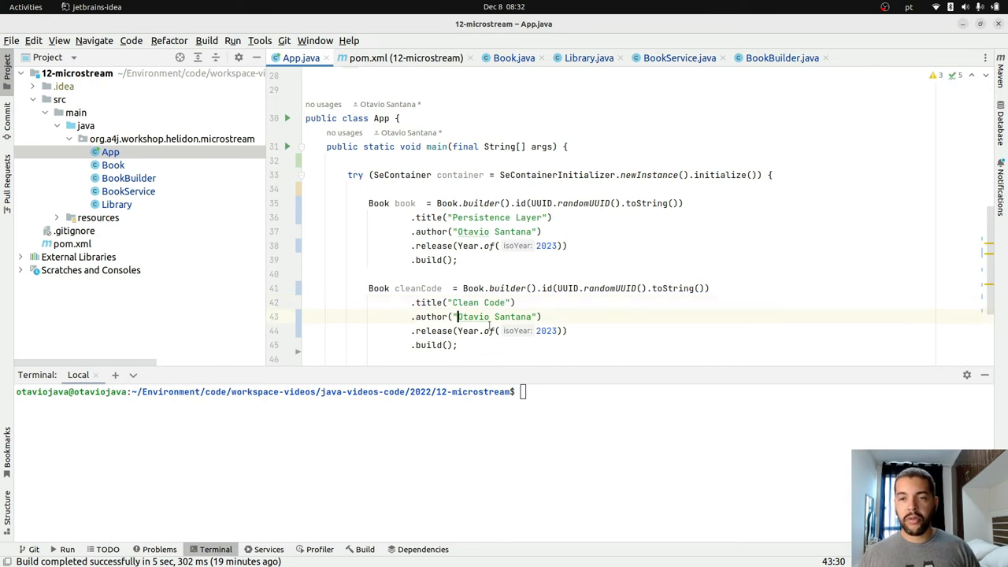
double_click(494, 315)
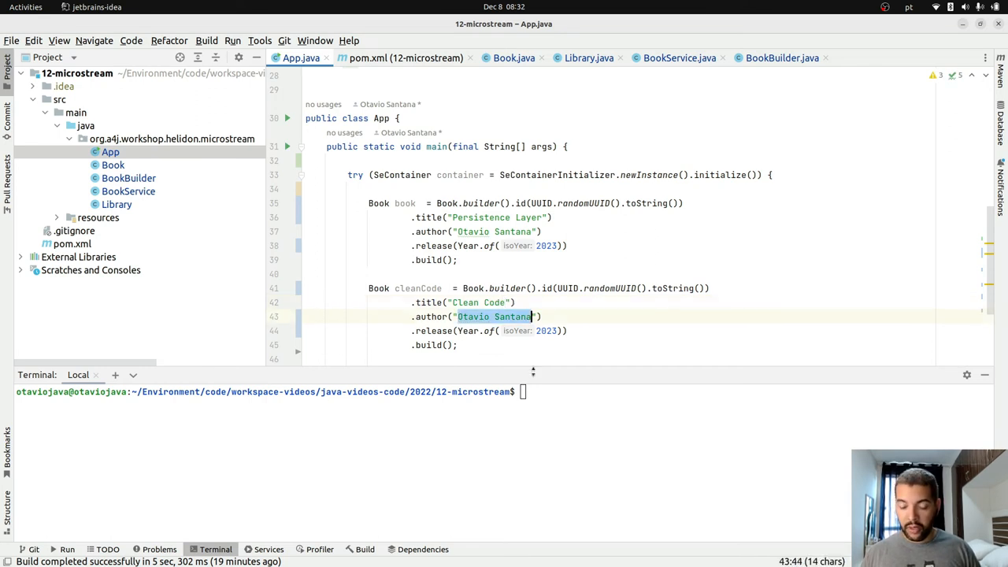
text(Uncle Bob"))
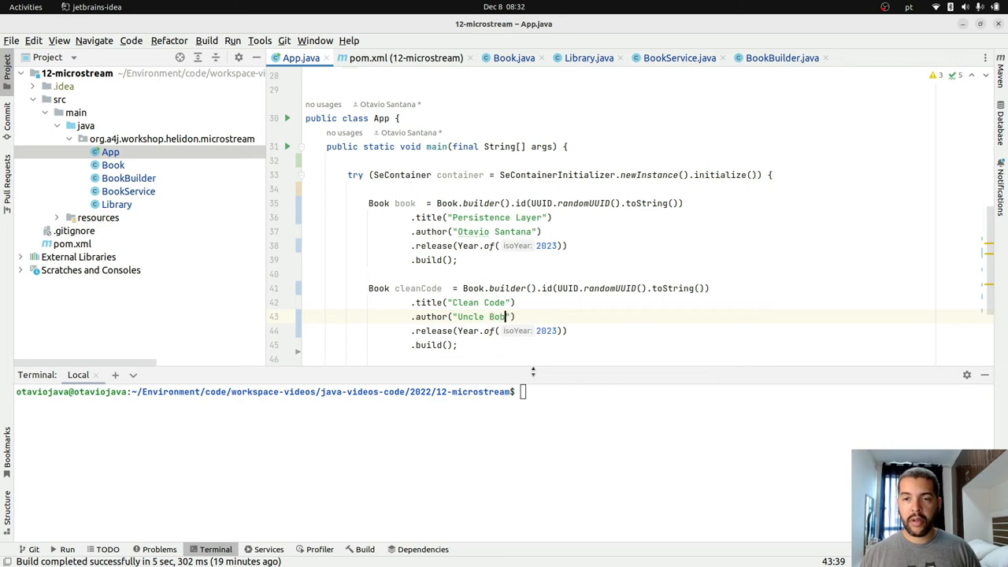
double_click(545, 331)
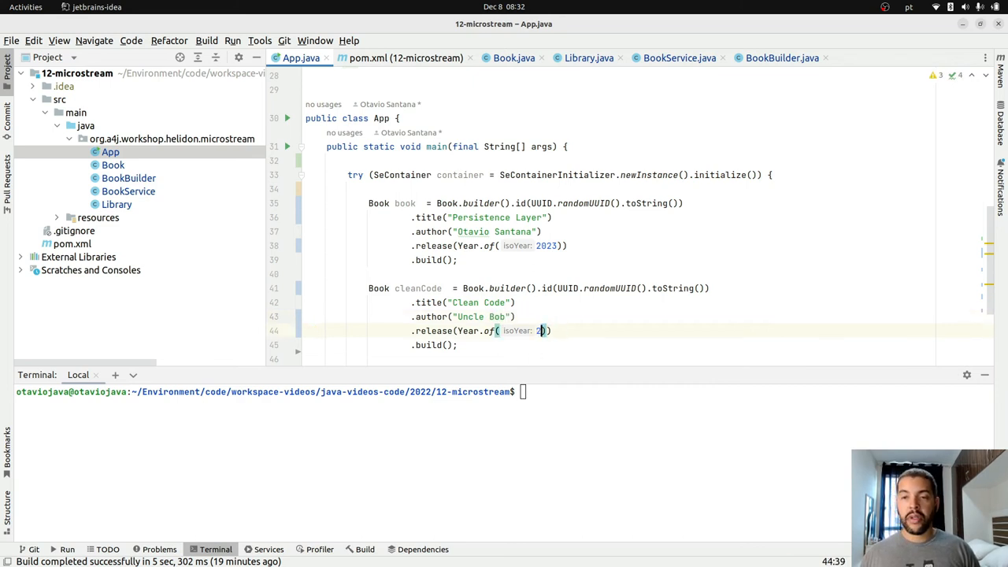
text(0)
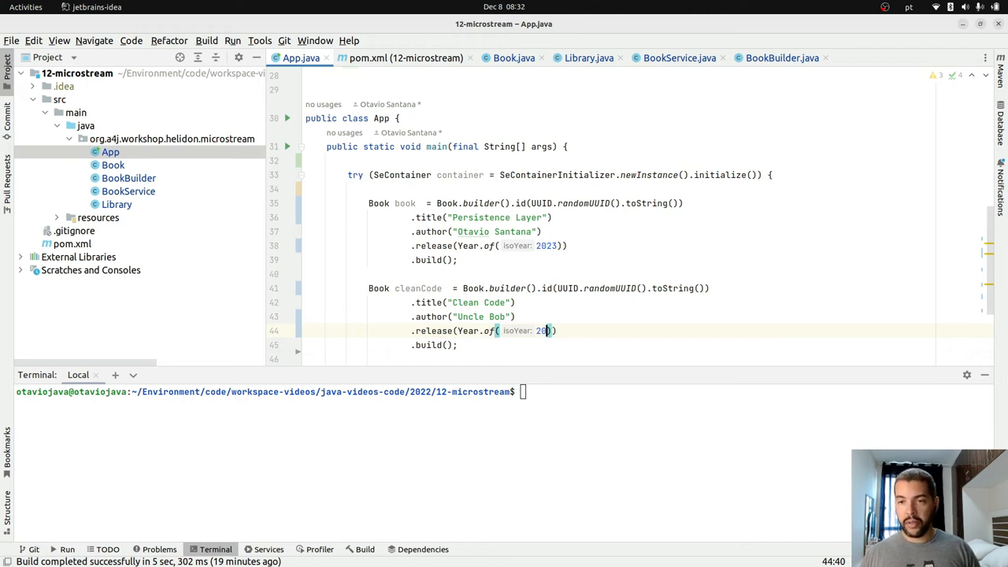
text(2015)
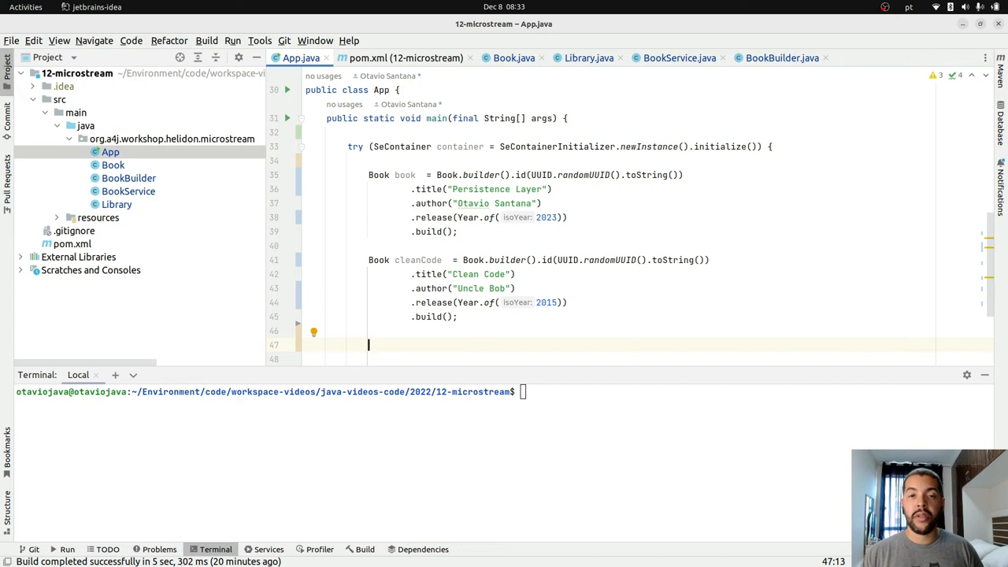
Step: Look up BookService from the container via container.select(BookService.class).get()
text(BookService service =)
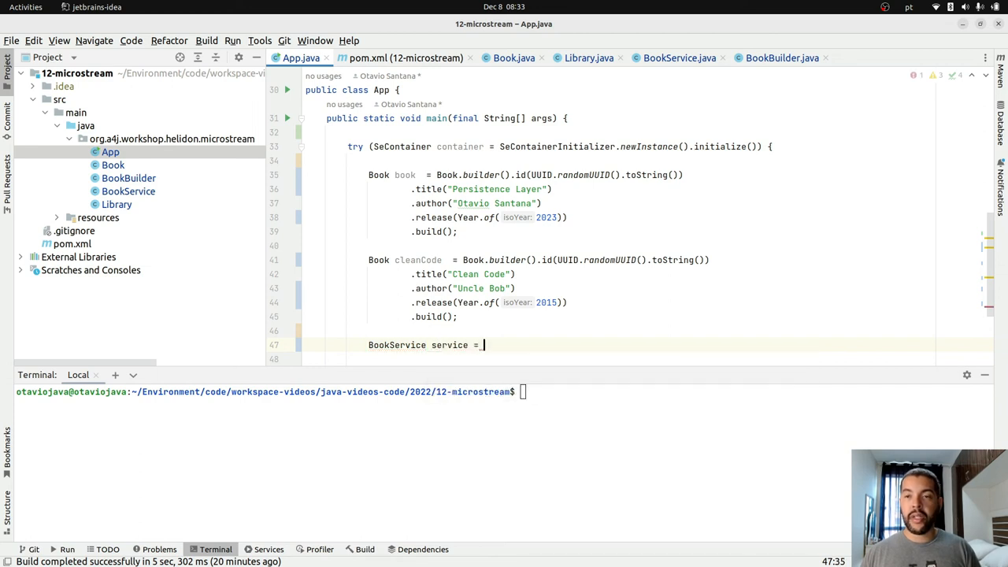
text(container.)
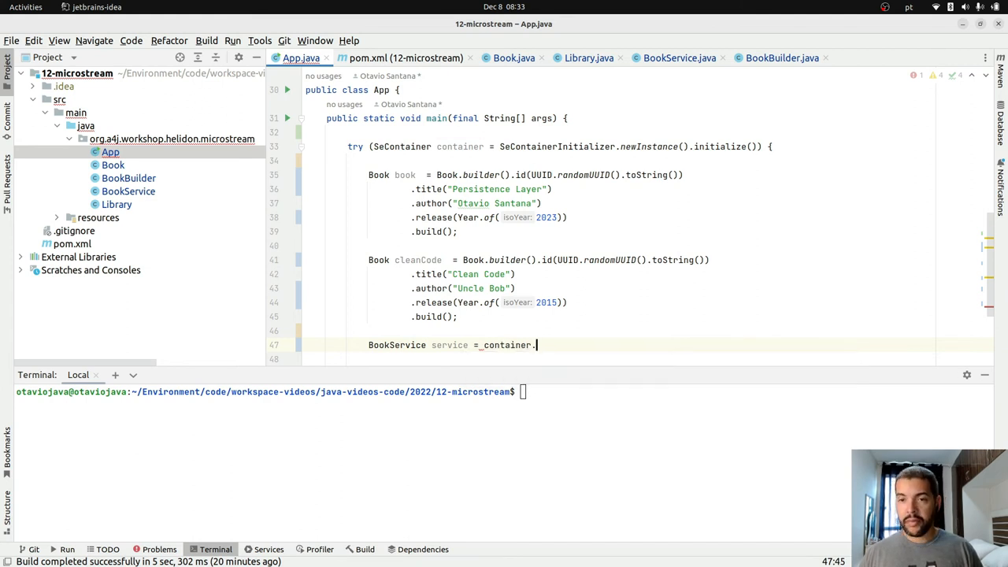
text(se)
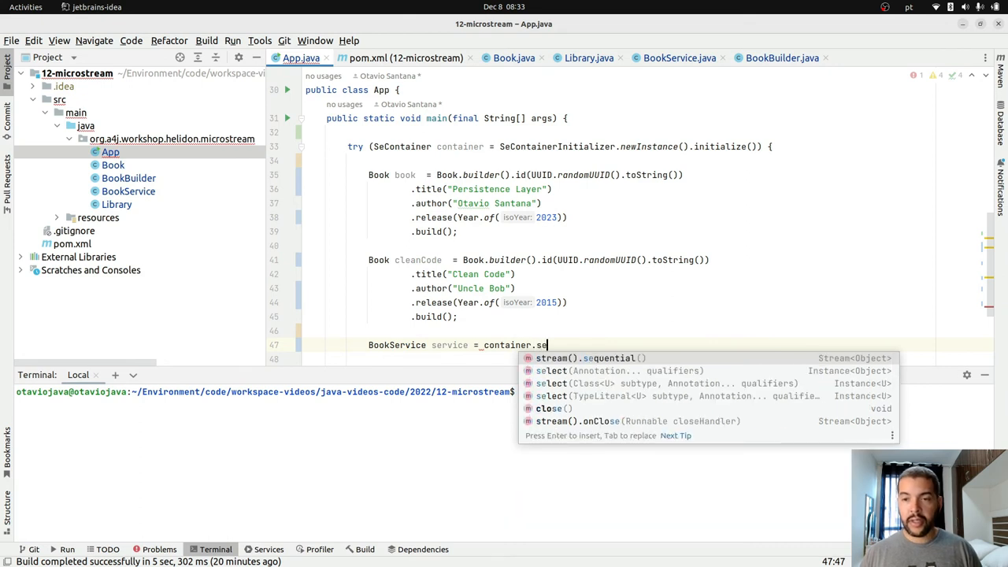
text(lect(B)
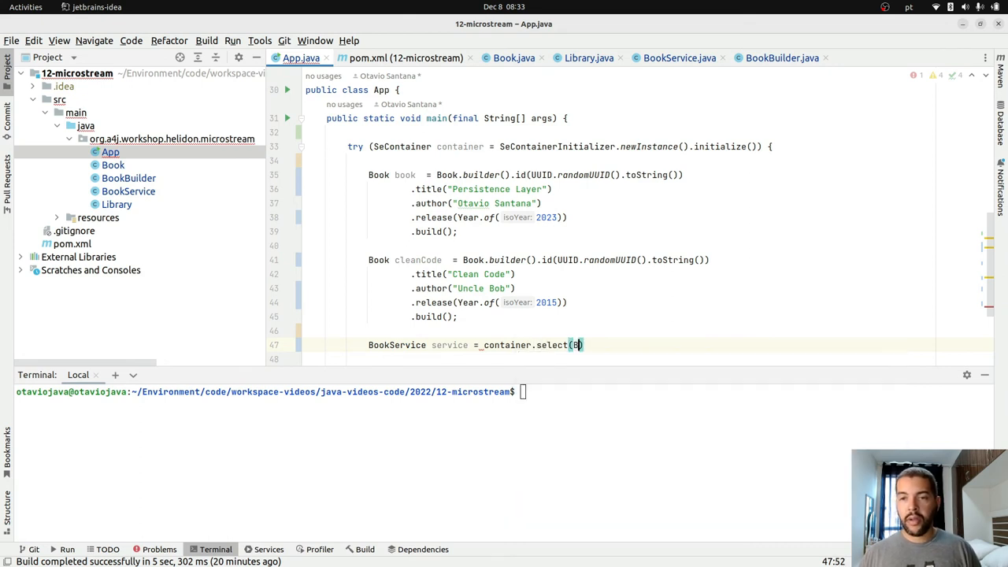
text(ookService.class)
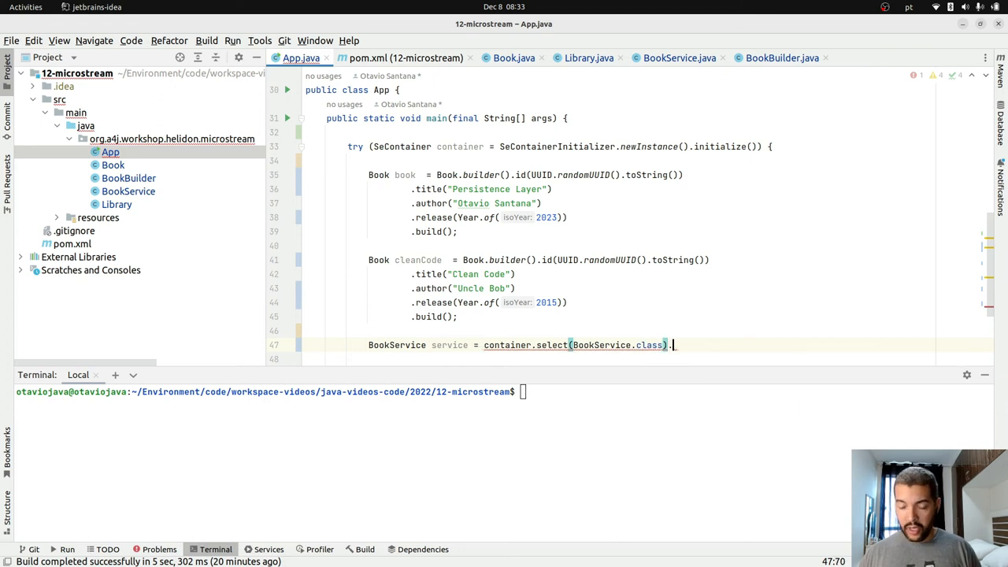
text(get();)
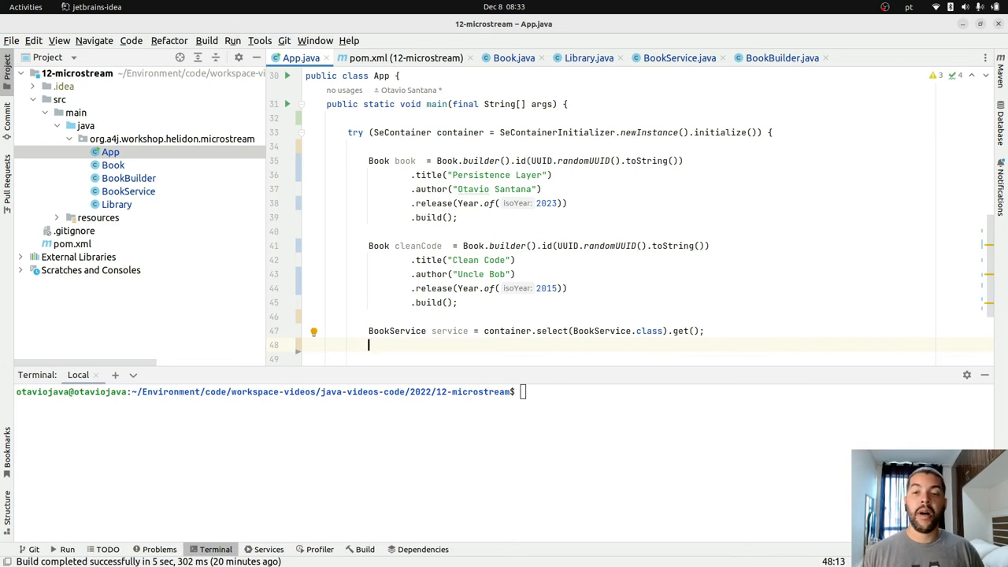
Step: Add cleanCode and book to the service with service.add(...)
text(service)
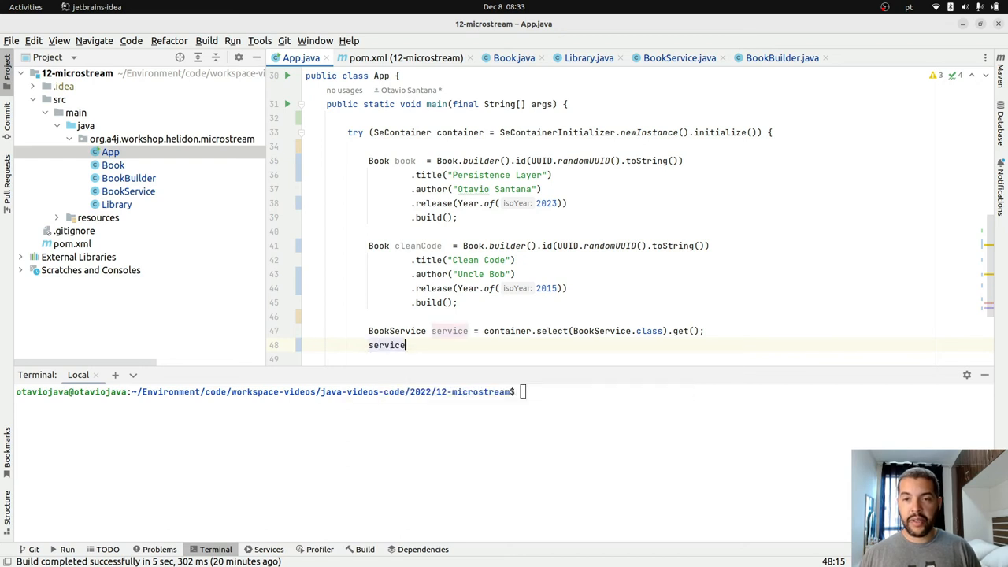
text(.add();)
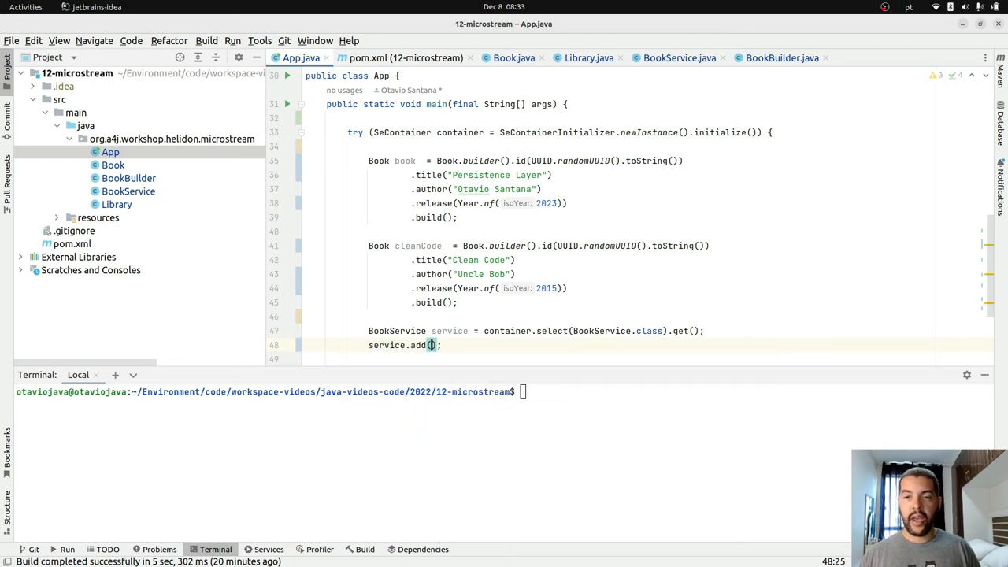
text(cleanCode)
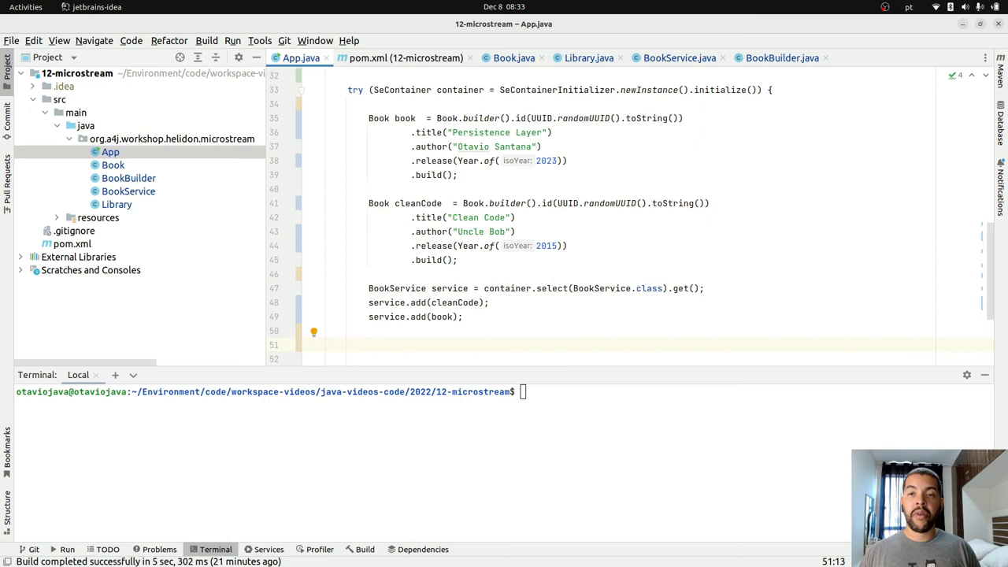
Step: Print "The result is " plus service.getBooks() with System.out.println
text(so)
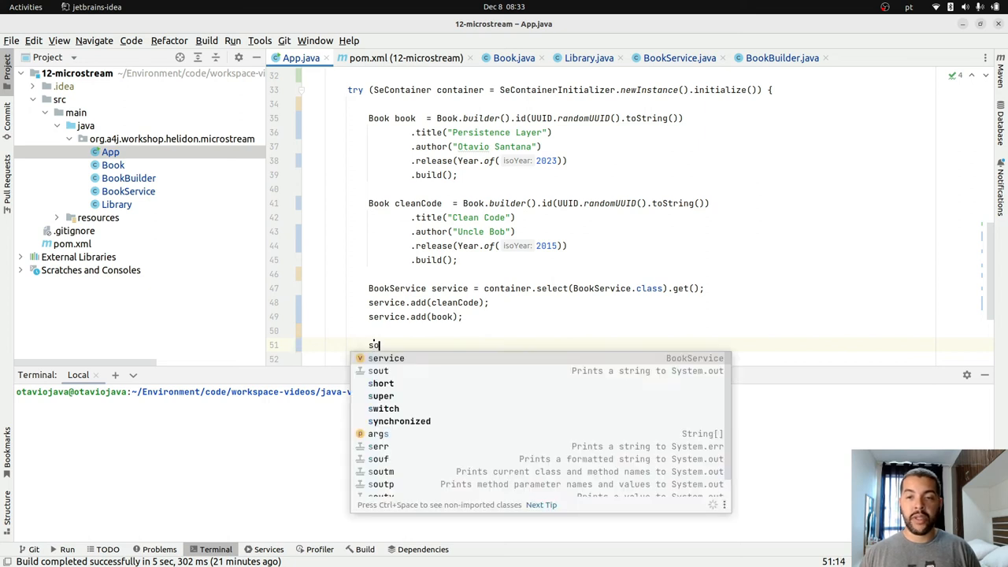
key(Tab)
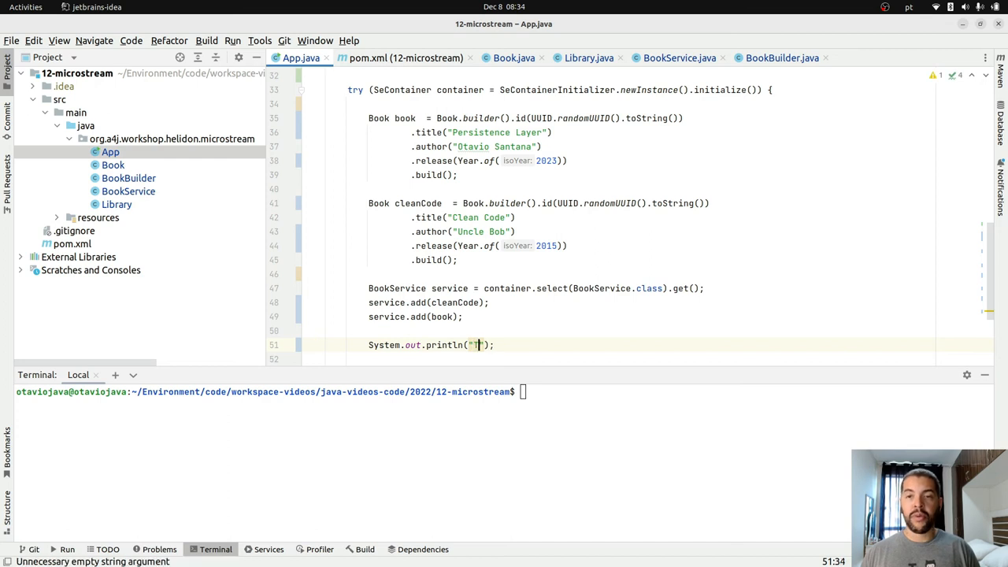
text(The result)
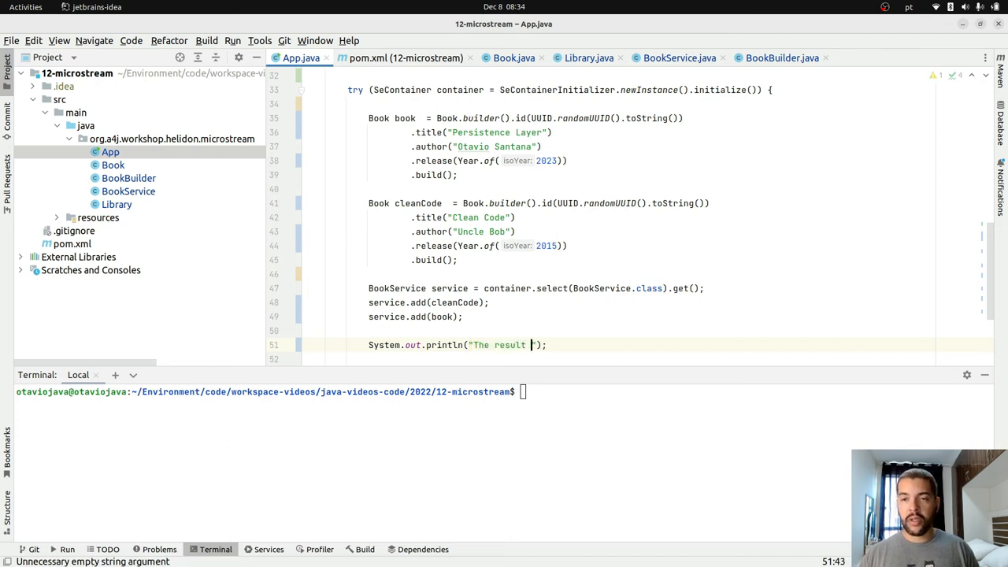
text(is)
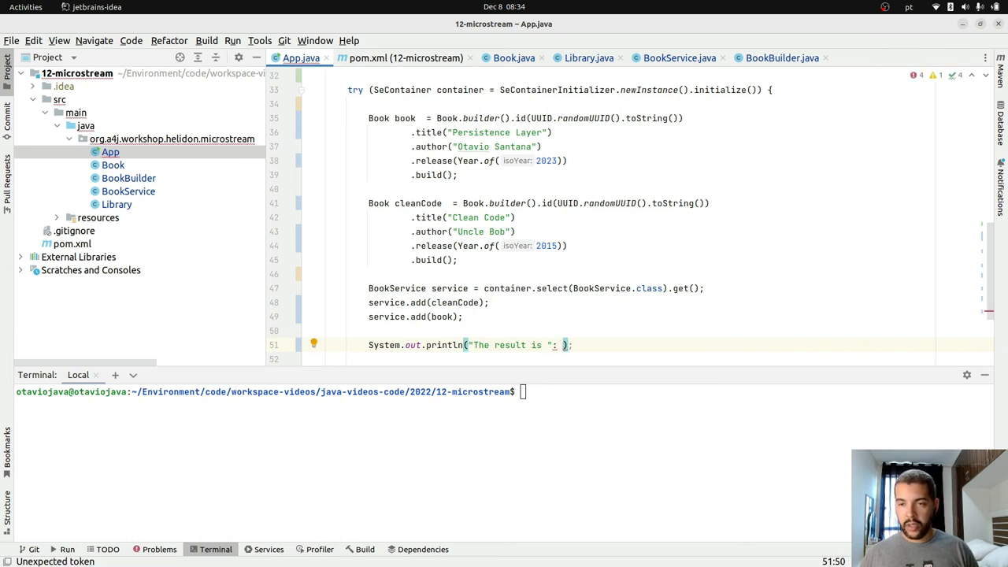
text(+)
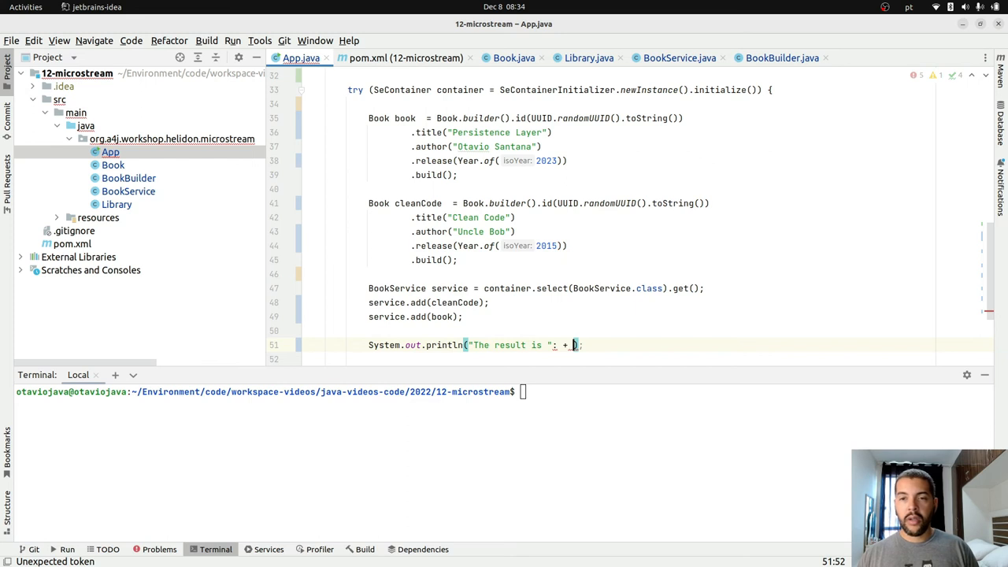
text(service.)
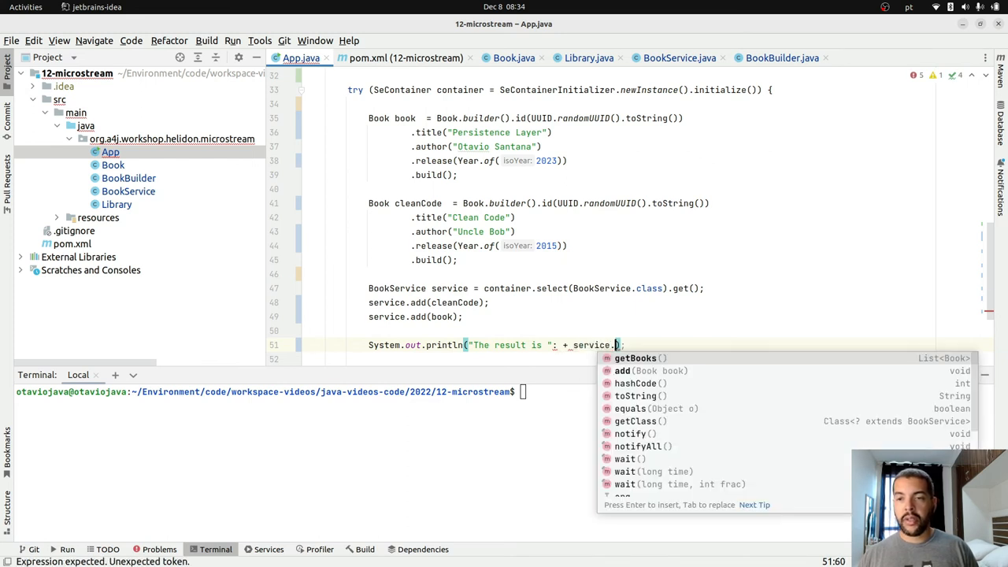
click(635, 357)
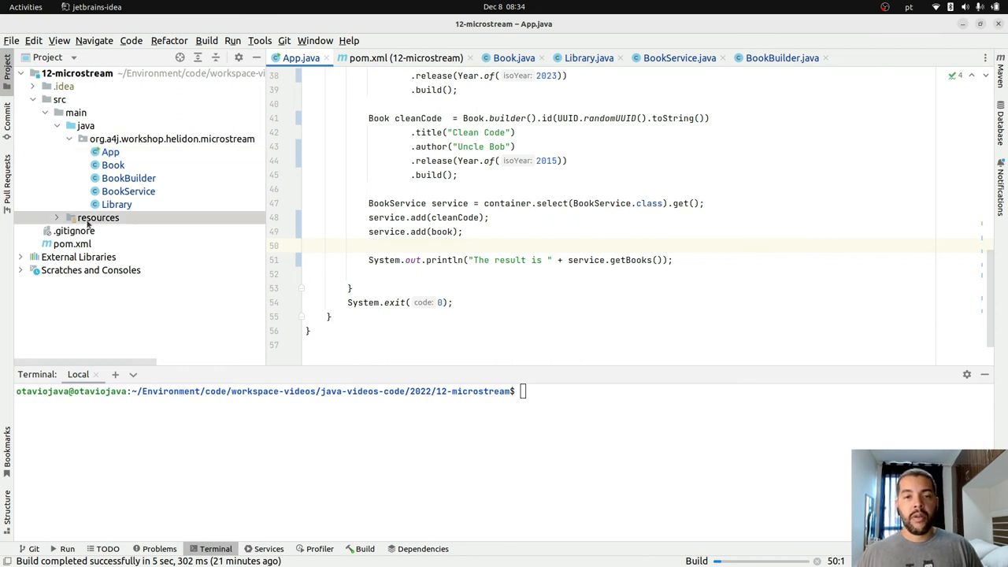
Step: Check the storage directory in microprofile-config.properties, then browse target/data's channel folders
click(97, 217)
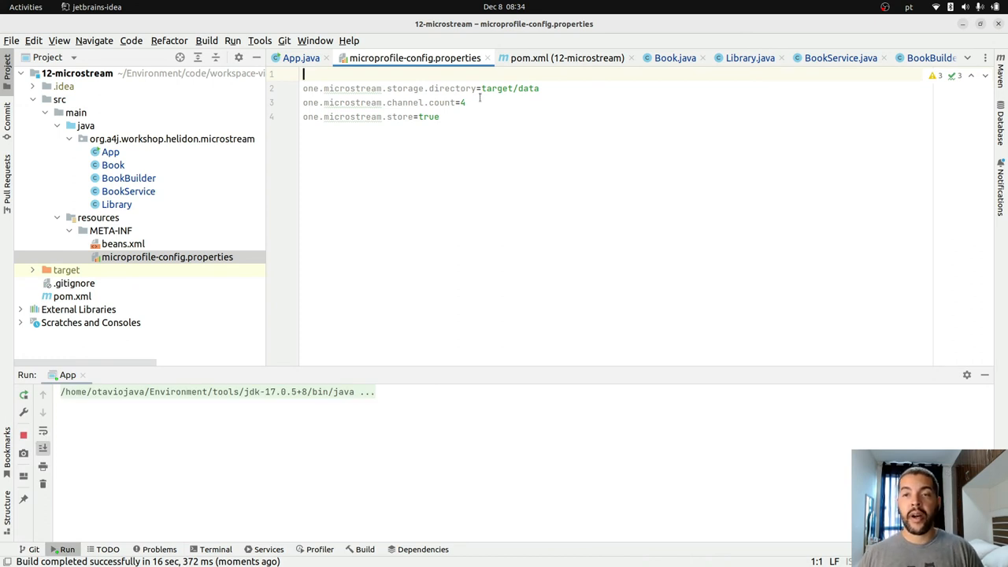
double_click(496, 89)
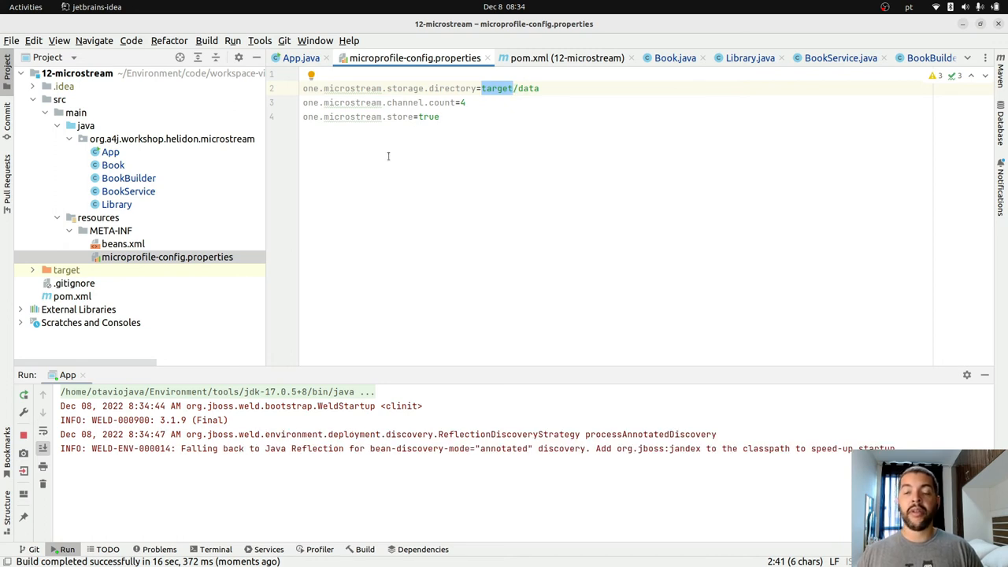
click(66, 269)
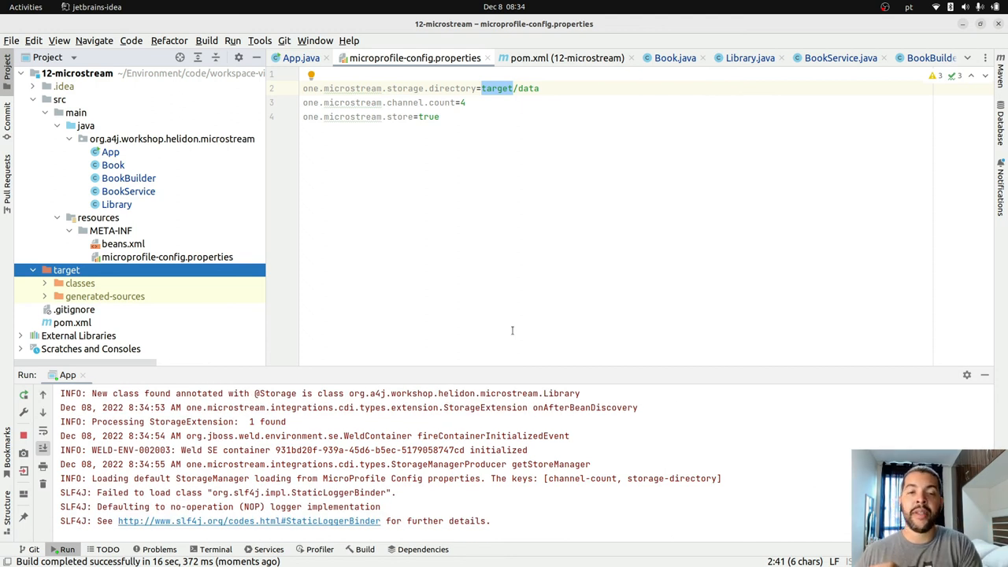
click(22, 393)
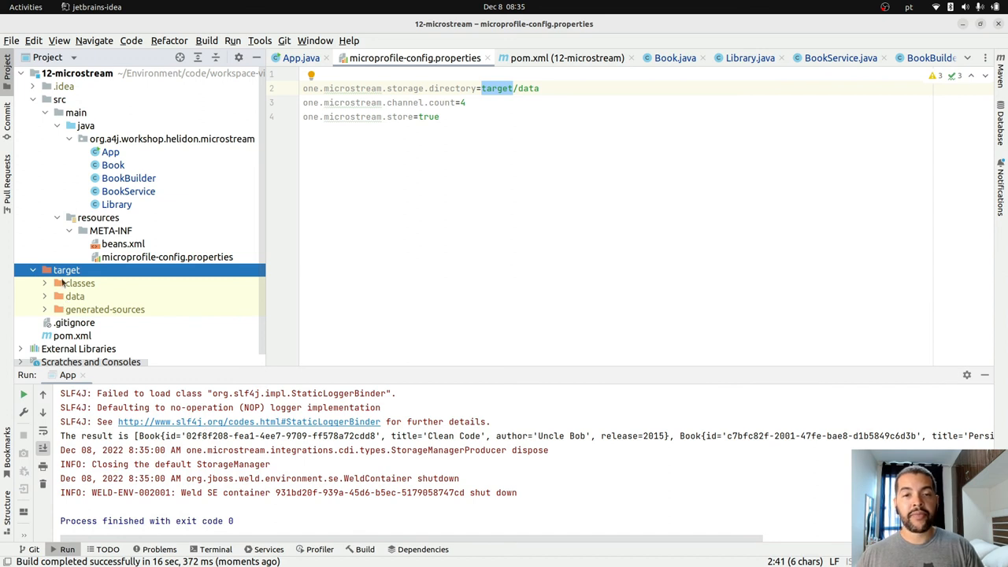
mouse_move(66, 302)
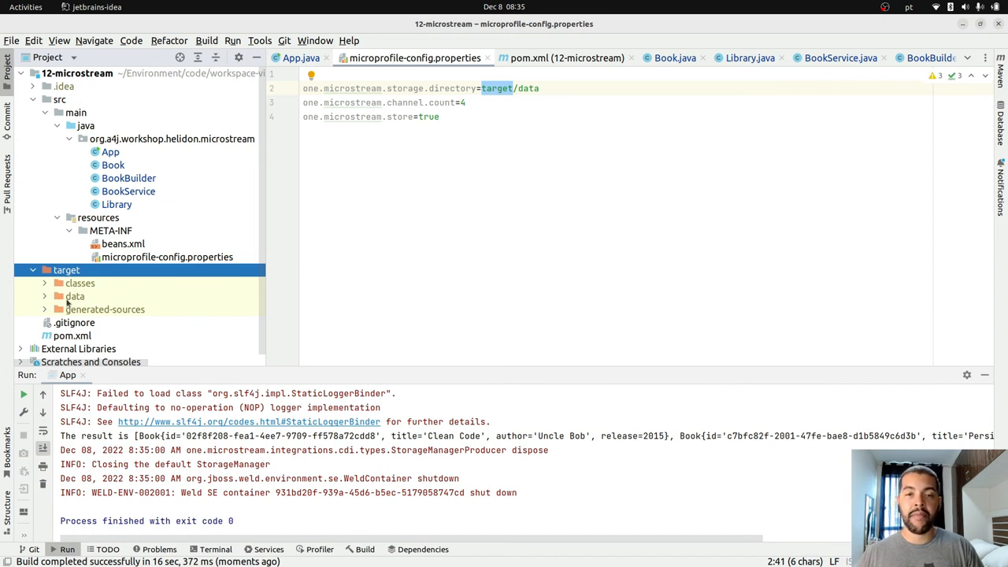
click(44, 296)
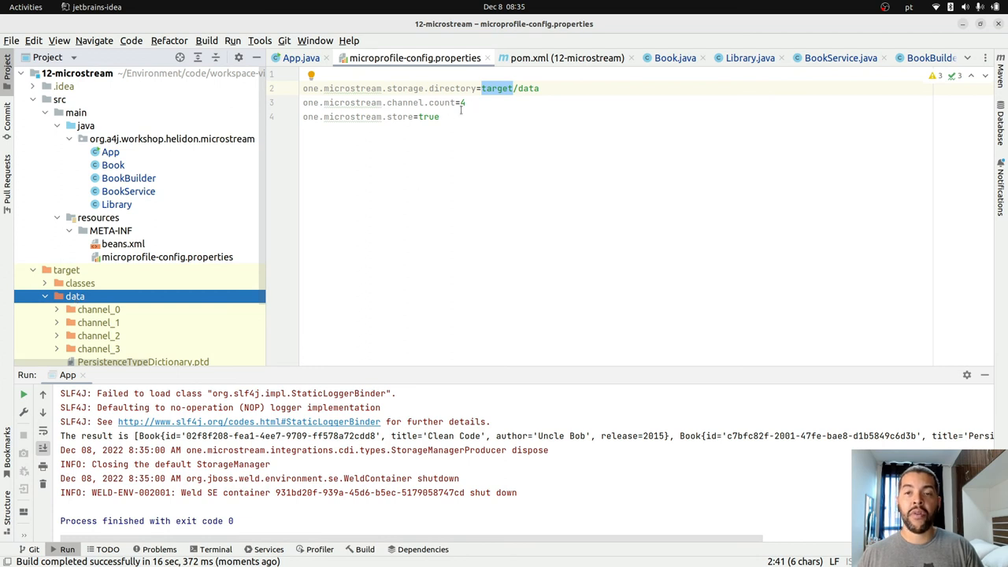
scroll(down, 3)
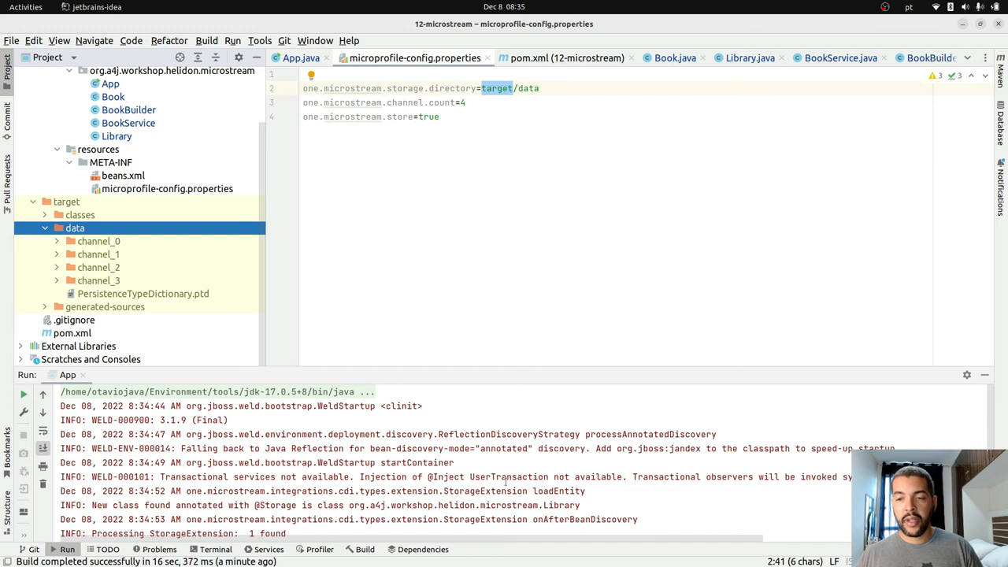
scroll(down, 3)
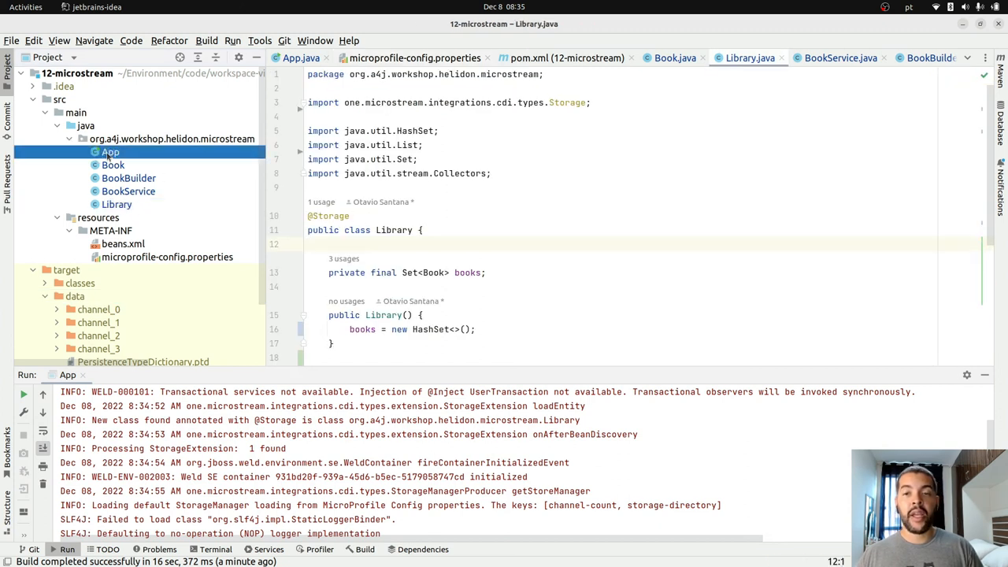
Step: Comment out both service.add calls in App.java and rerun to confirm both books still print
click(110, 152)
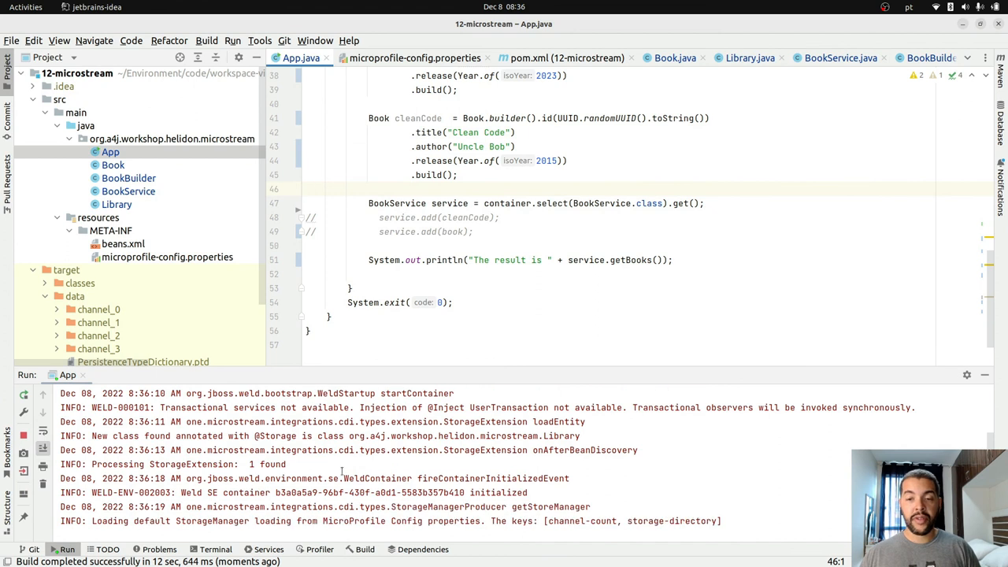
scroll(down, 3)
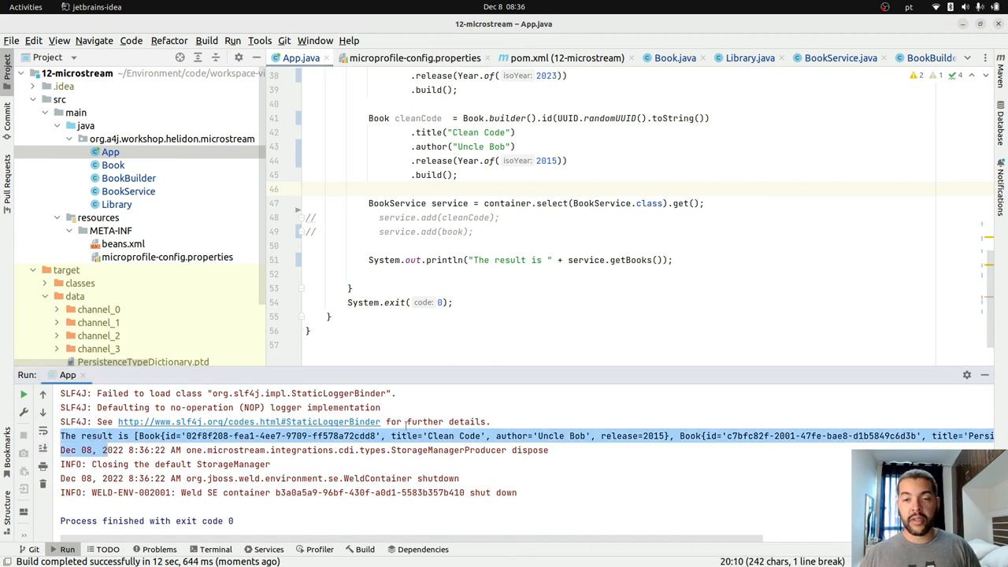
scroll(right, 3)
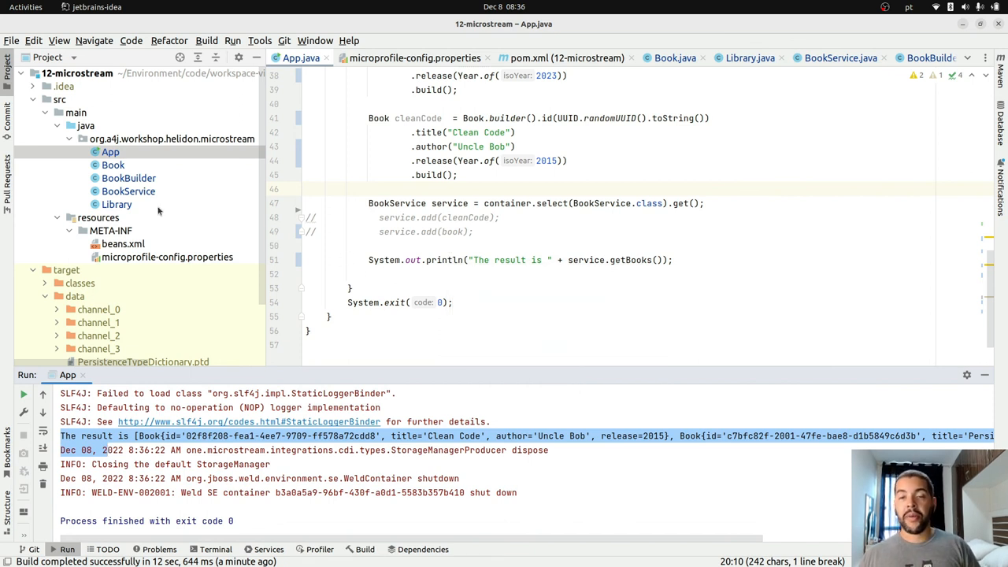
mouse_move(16, 35)
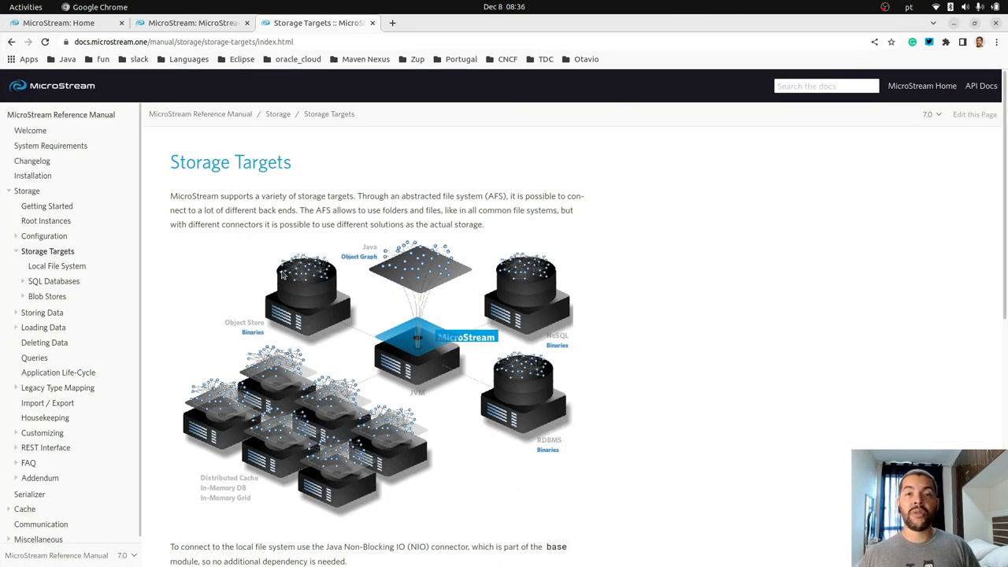
mouse_move(130, 280)
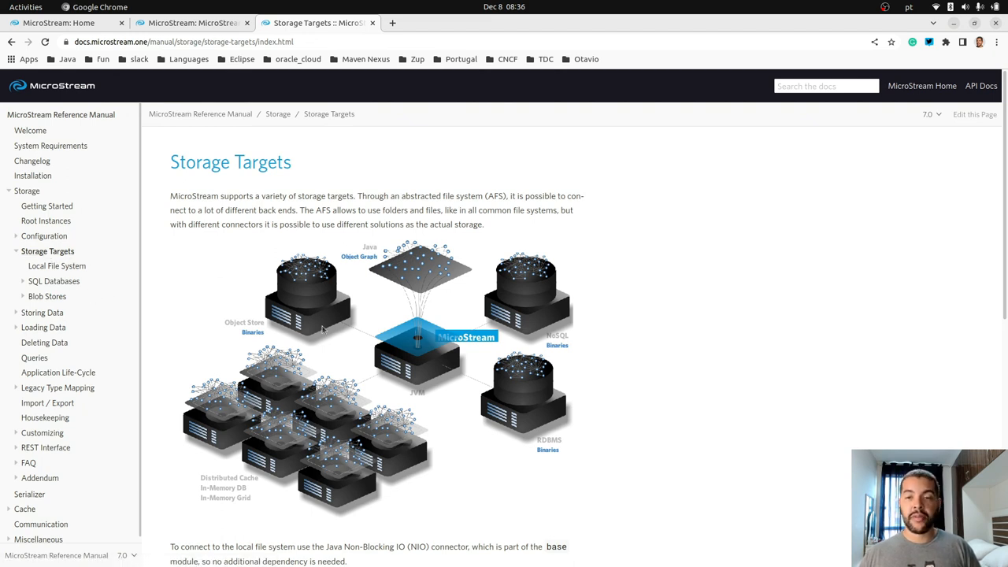
mouse_move(210, 337)
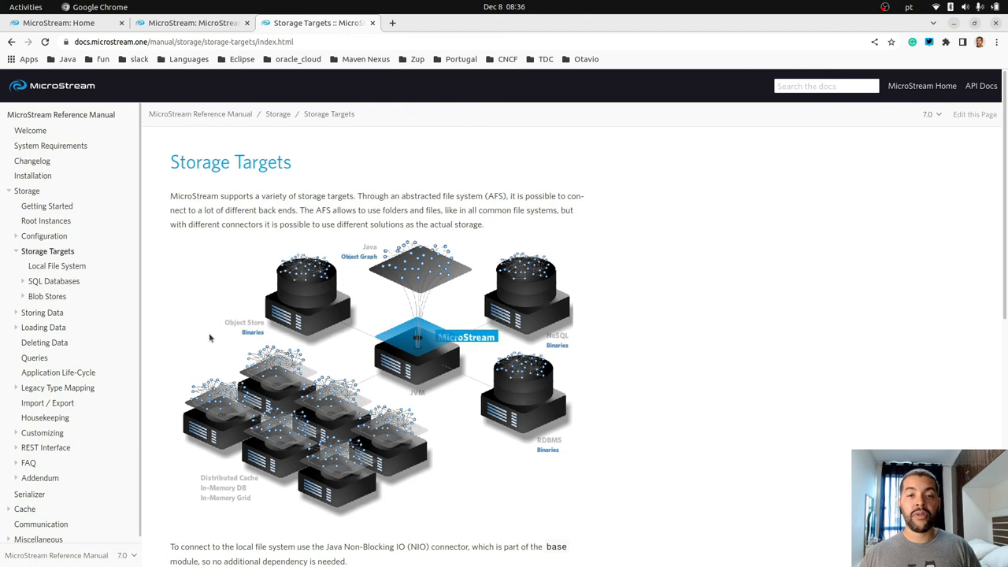
mouse_move(148, 308)
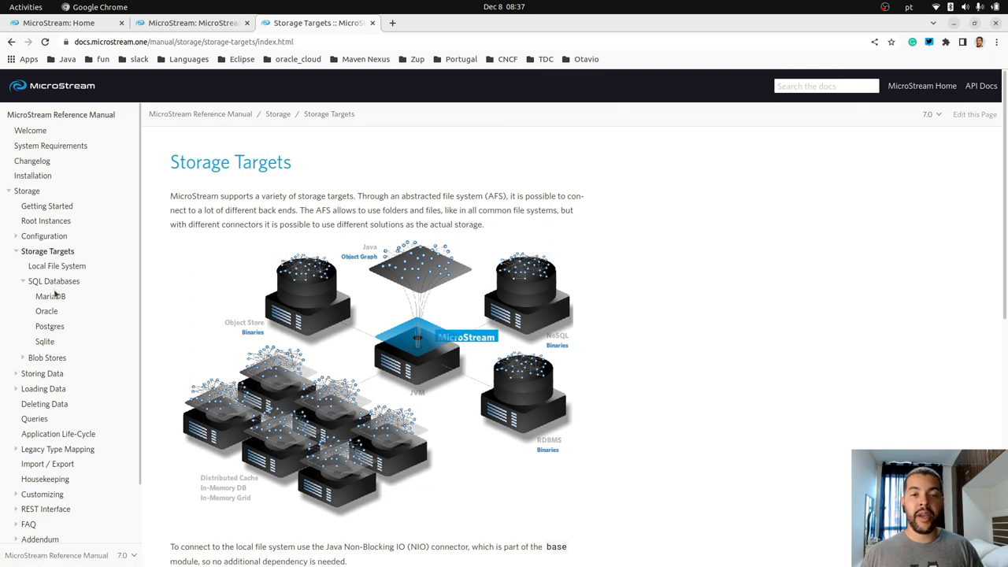
mouse_move(51, 296)
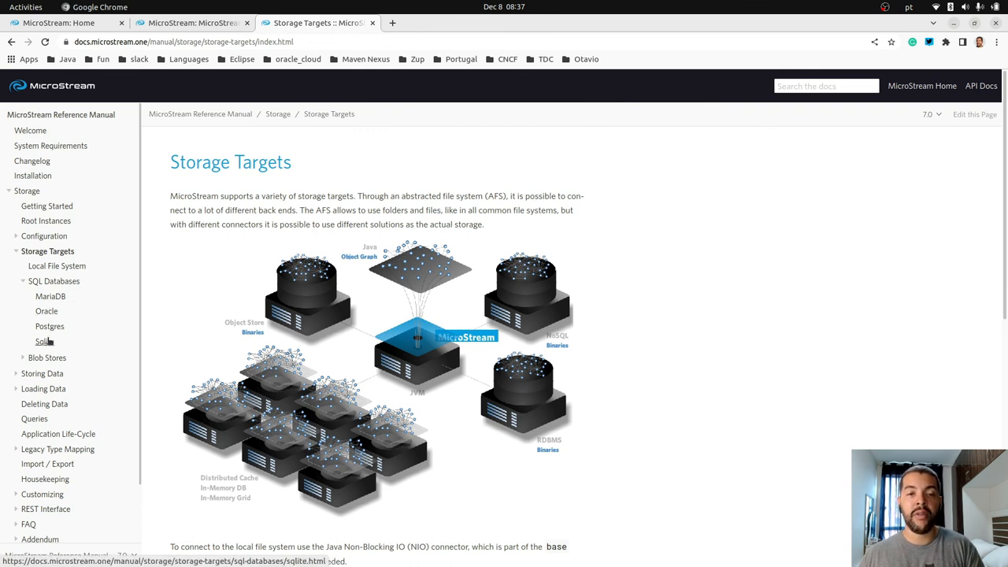
Step: Expand the Blob Stores and AWS sidebar entries and view the Oracle Cloud Object Storage page
click(48, 357)
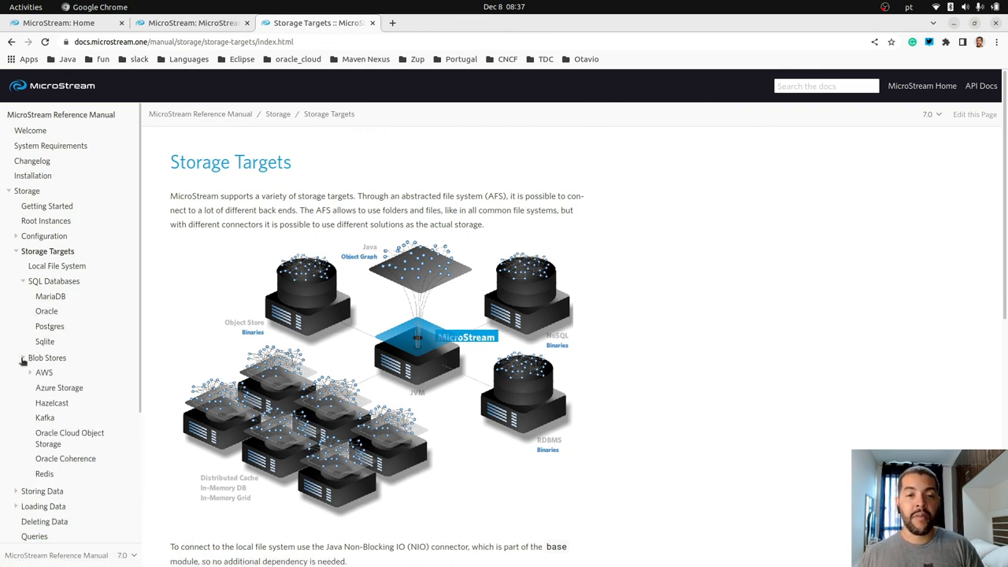
click(44, 372)
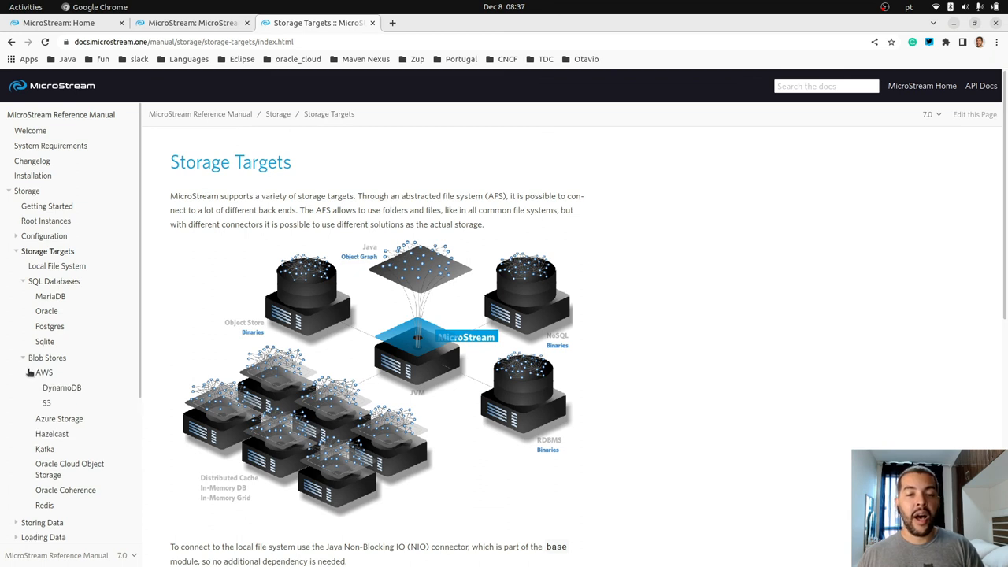
mouse_move(62, 388)
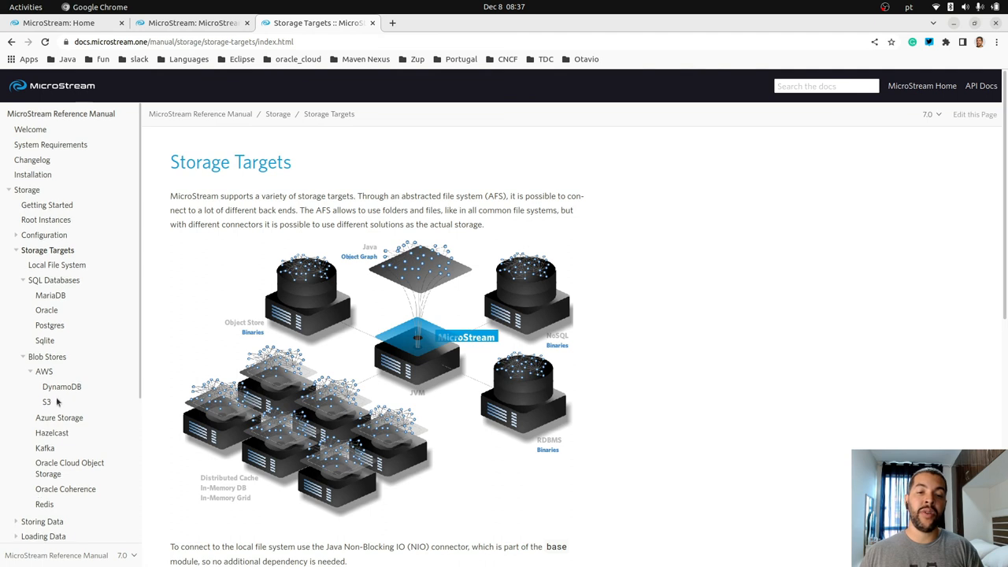
scroll(down, 3)
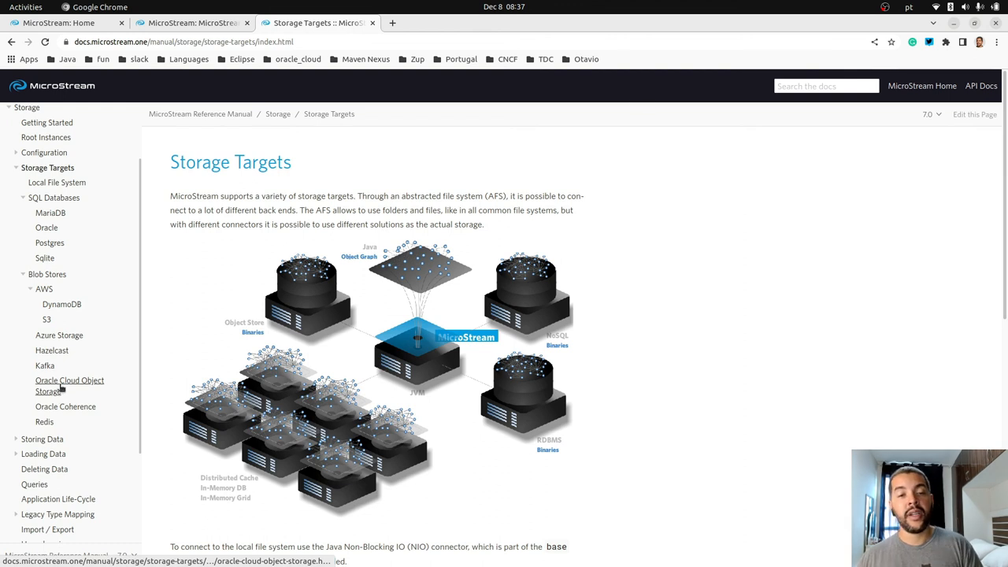
click(69, 386)
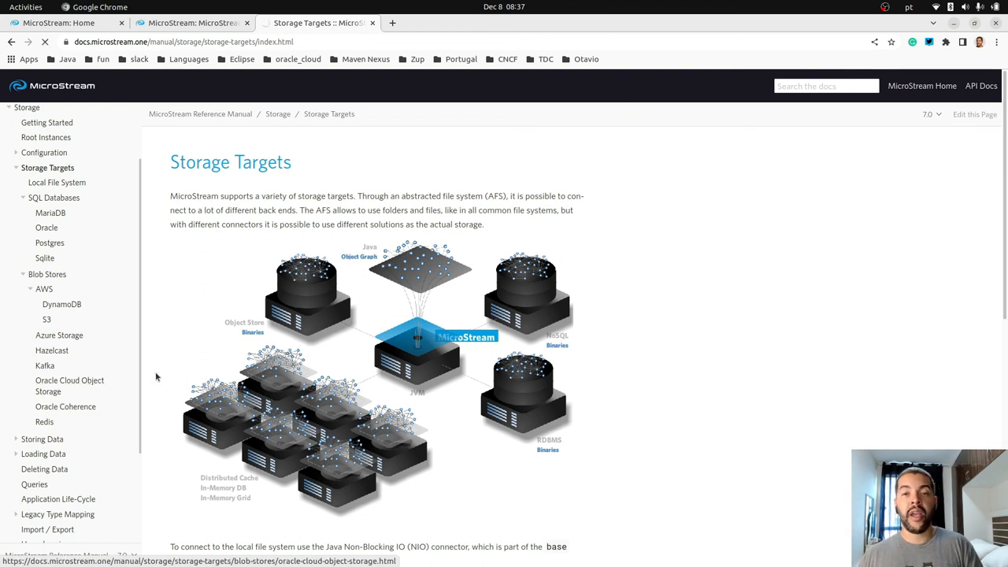
click(69, 386)
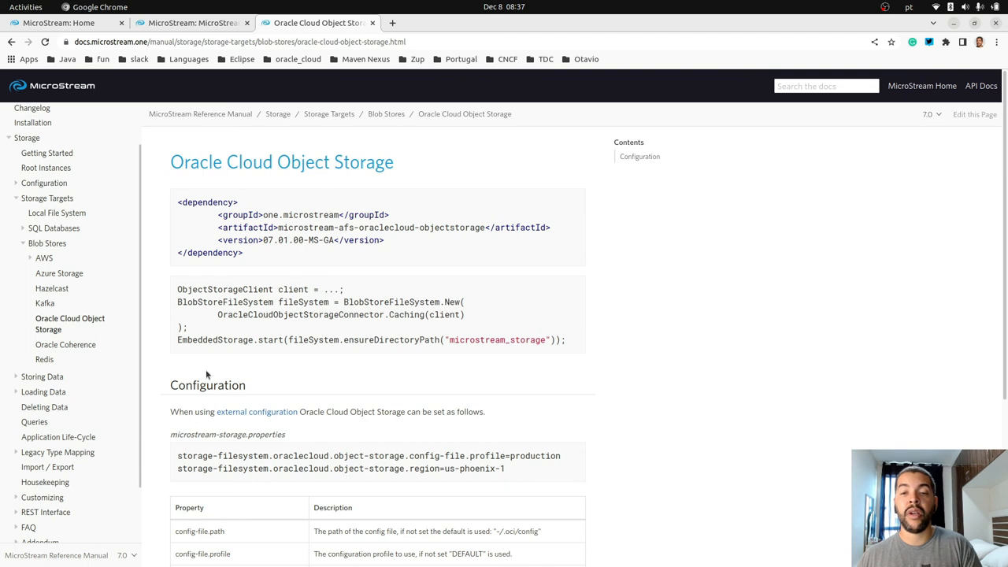